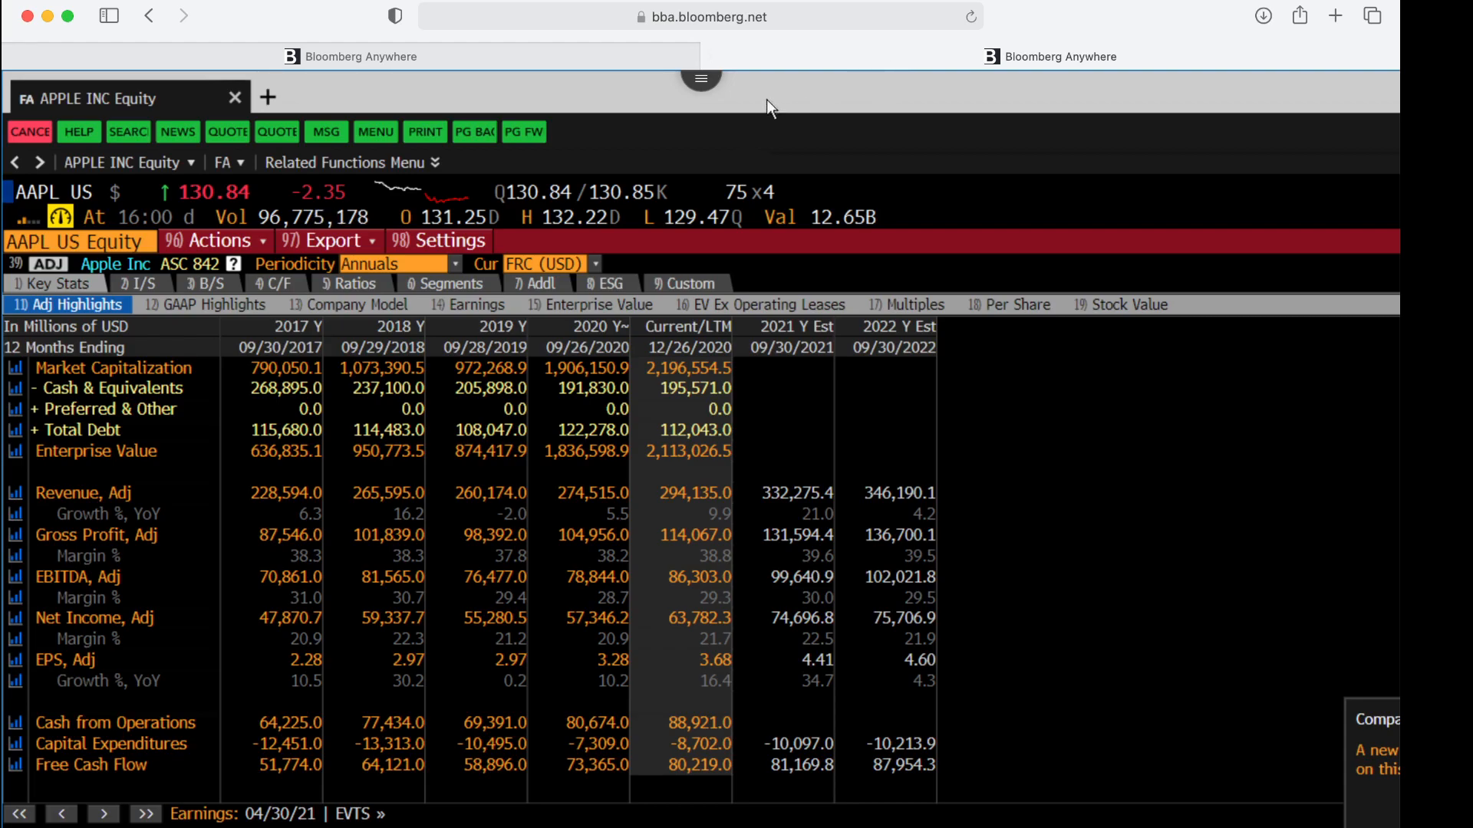
mouse_move(737, 104)
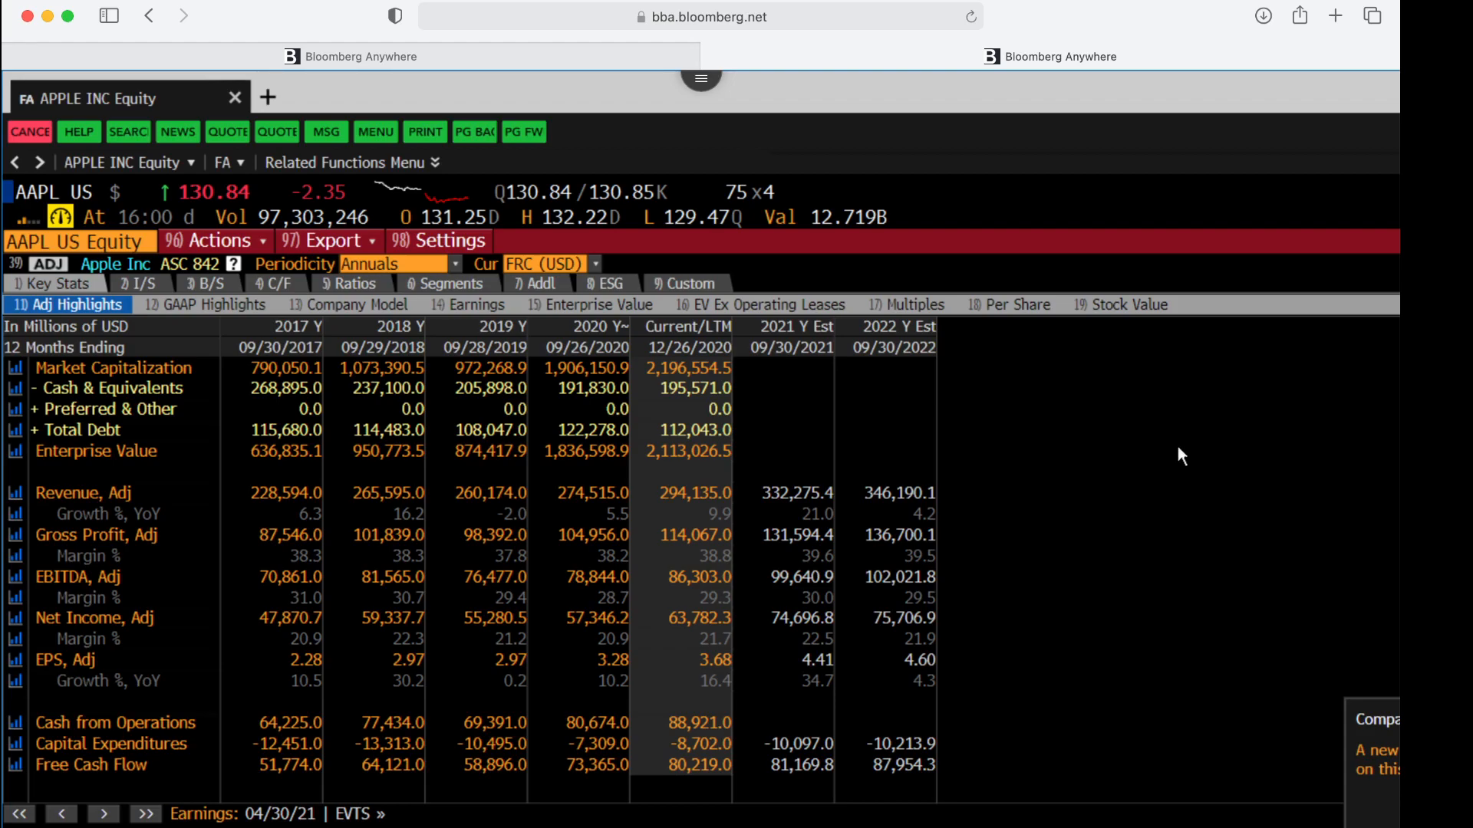
mouse_move(979, 393)
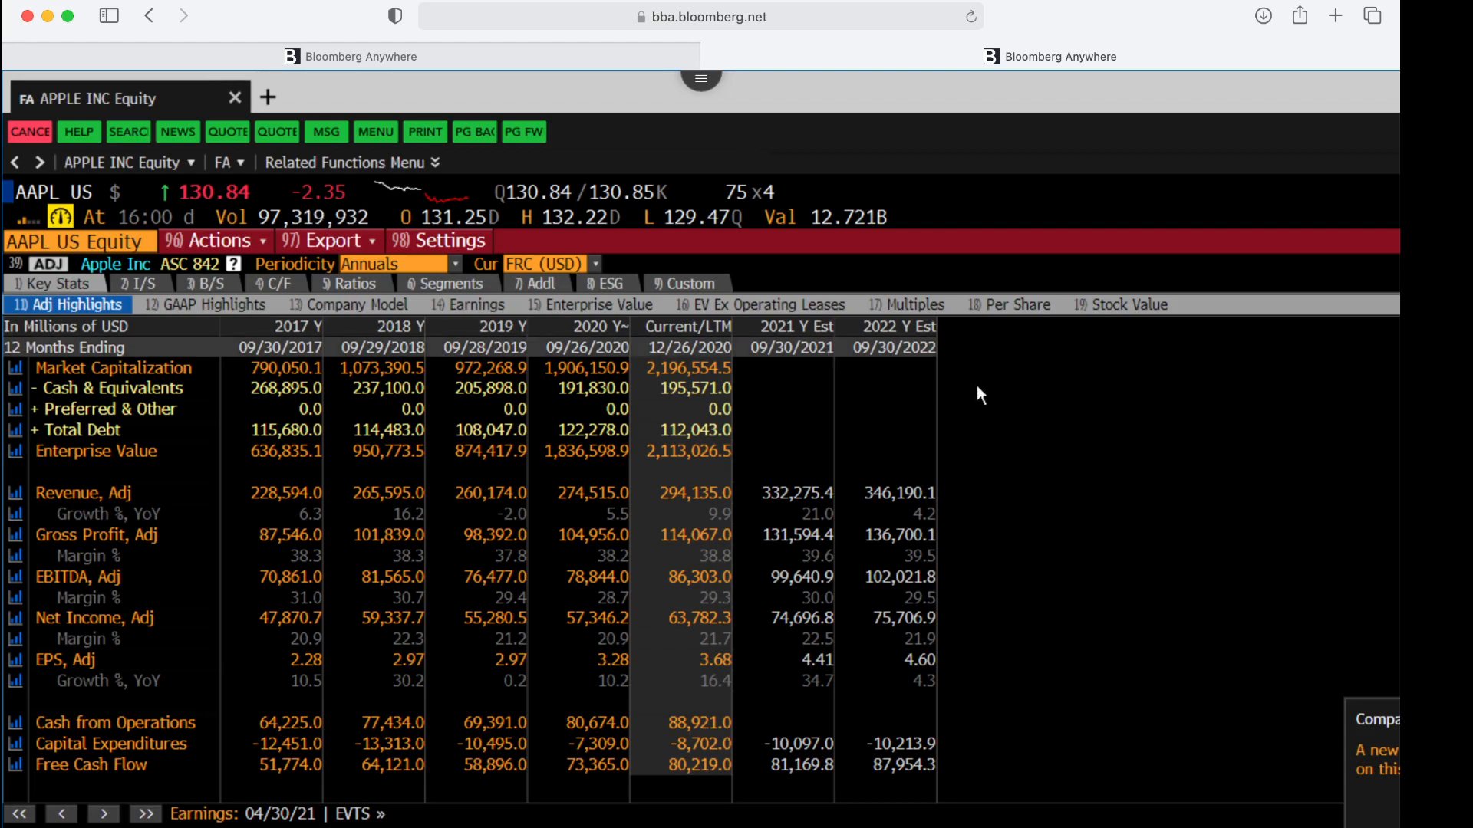
mouse_move(127, 162)
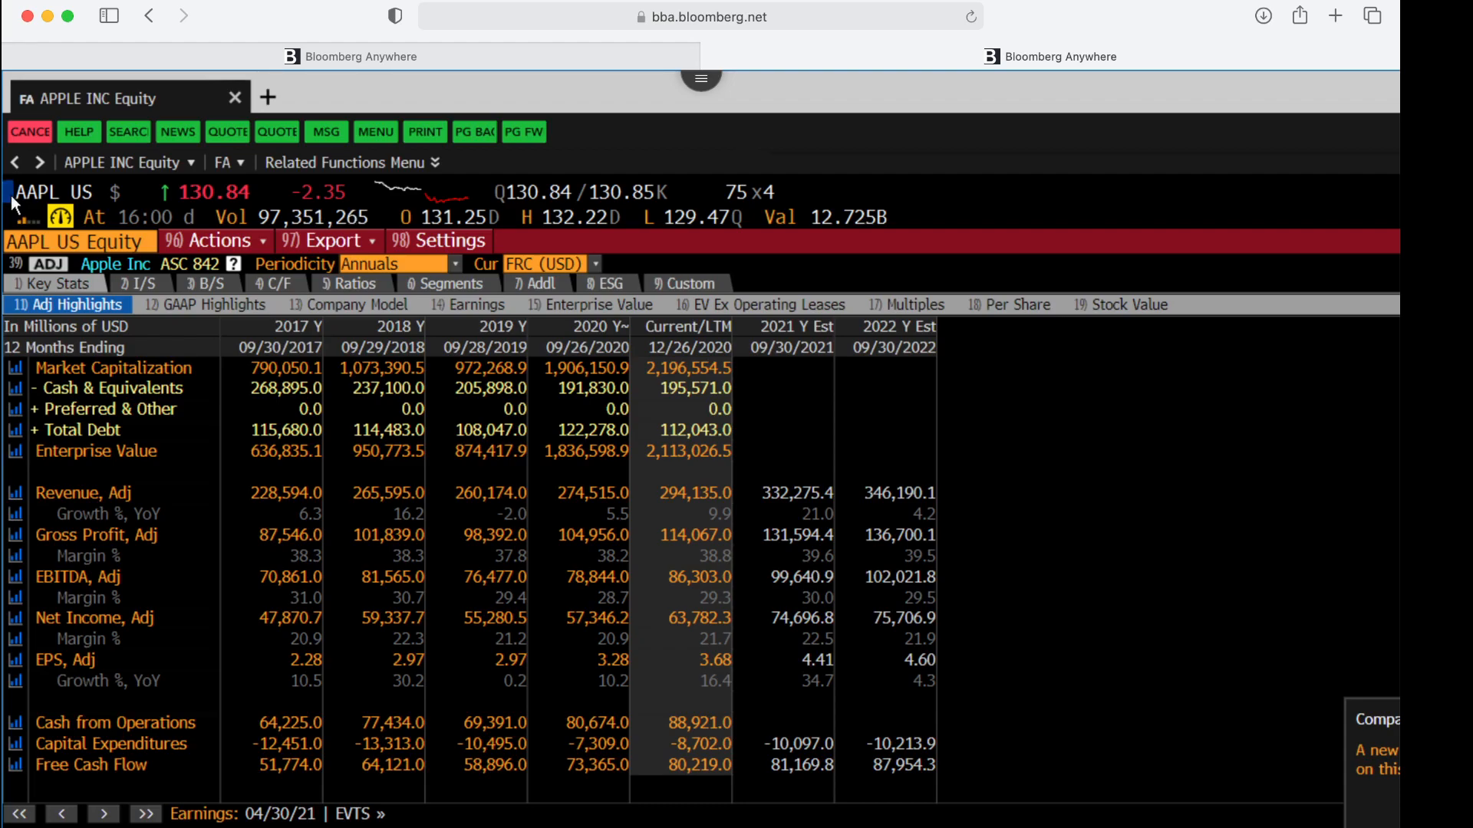
Run the BMC function to load the Bloomberg Market Concepts overview
type("BM")
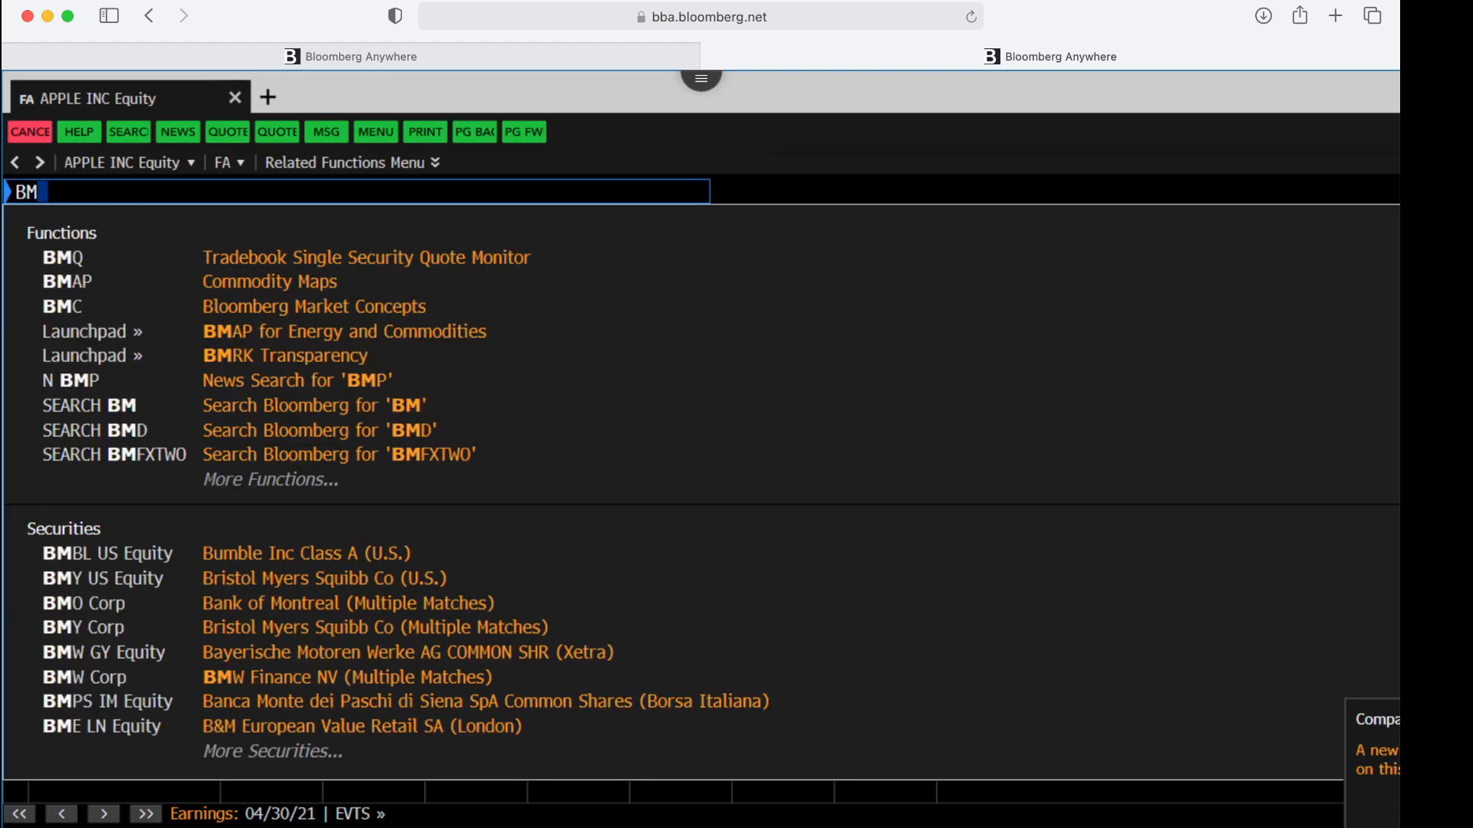
type("C")
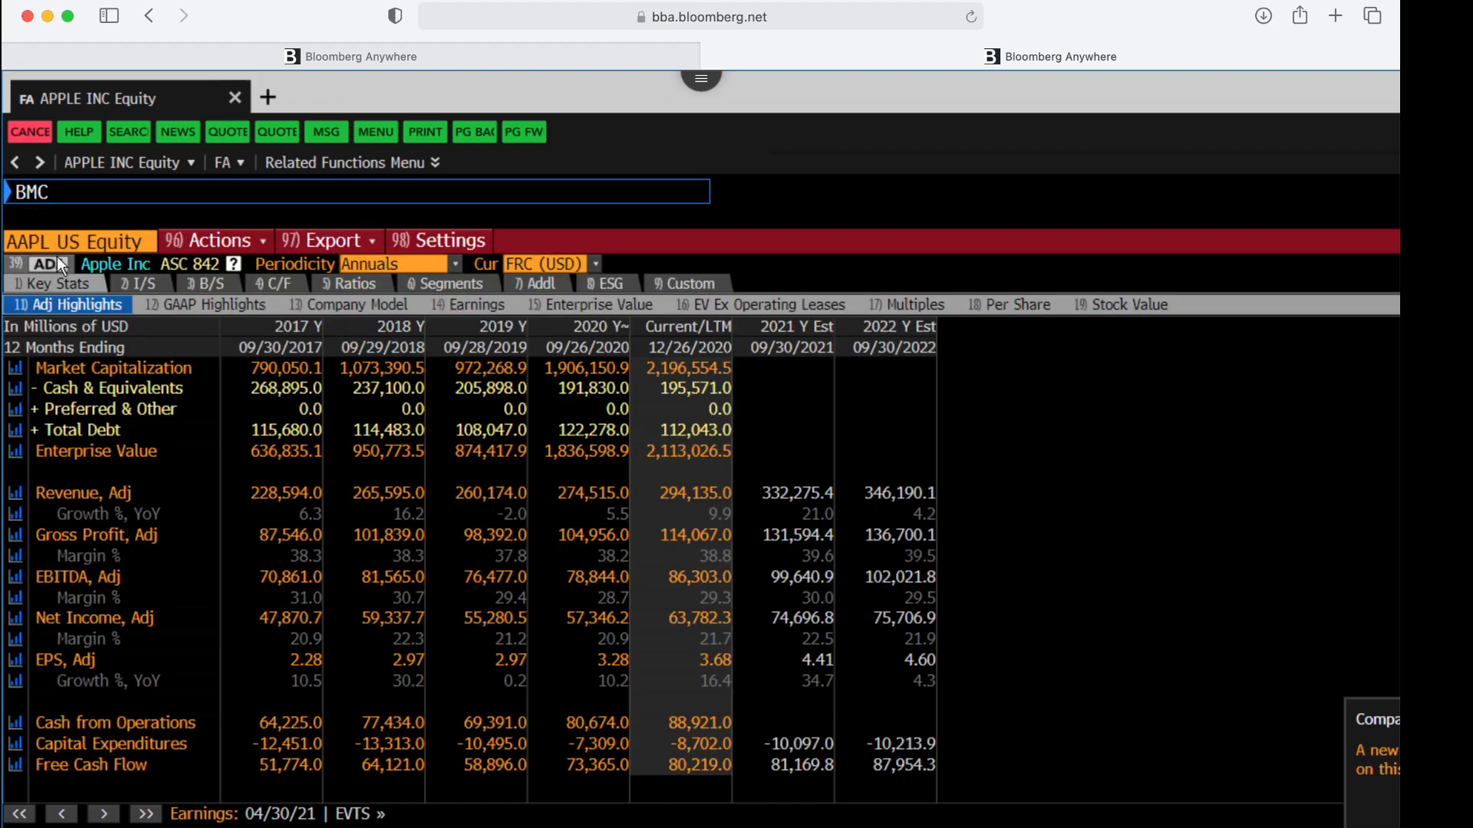
key("Return")
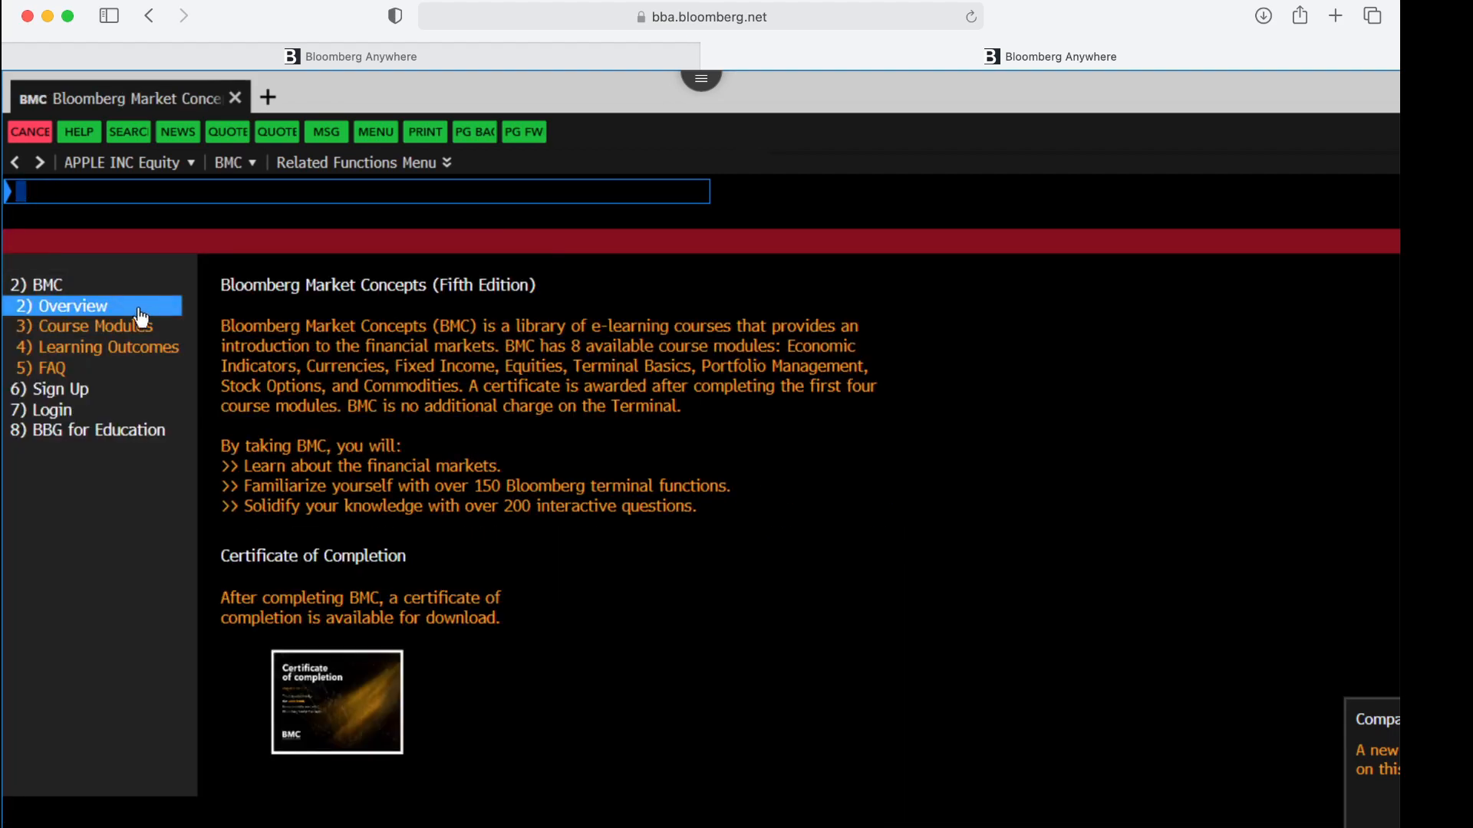
mouse_move(56, 389)
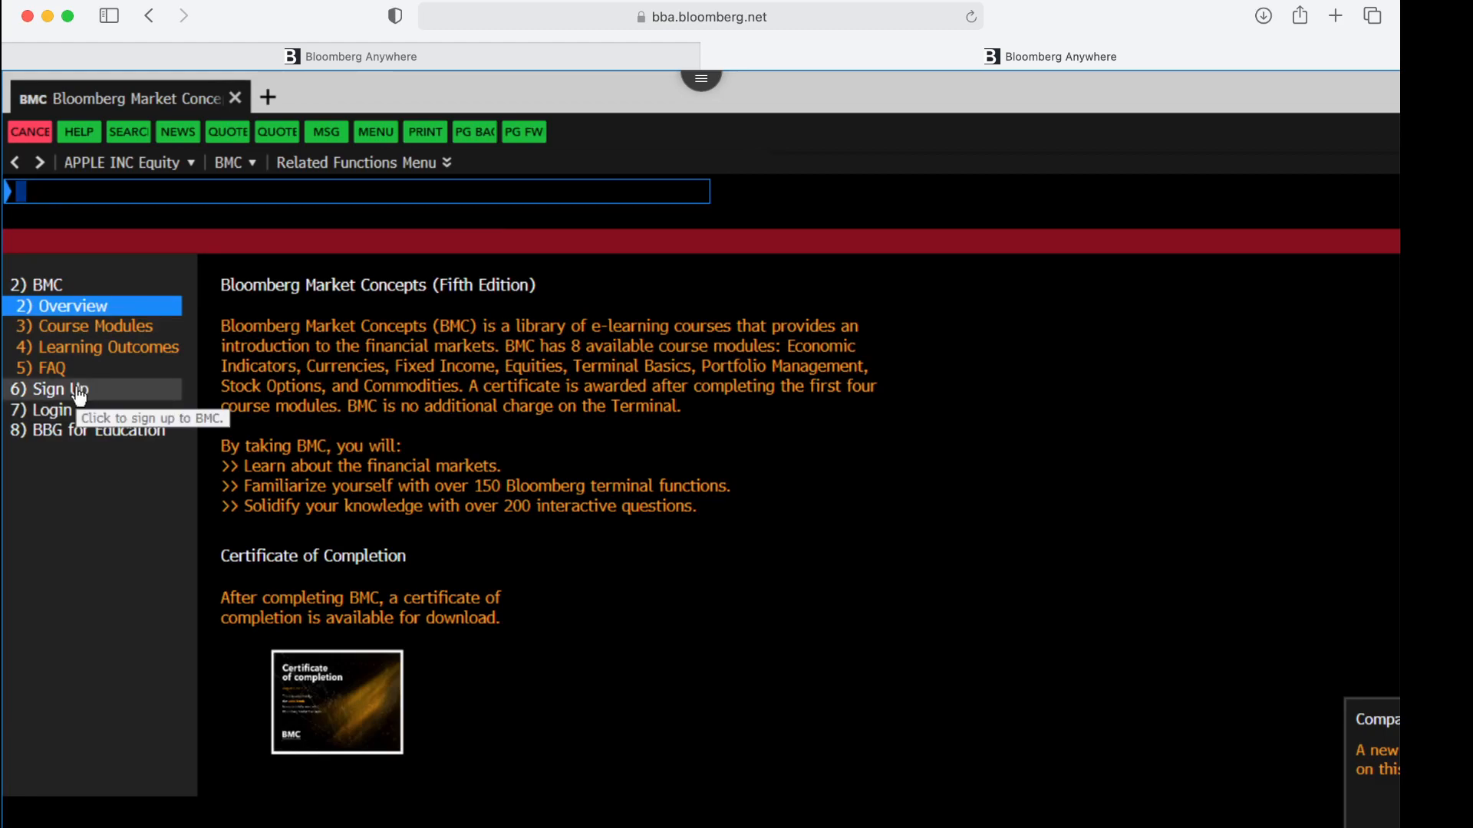
left_click(51, 389)
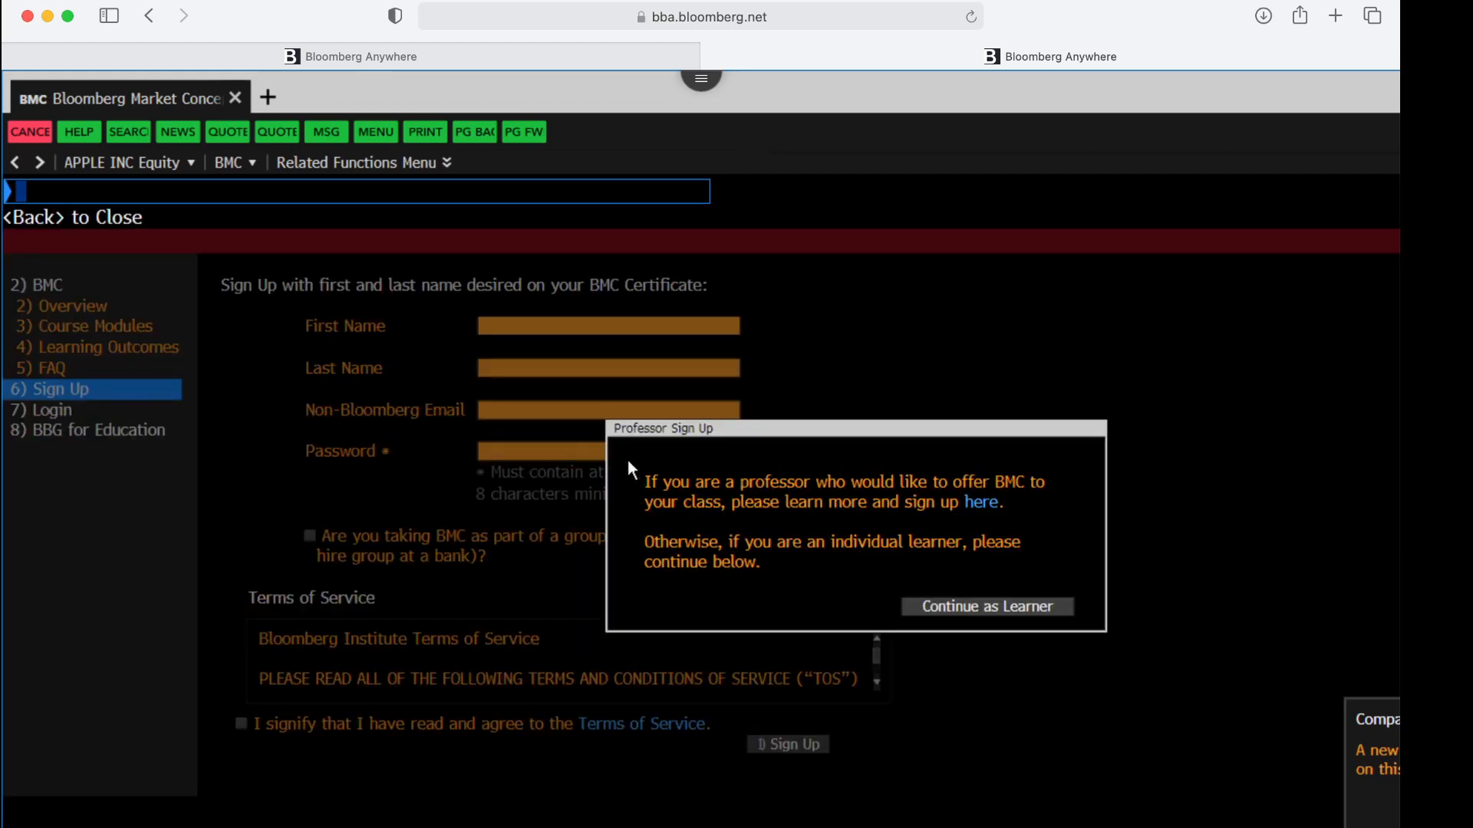
mouse_move(853, 461)
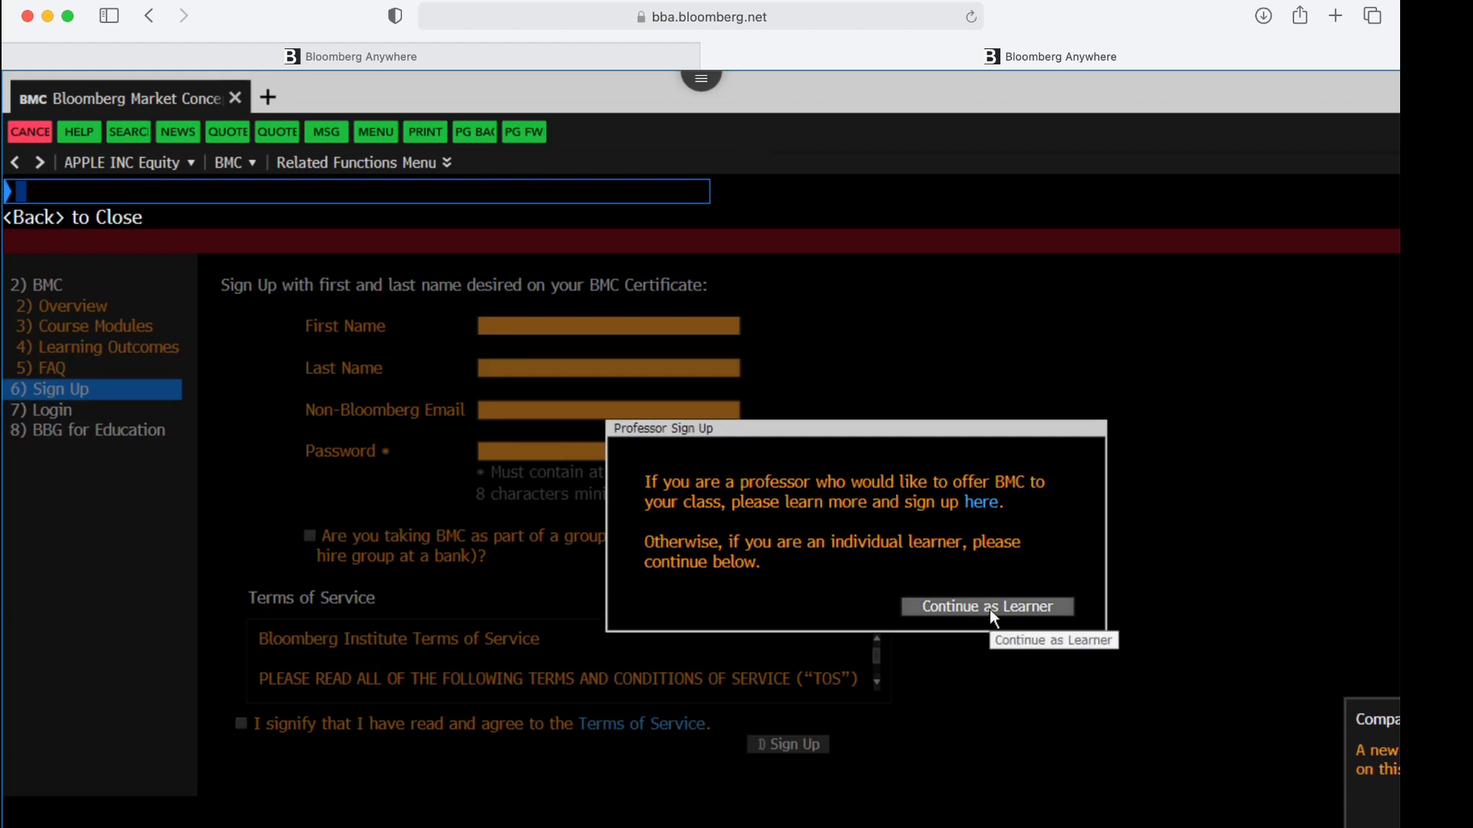
left_click(985, 606)
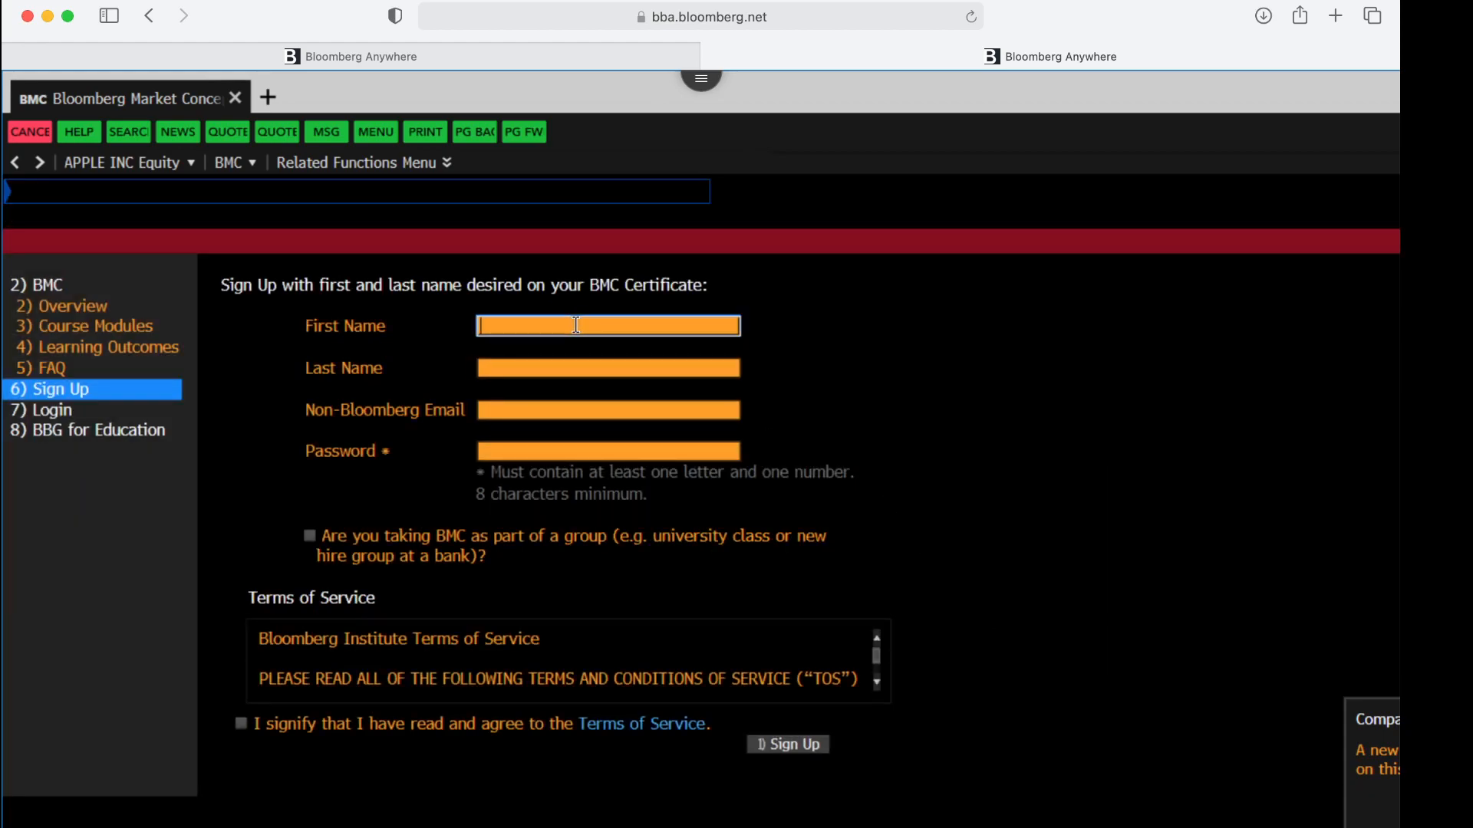
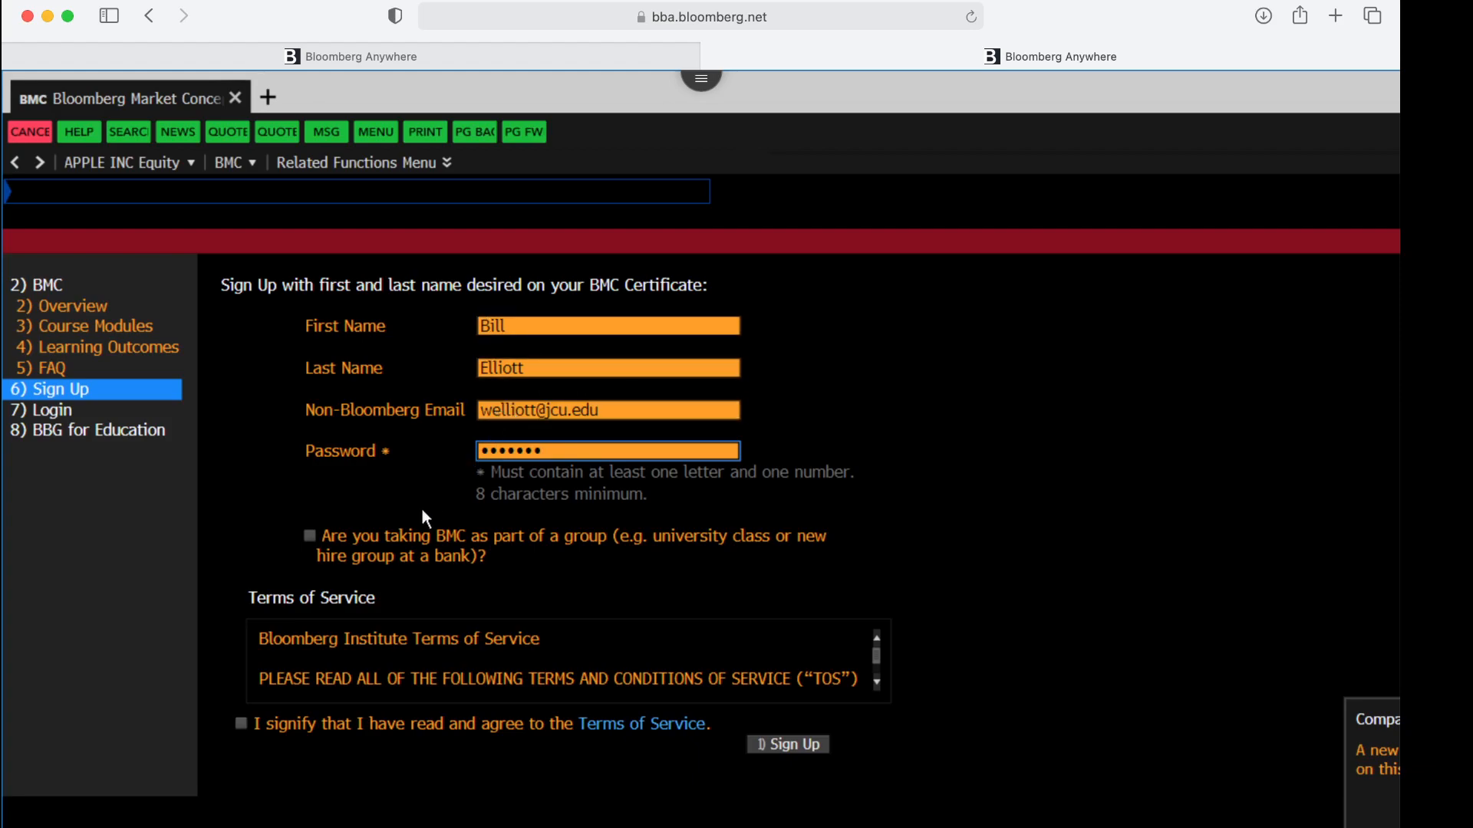
mouse_move(425, 559)
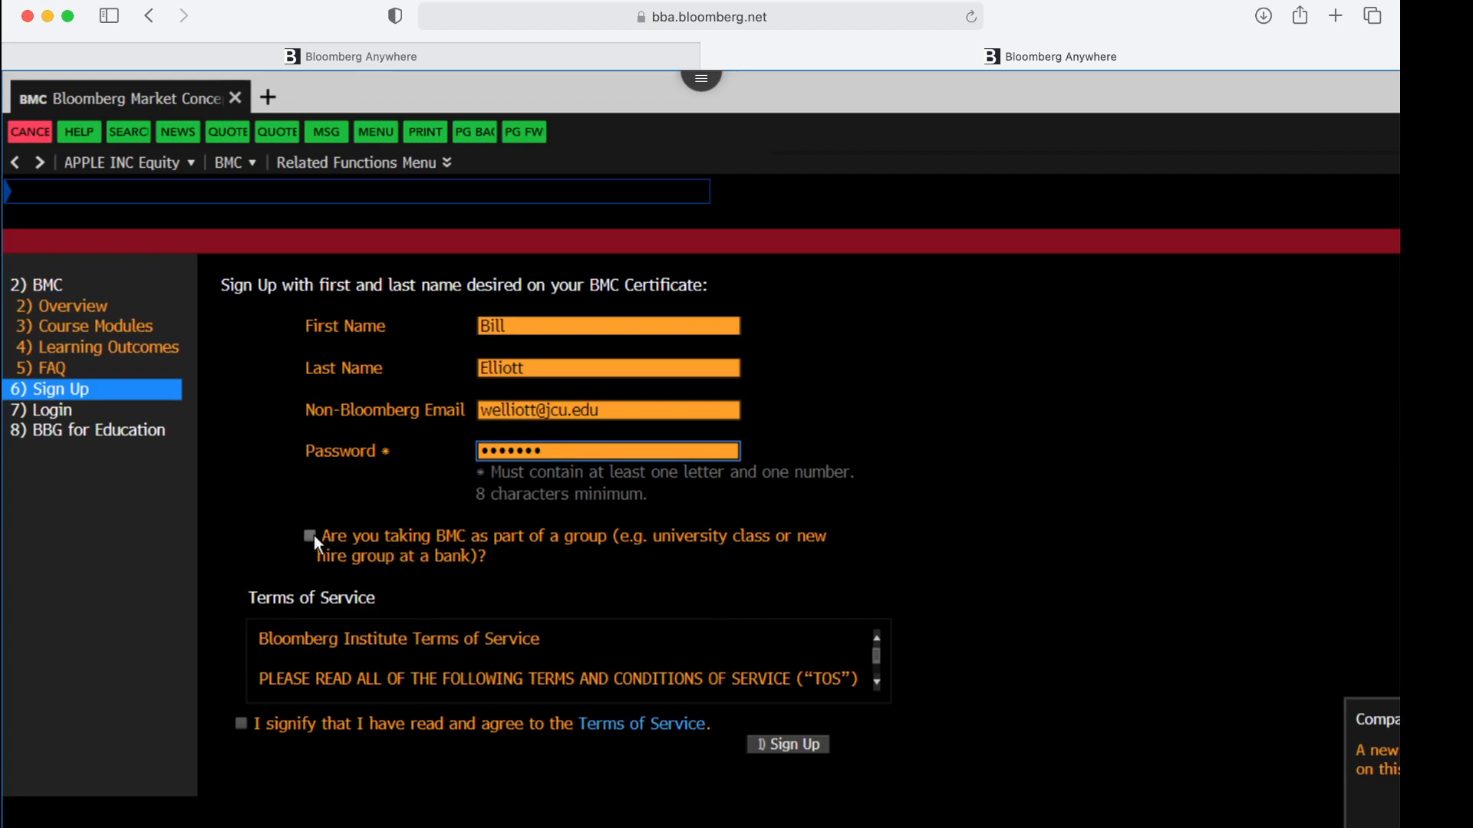
left_click(309, 535)
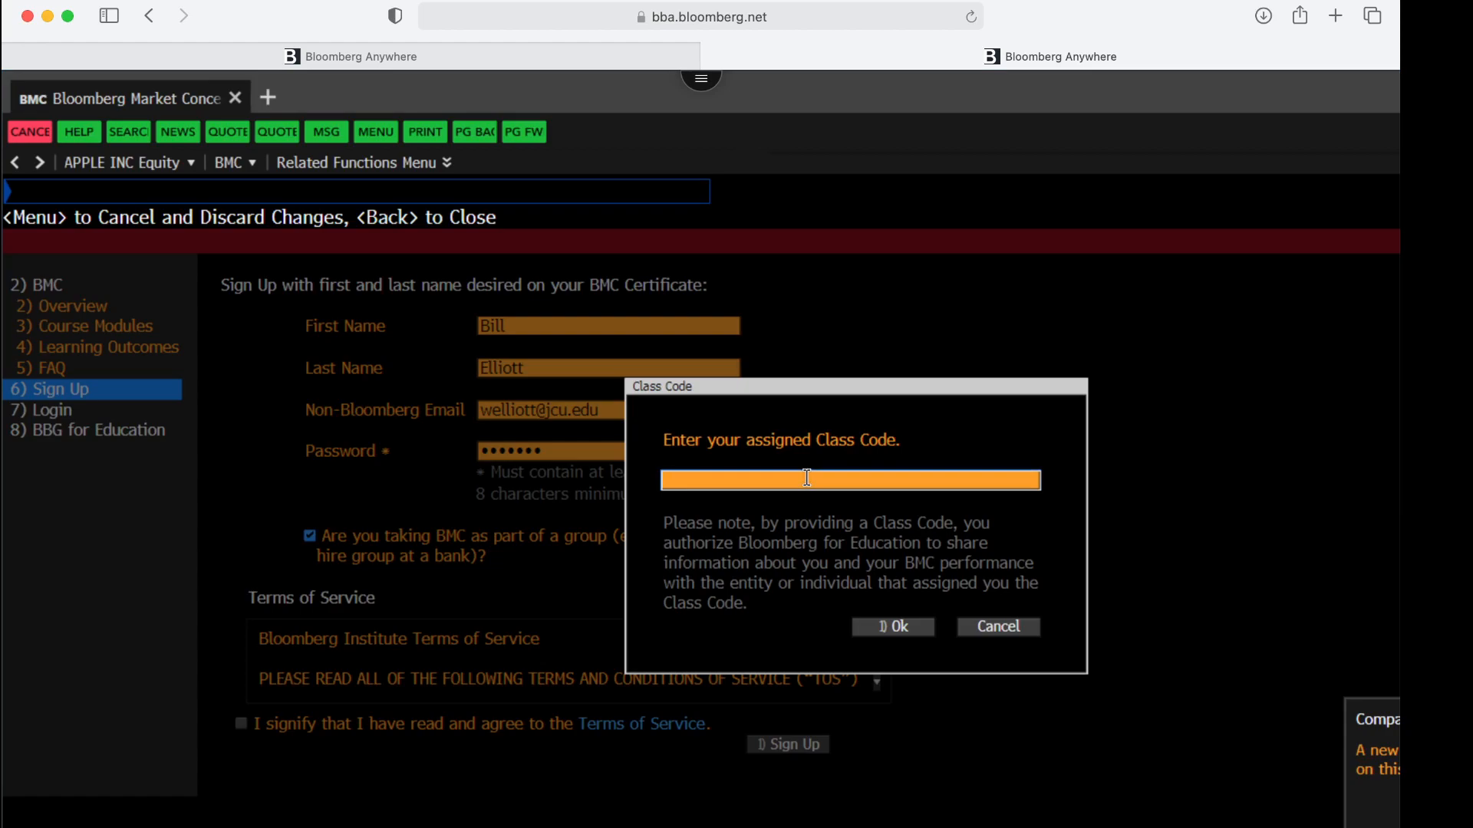
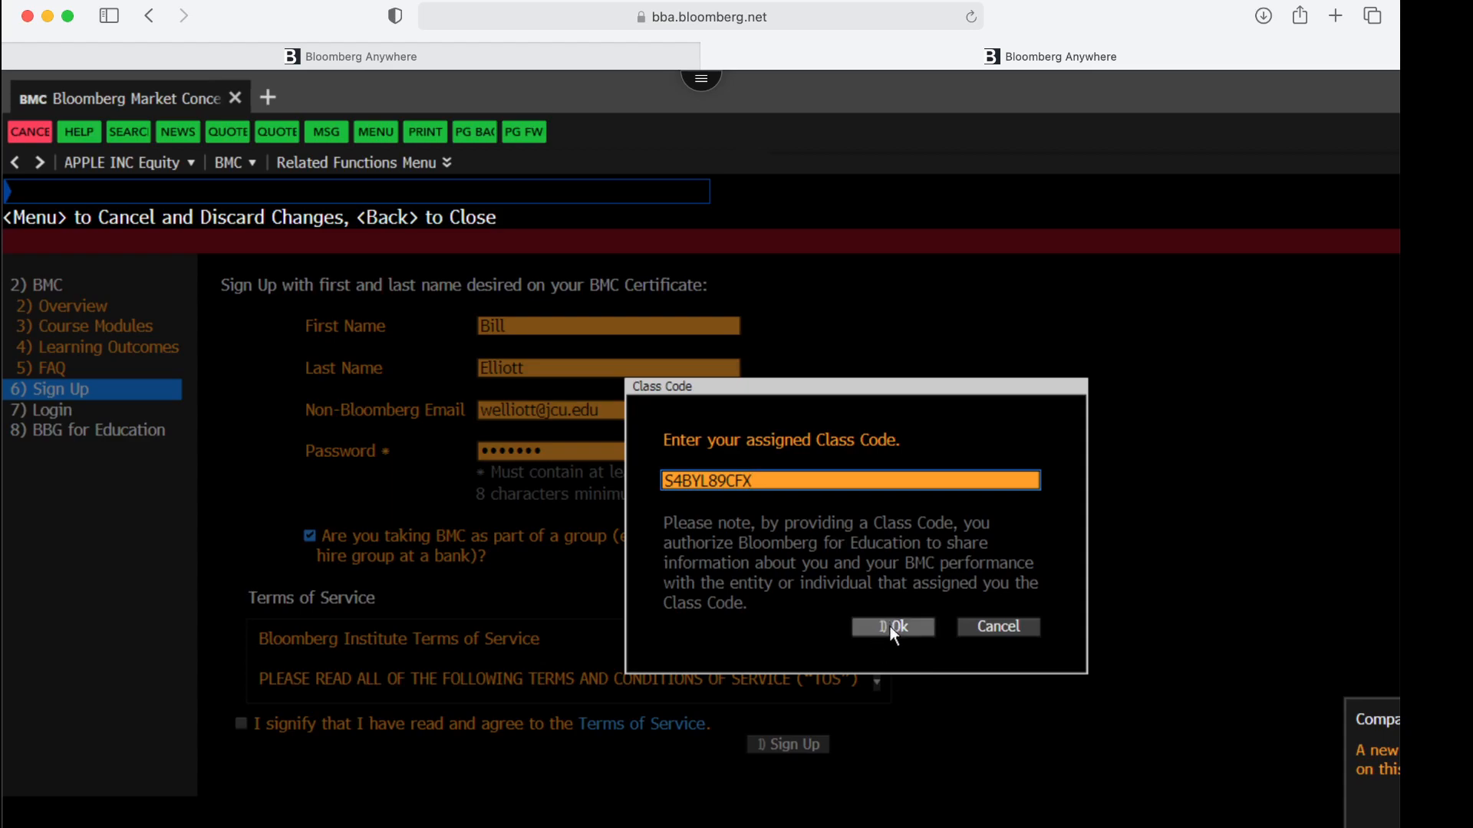
left_click(891, 627)
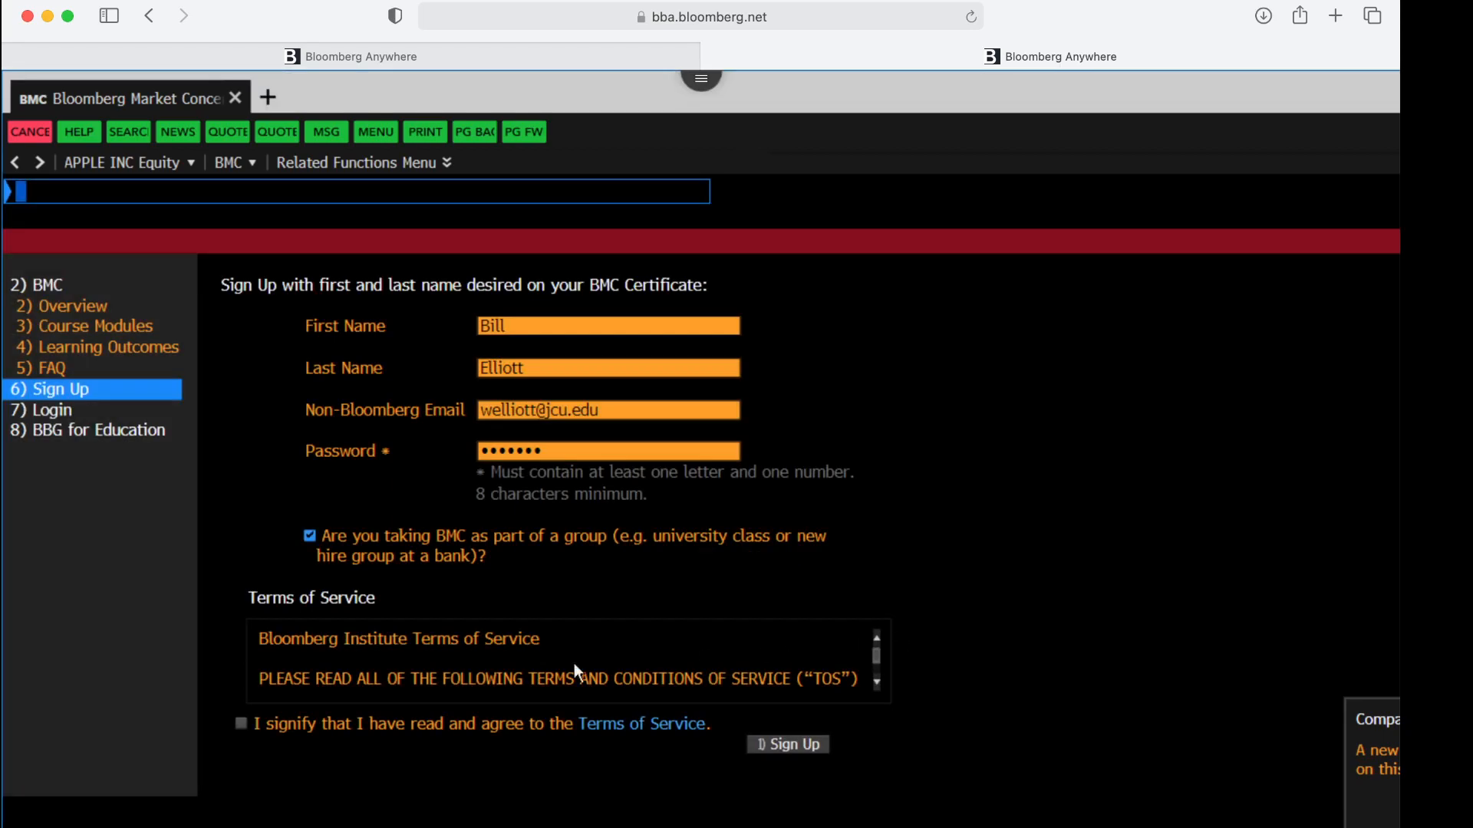
mouse_move(240, 724)
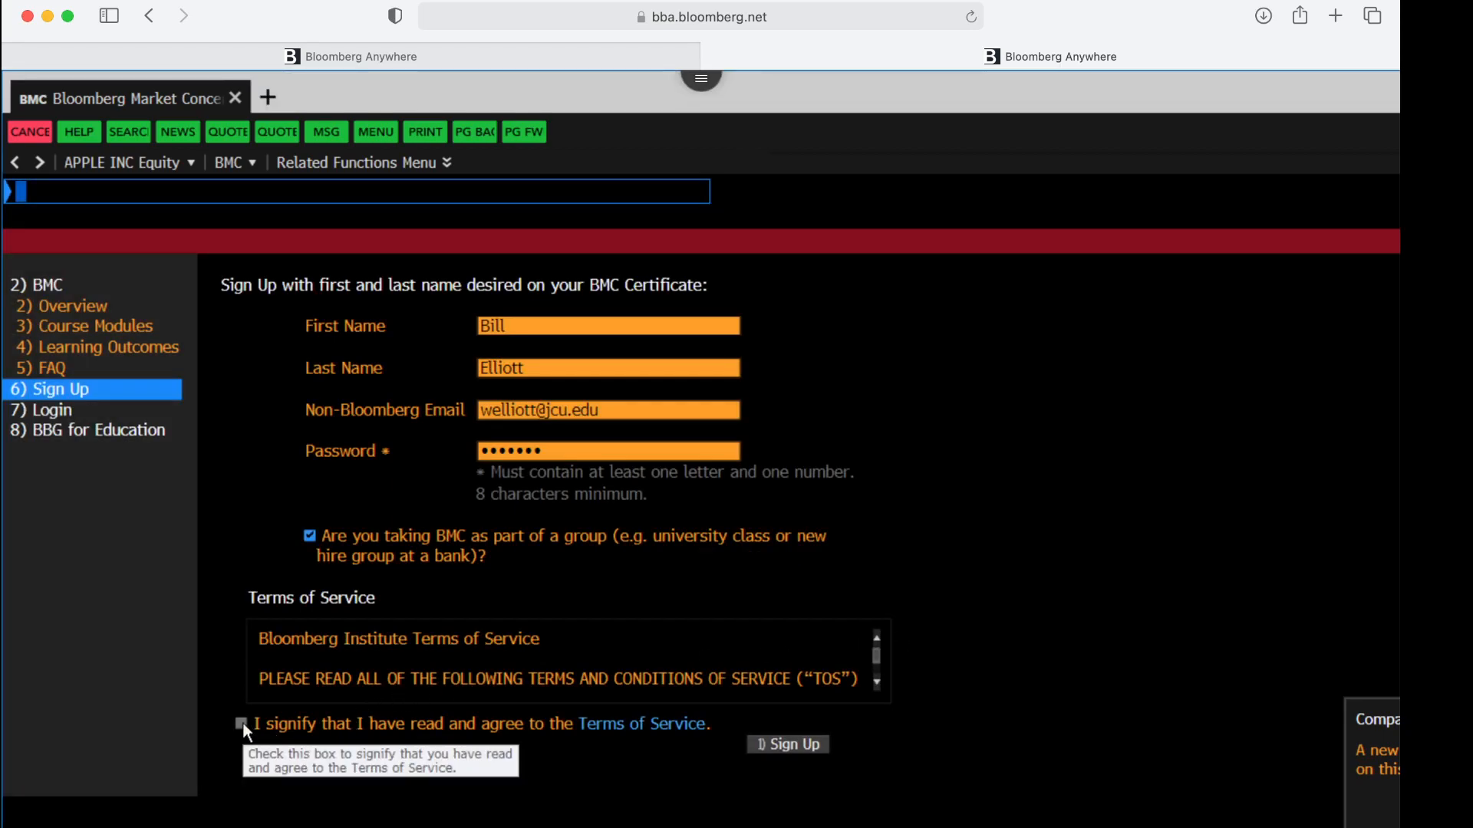
left_click(240, 723)
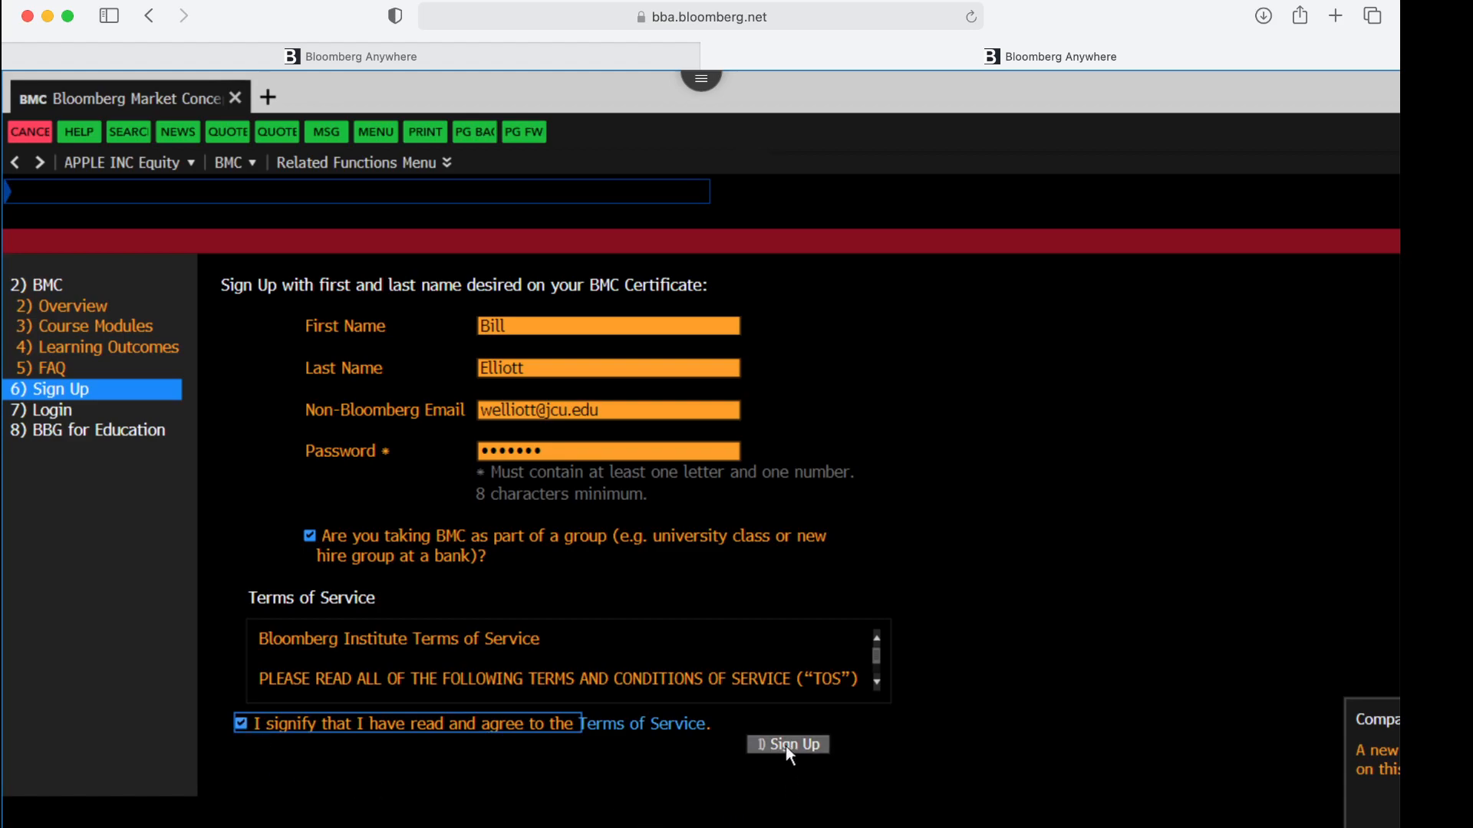
left_click(787, 744)
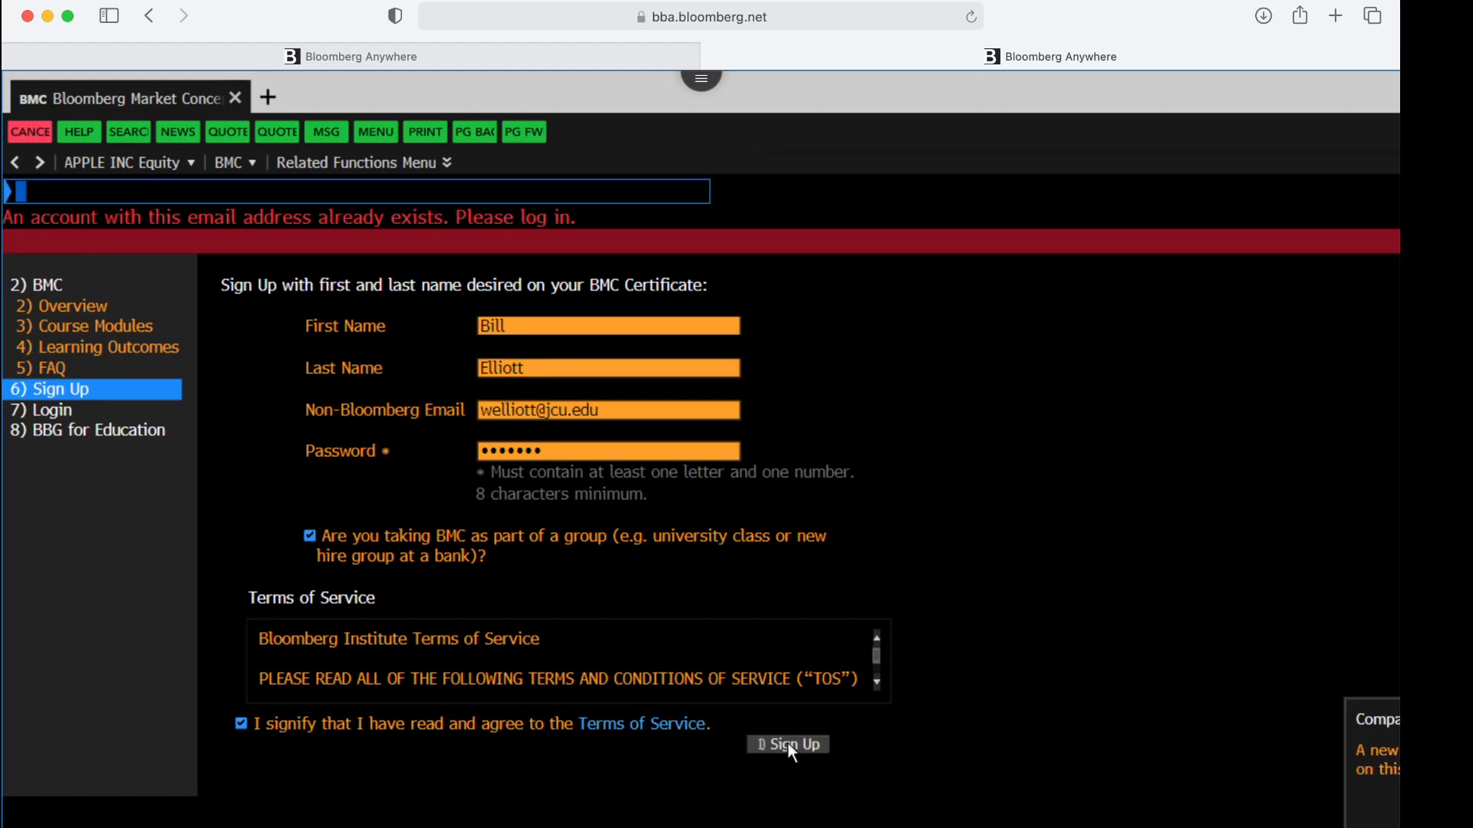
mouse_move(833, 473)
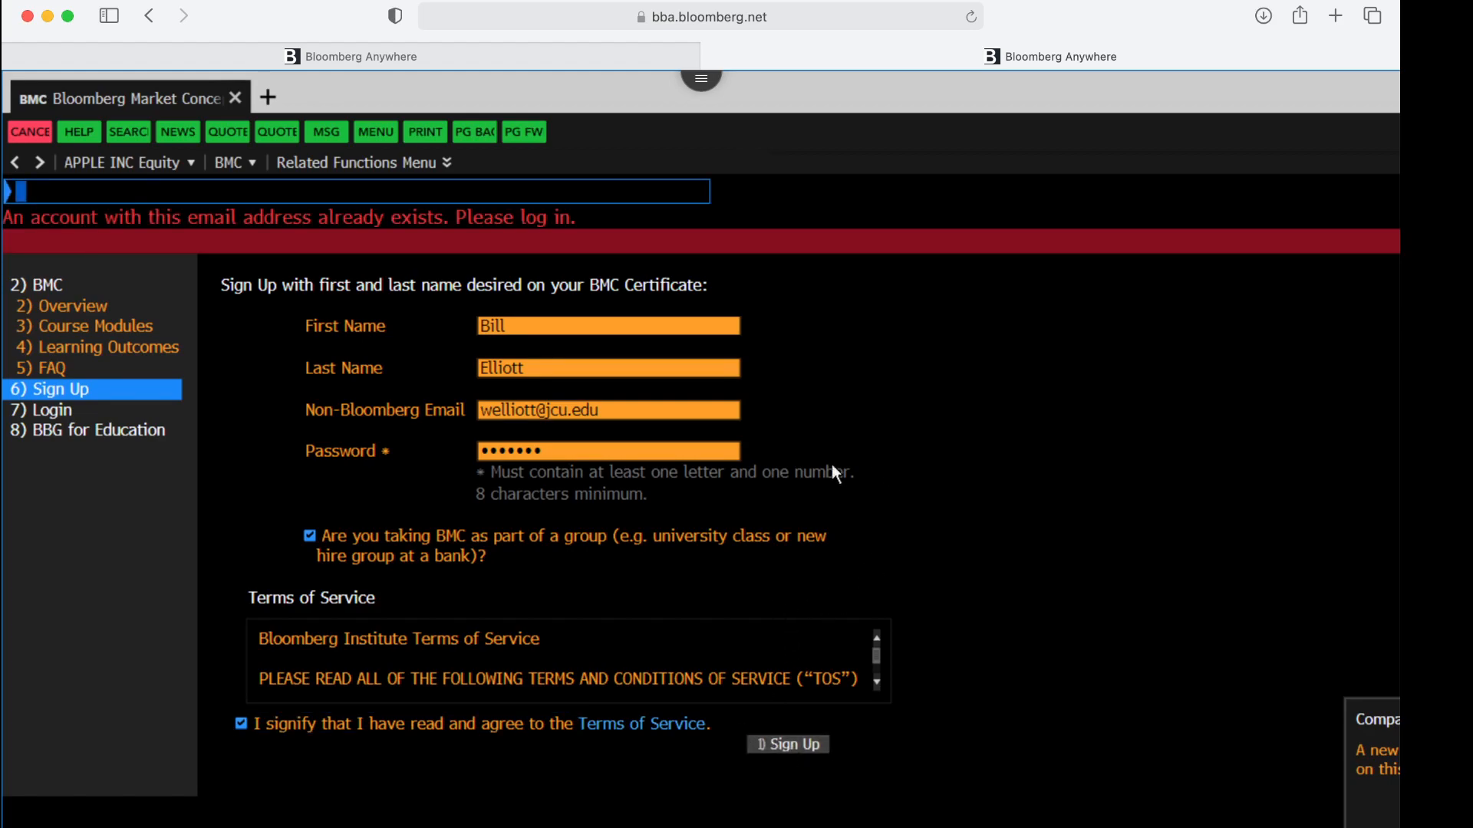
mouse_move(770, 357)
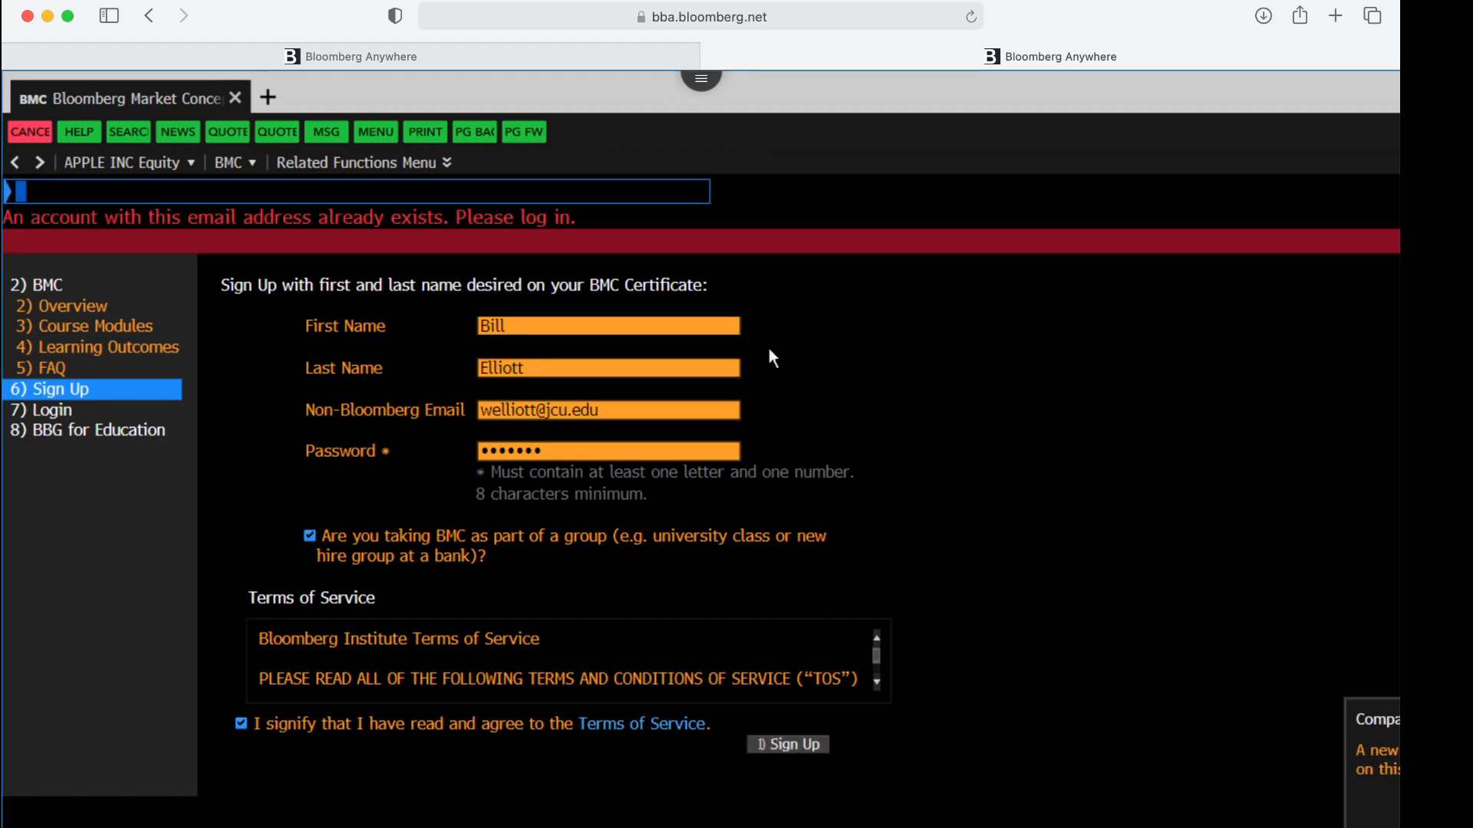
mouse_move(202, 237)
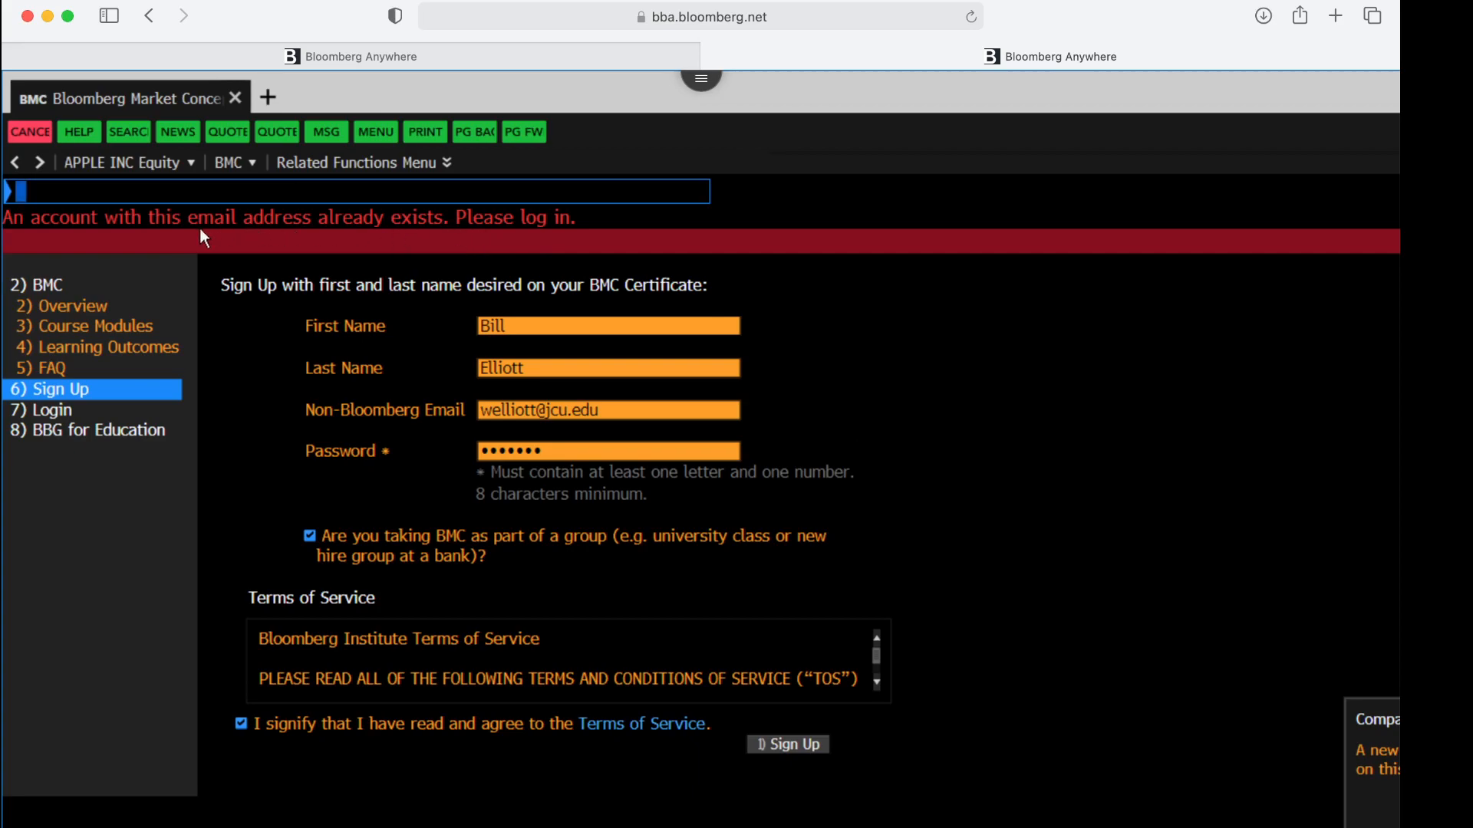
mouse_move(423, 240)
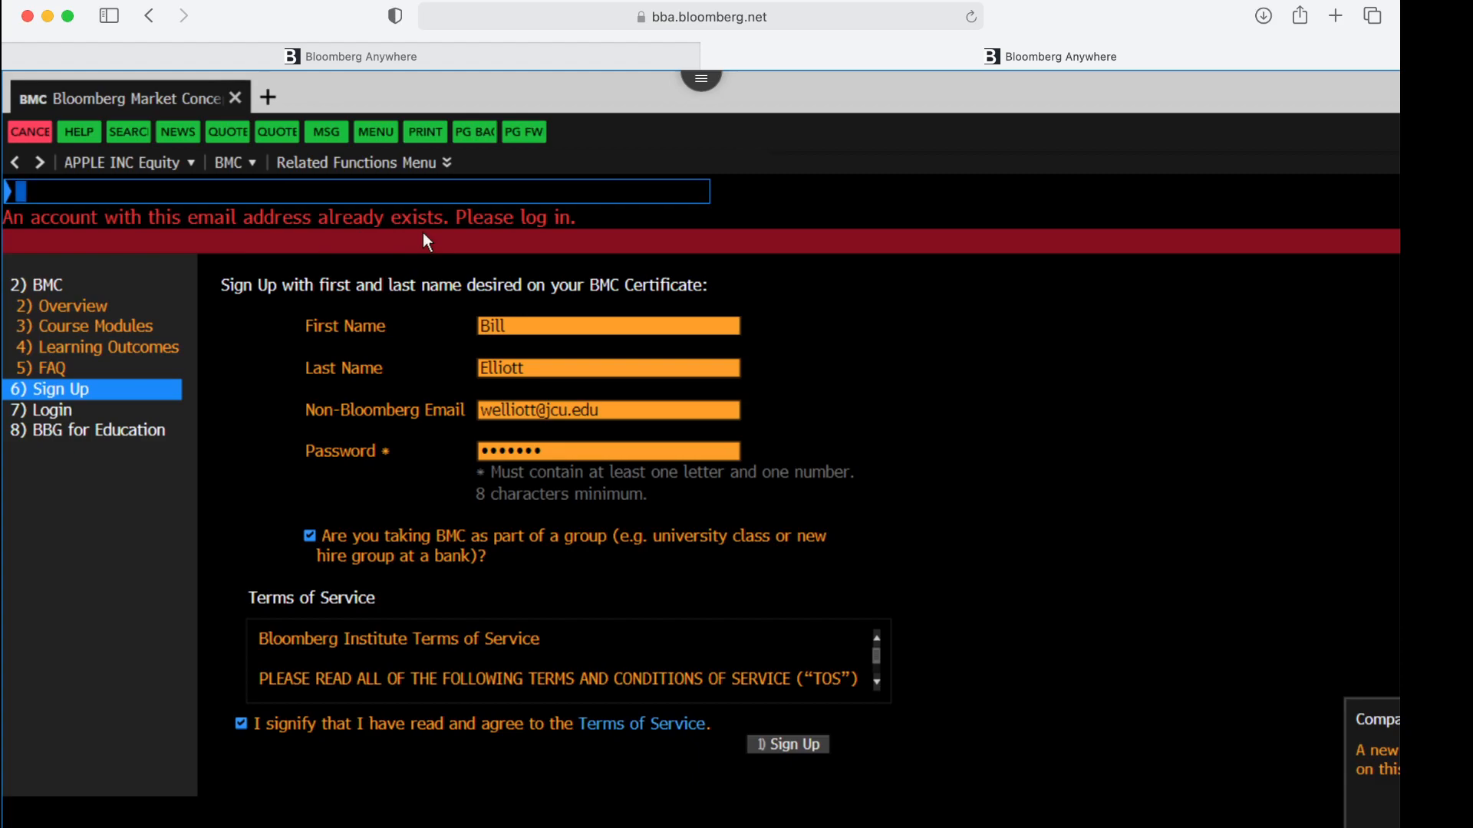
scroll("down", 3)
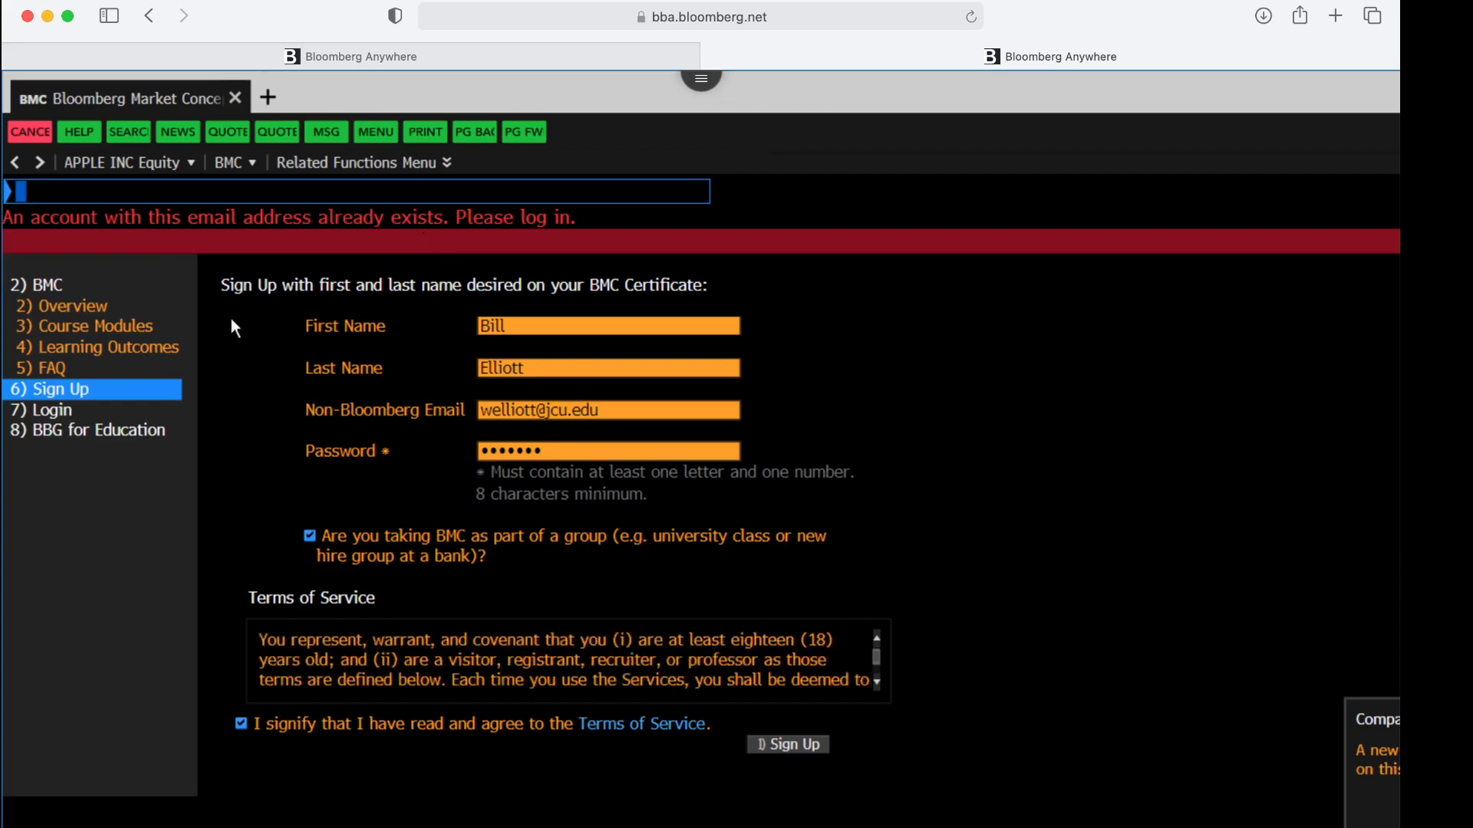
scroll("down", 3)
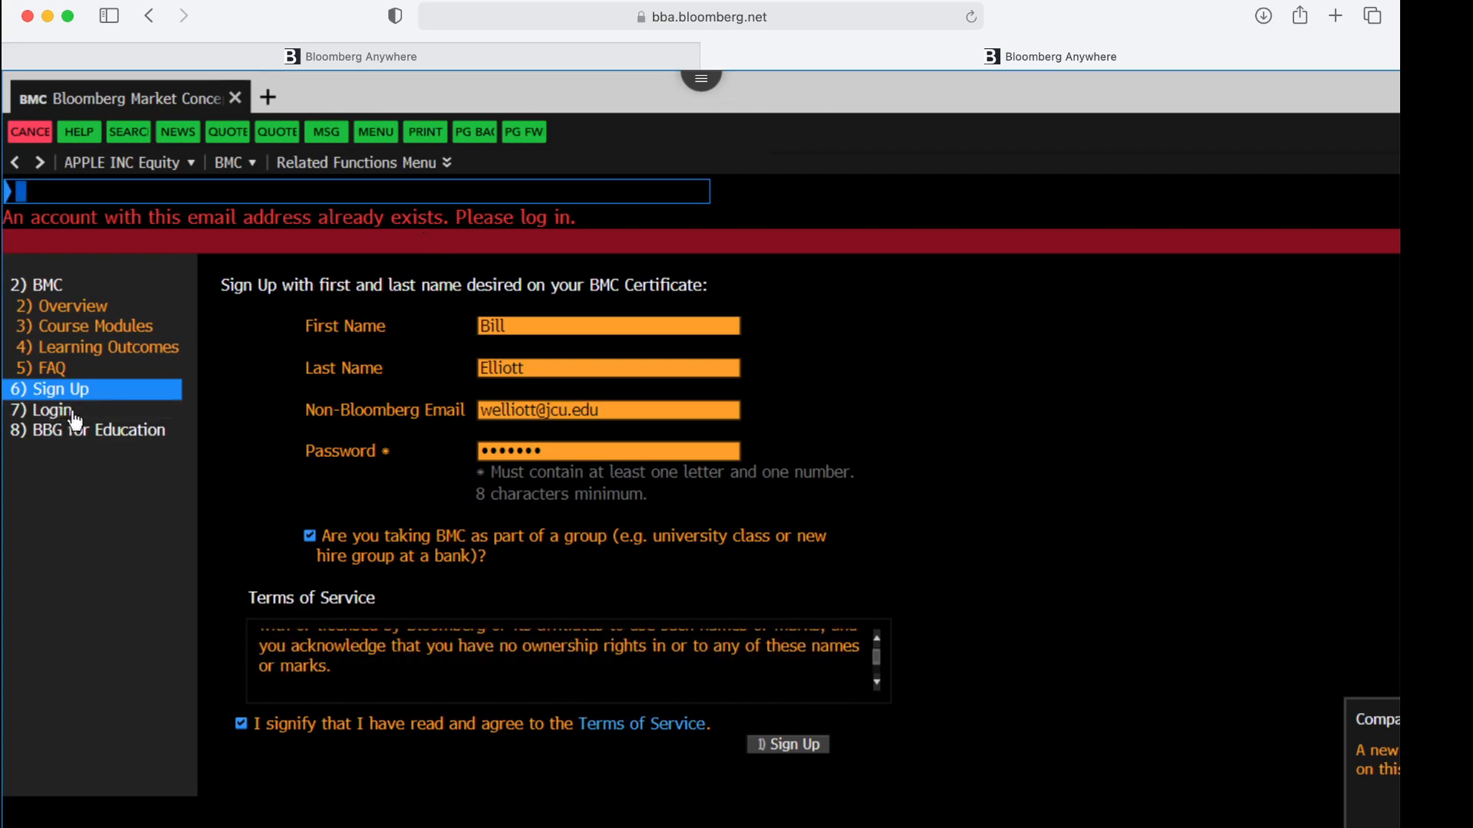
left_click(47, 409)
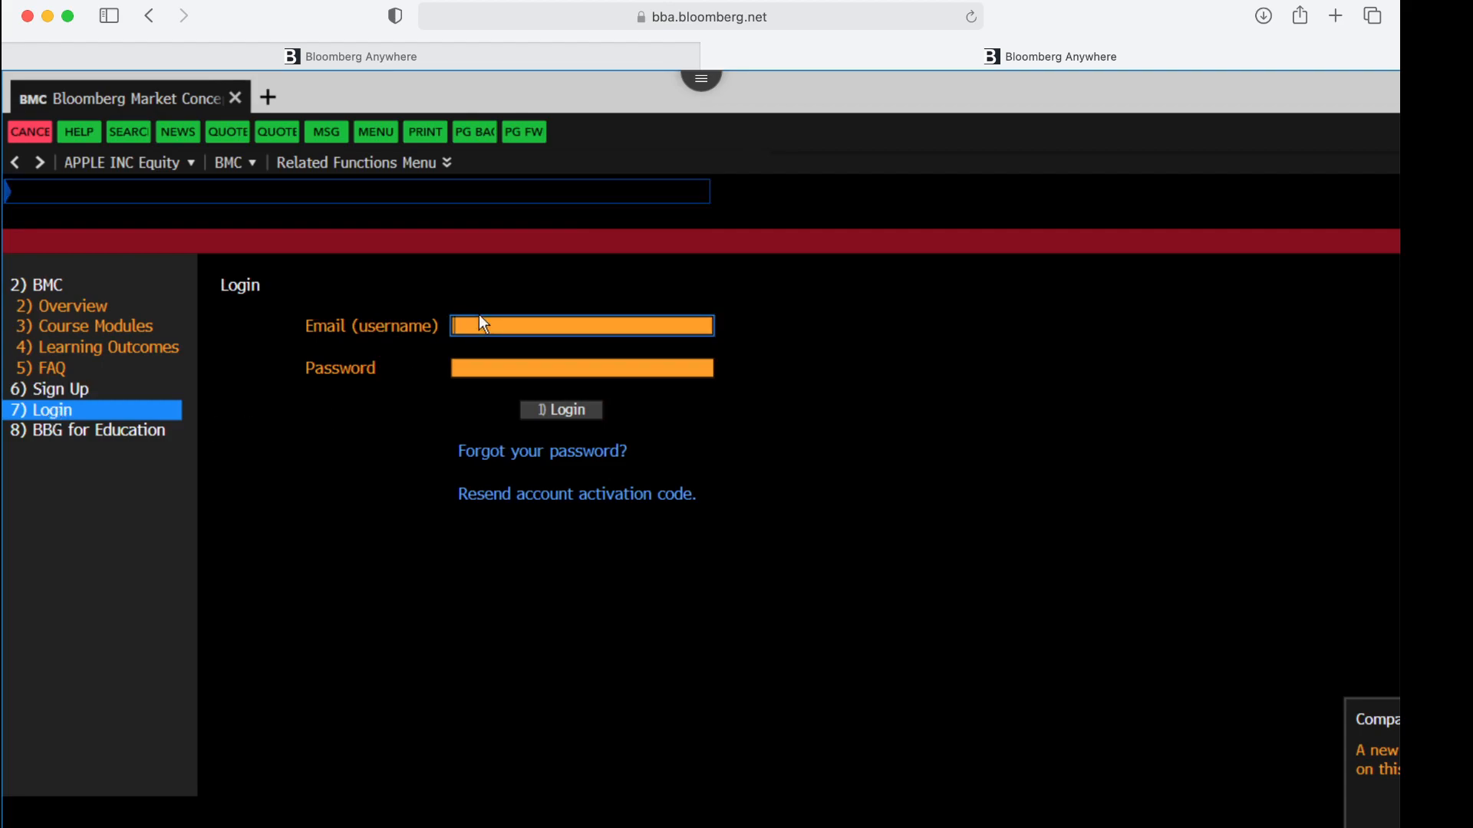
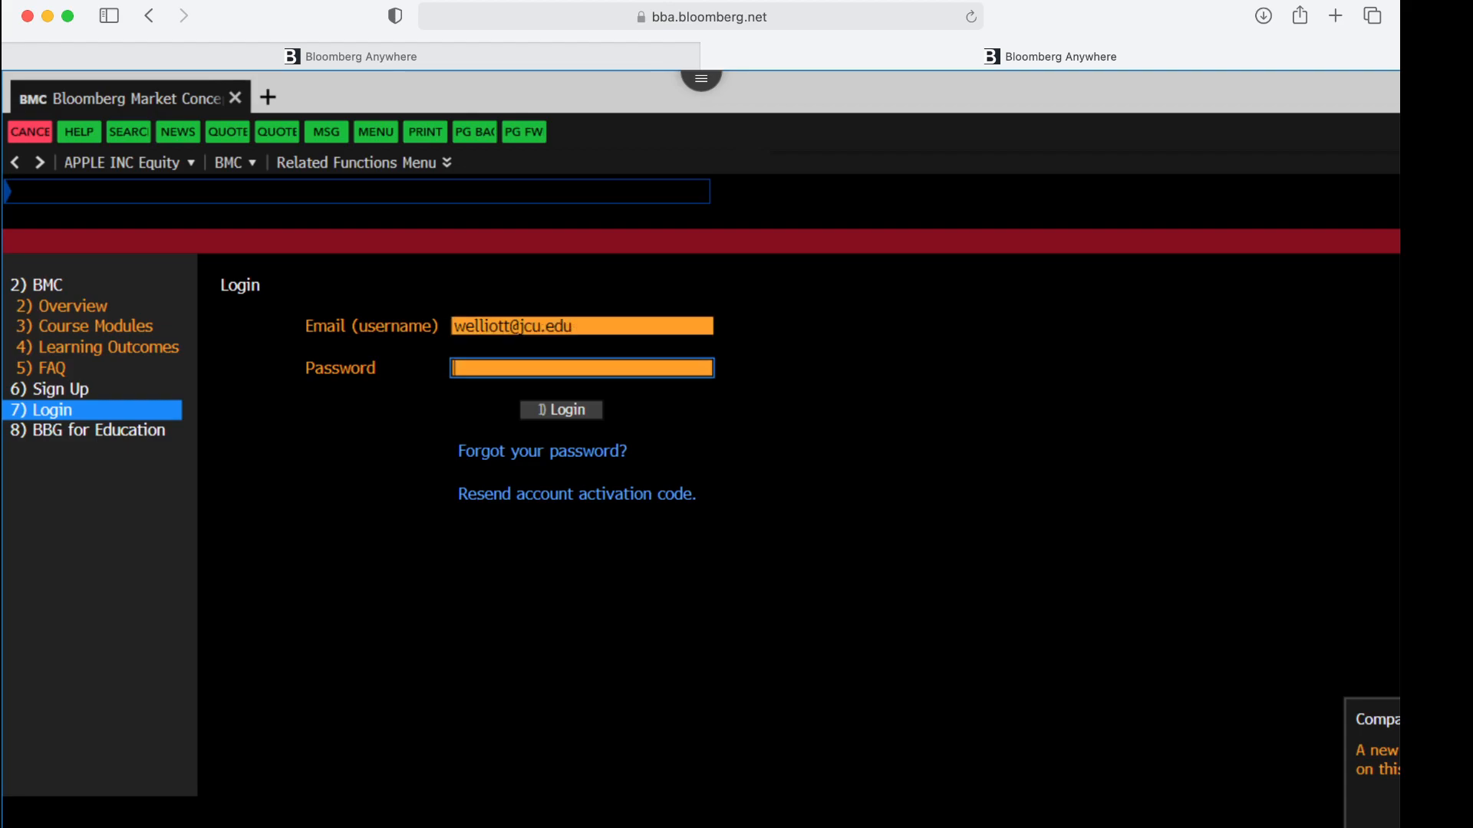
type("••••")
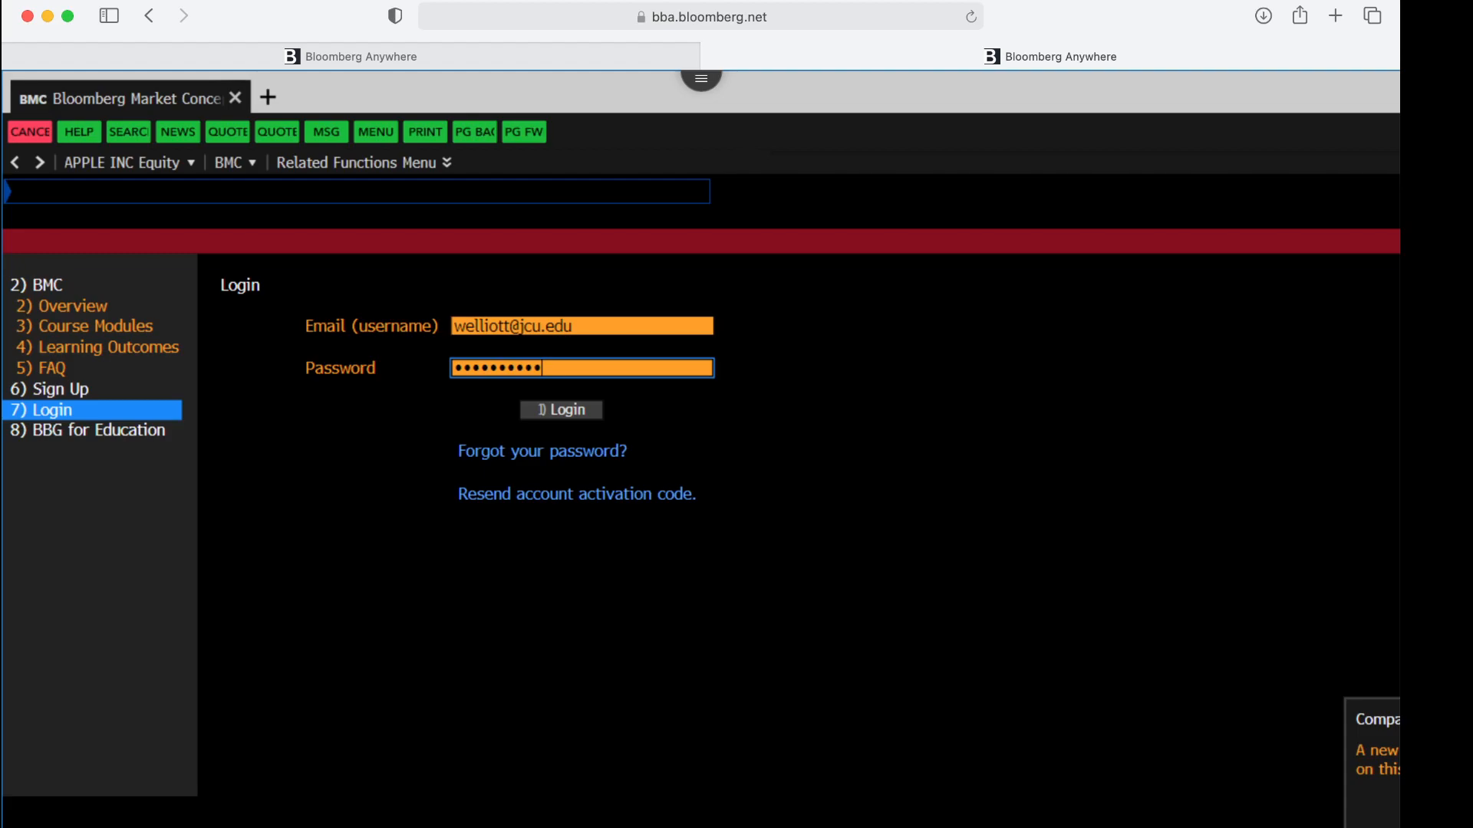
left_click(561, 409)
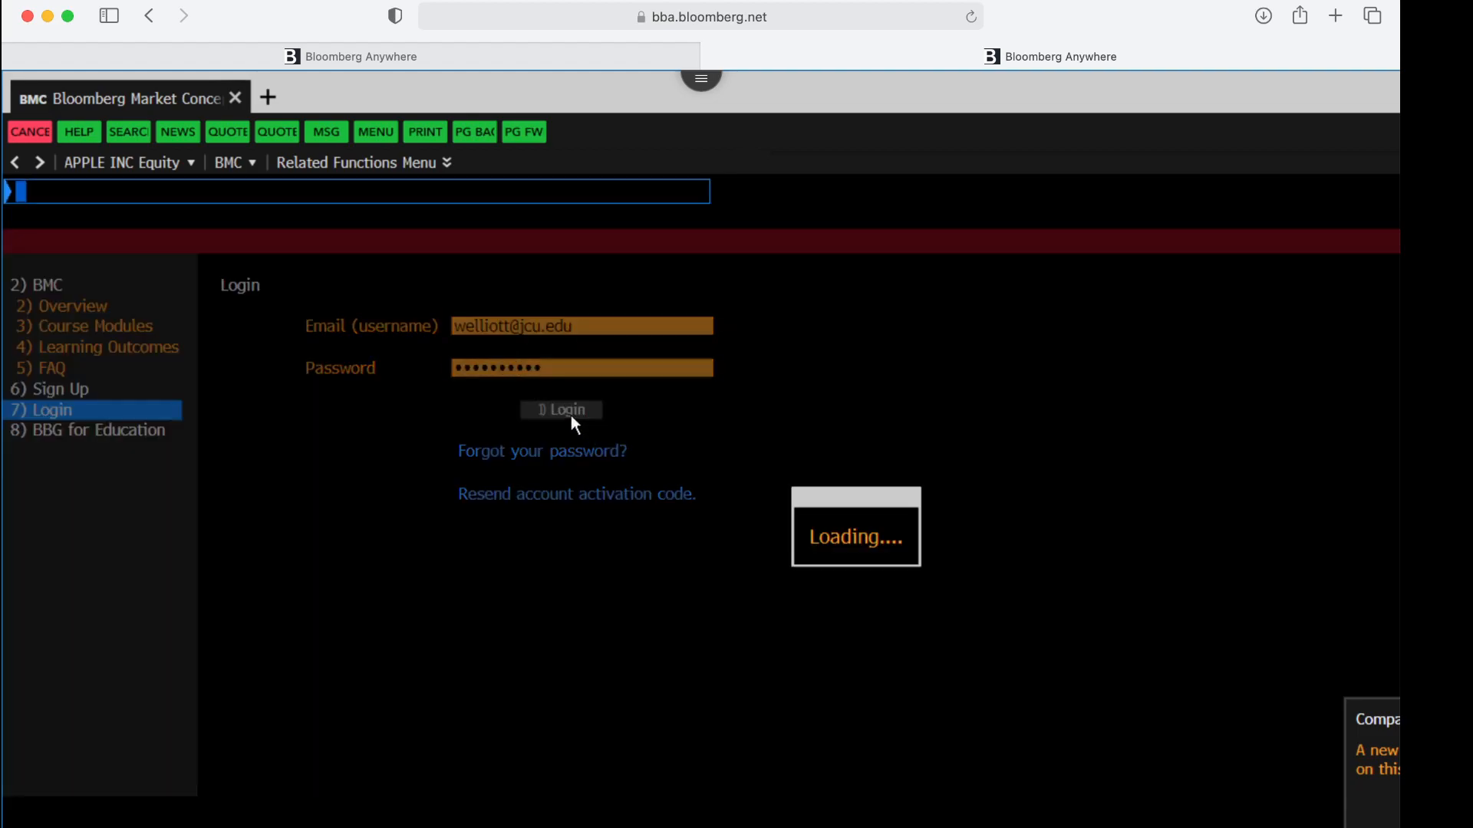
left_click(561, 410)
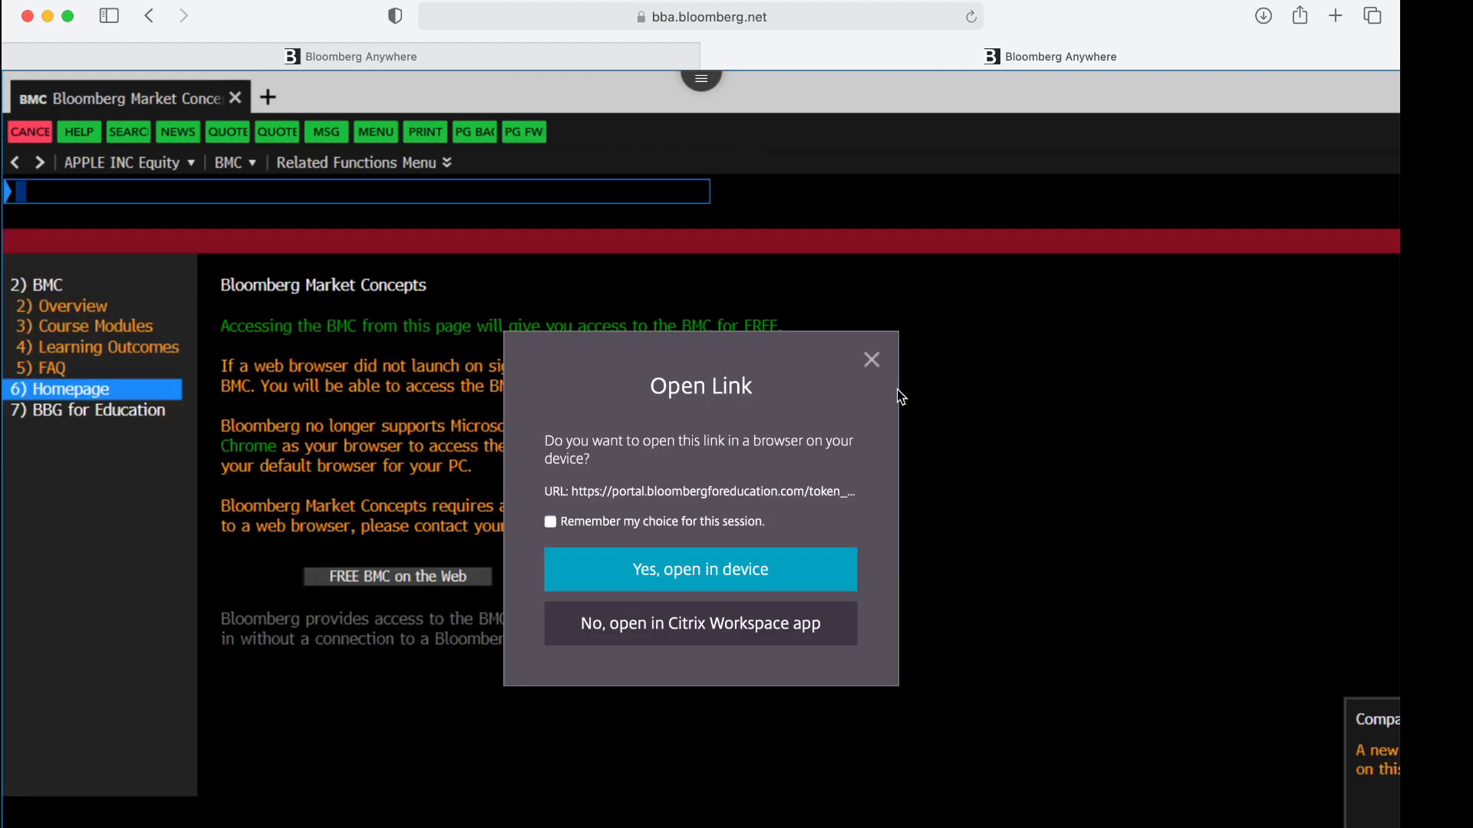
mouse_move(871, 360)
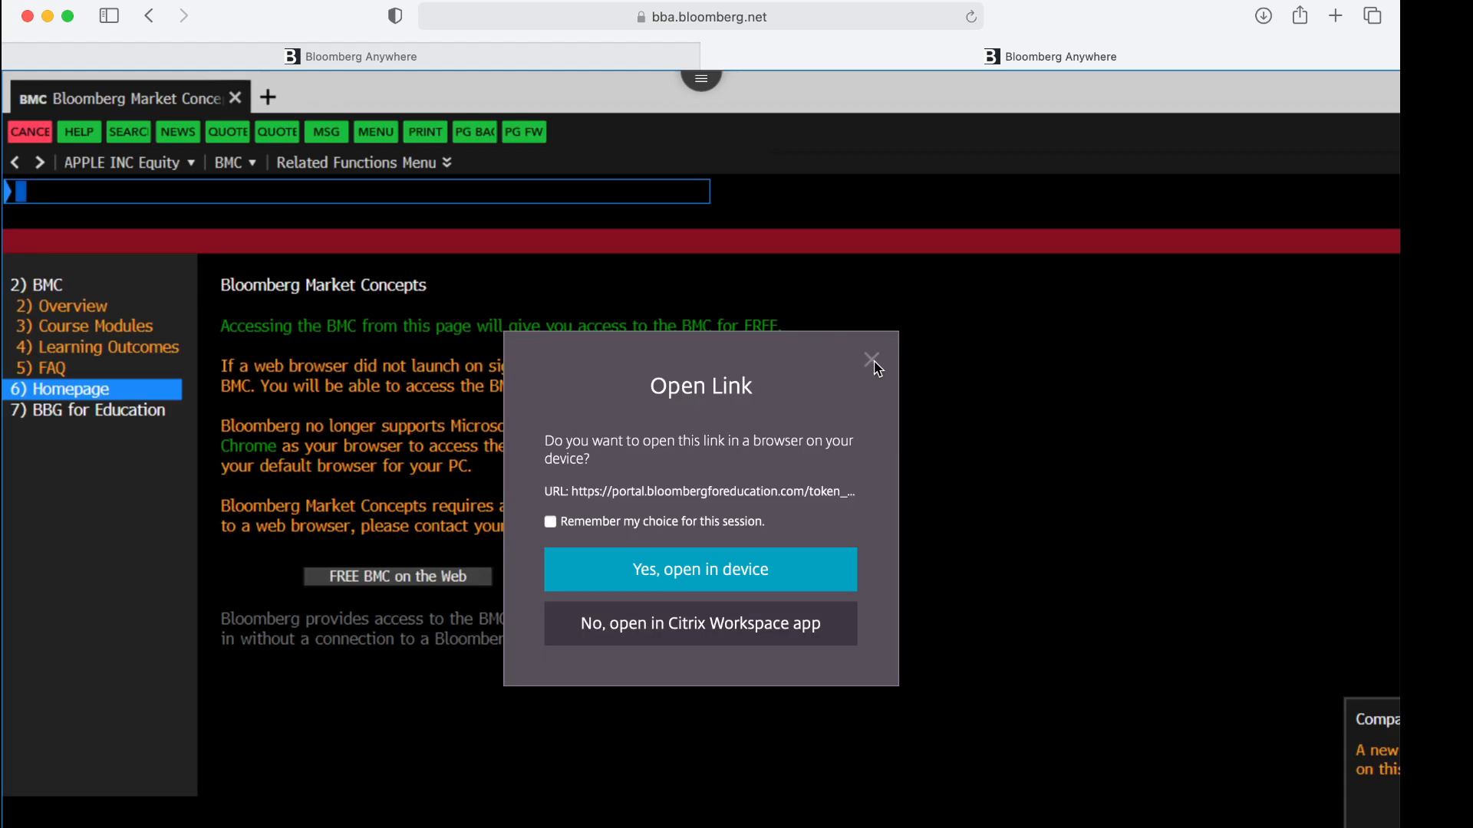
left_click(871, 360)
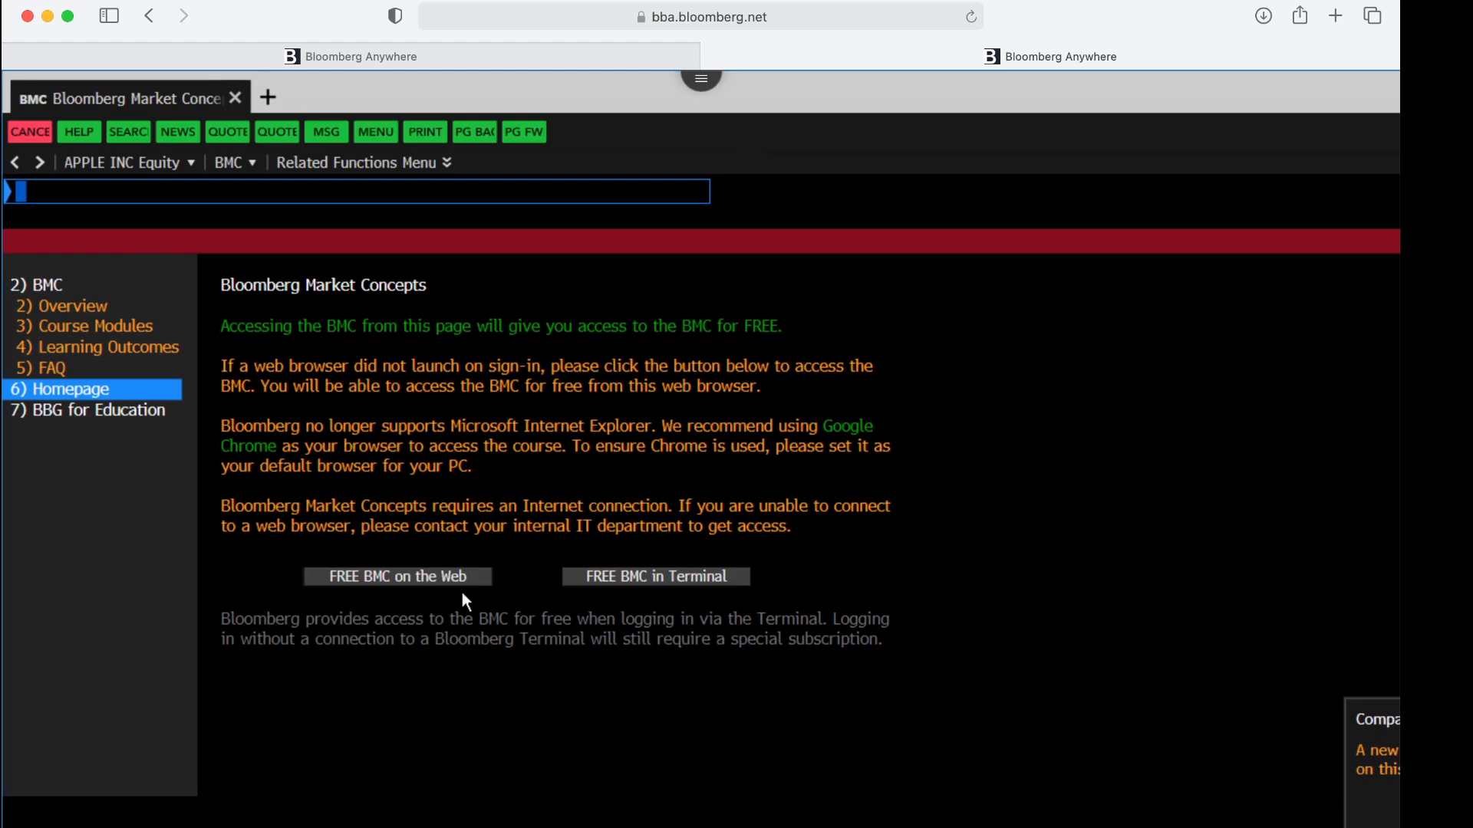
mouse_move(505, 694)
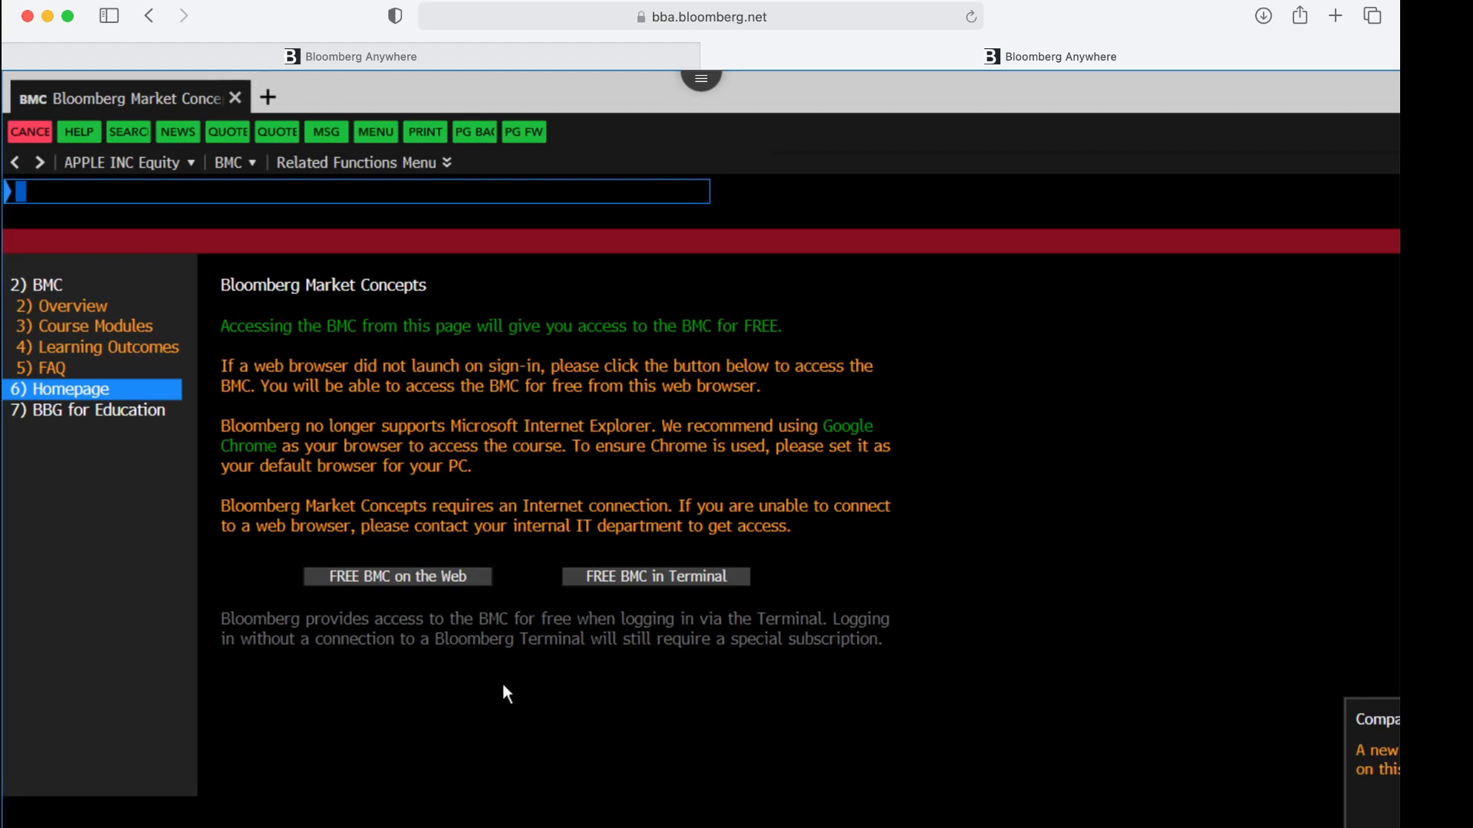
mouse_move(526, 705)
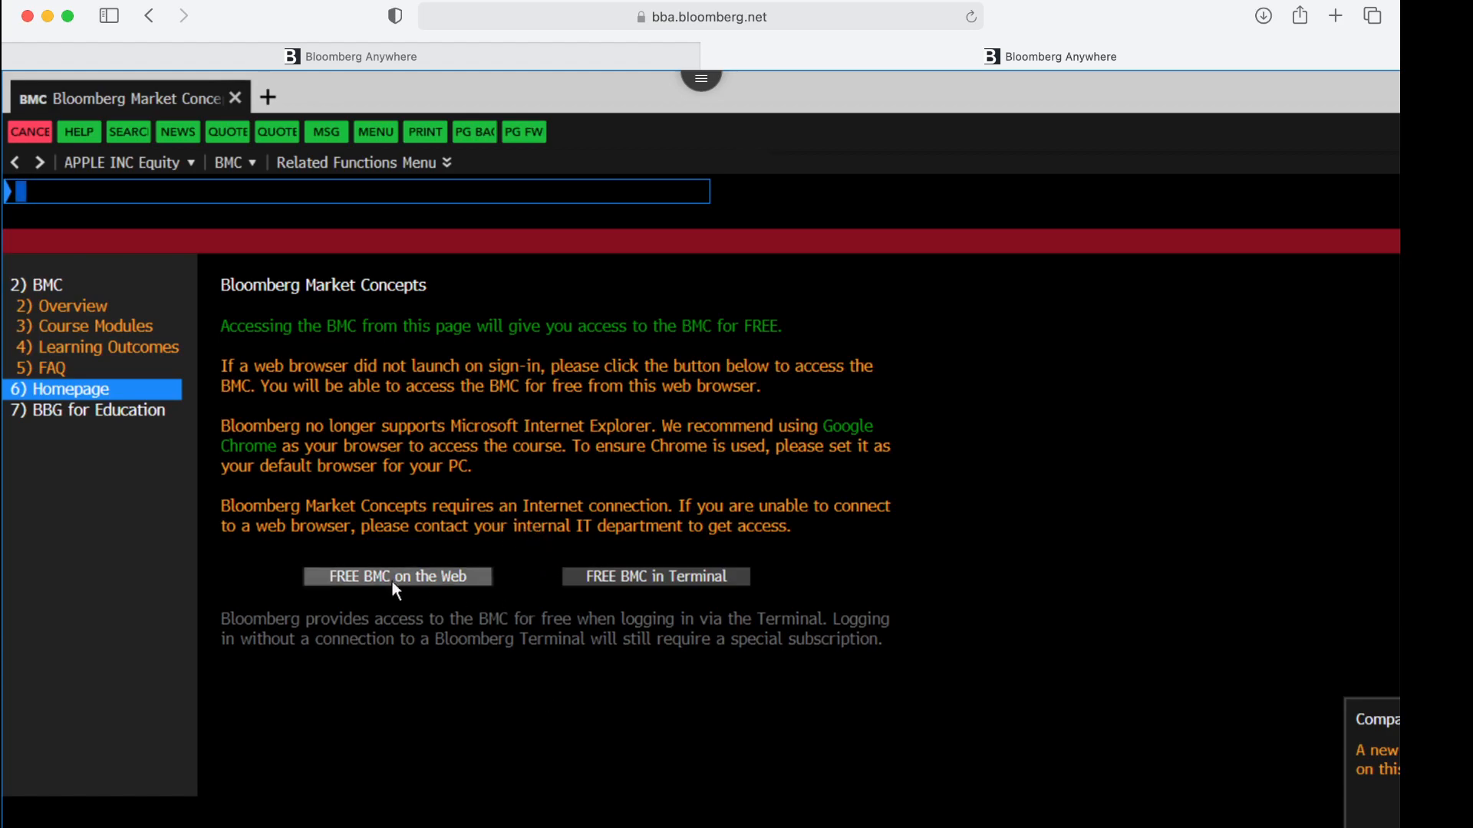
mouse_move(523, 636)
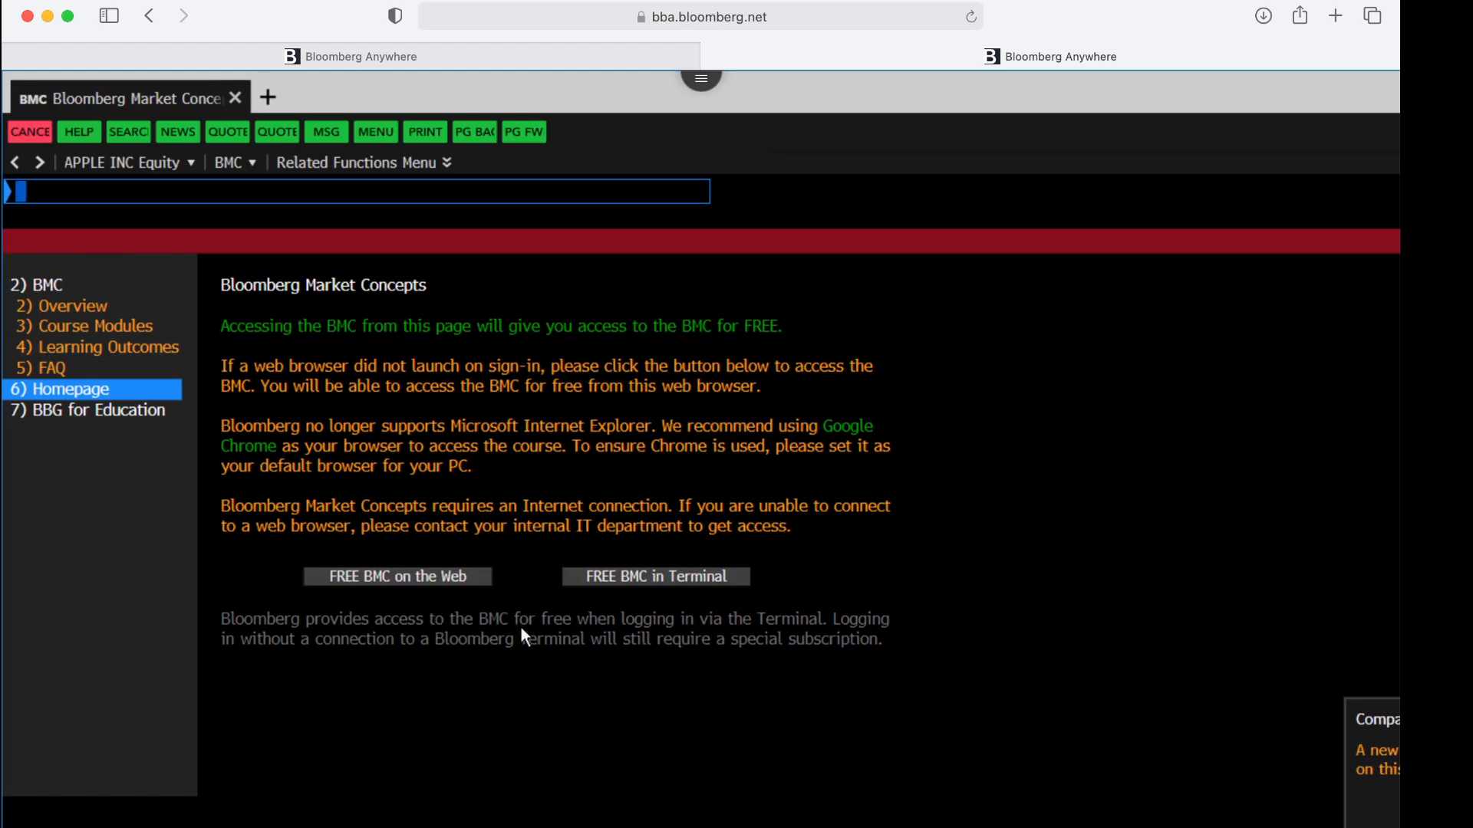
mouse_move(720, 629)
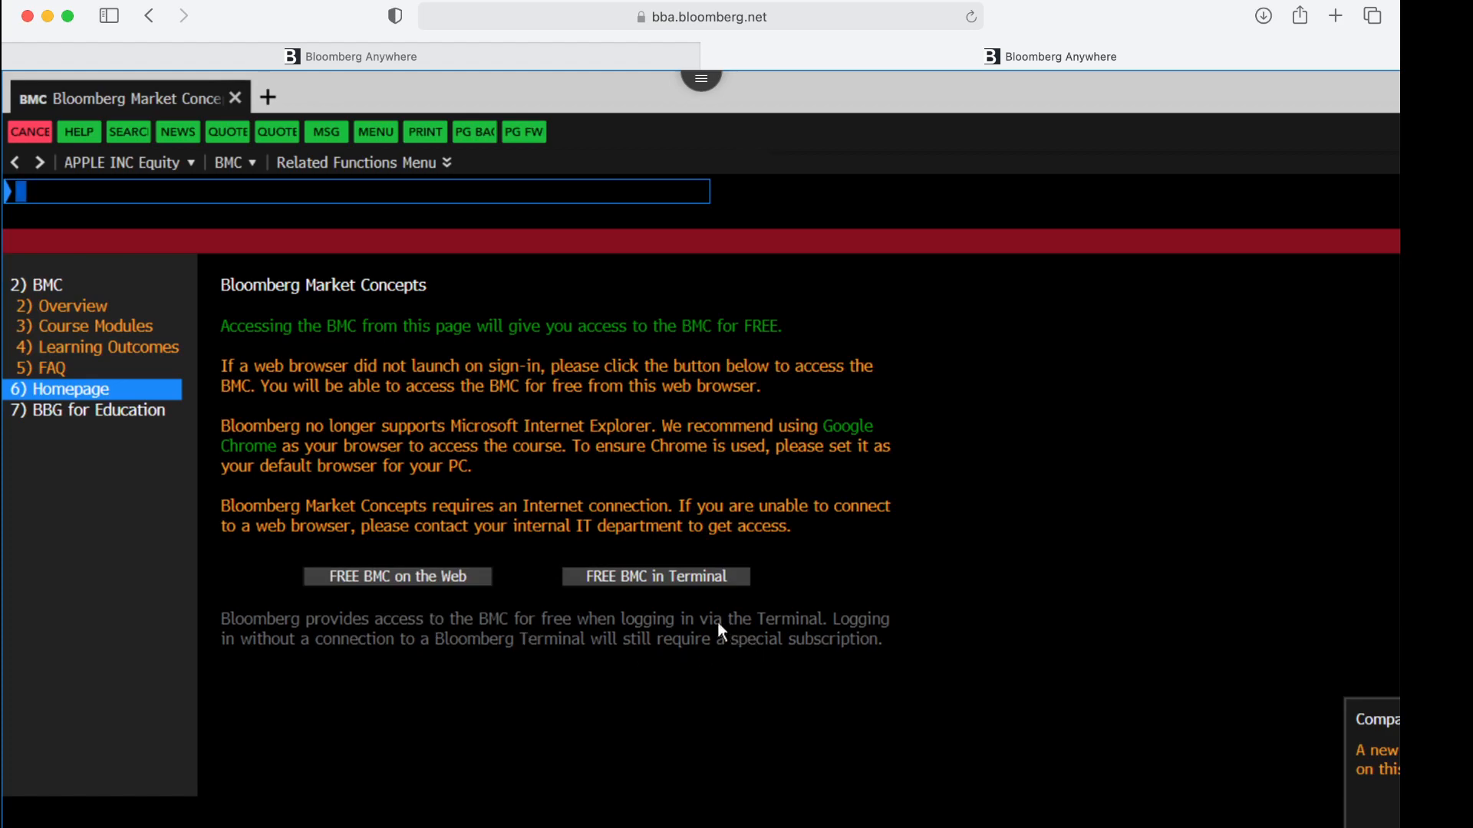
mouse_move(564, 628)
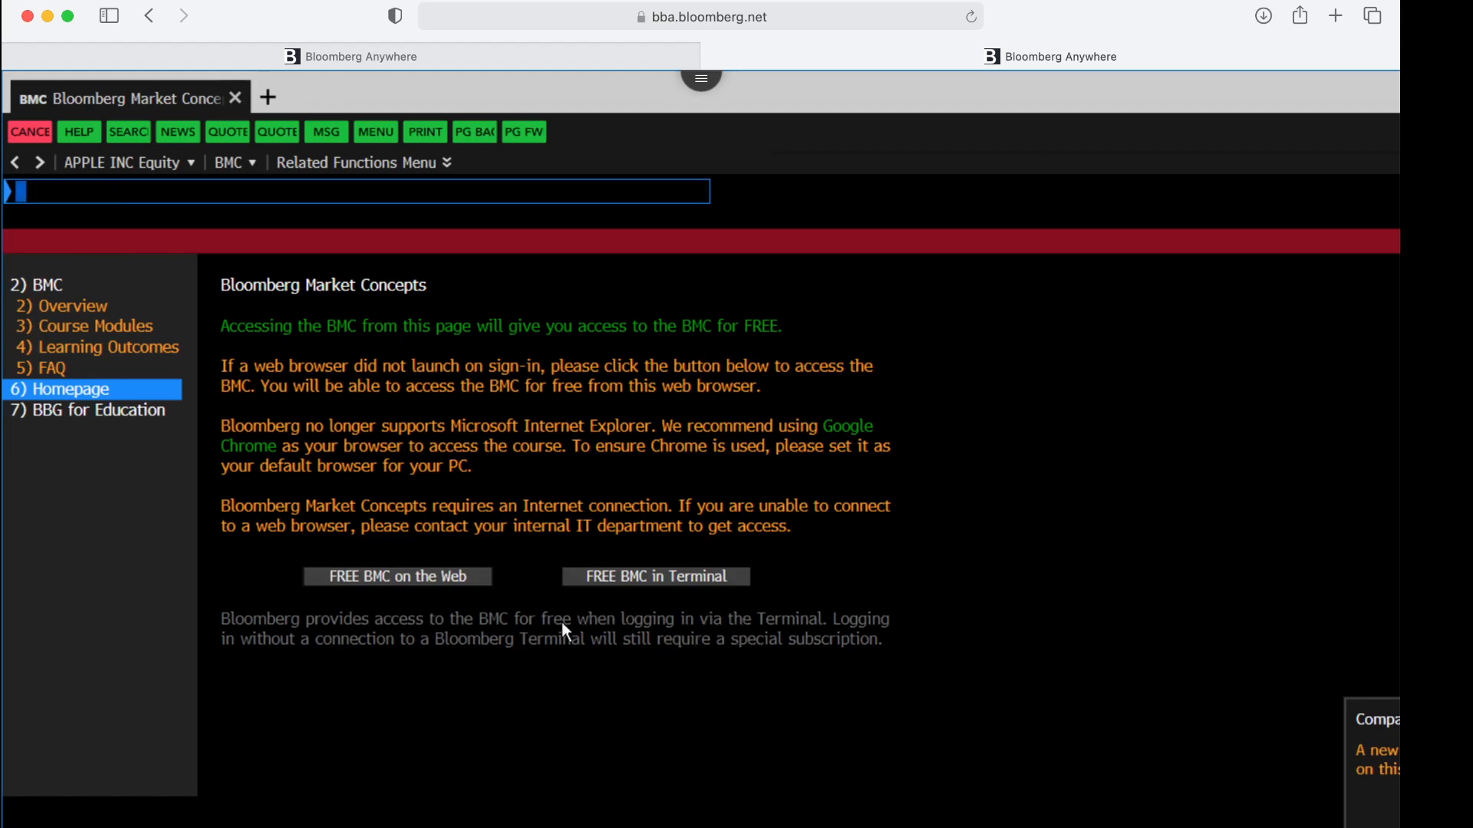
mouse_move(657, 661)
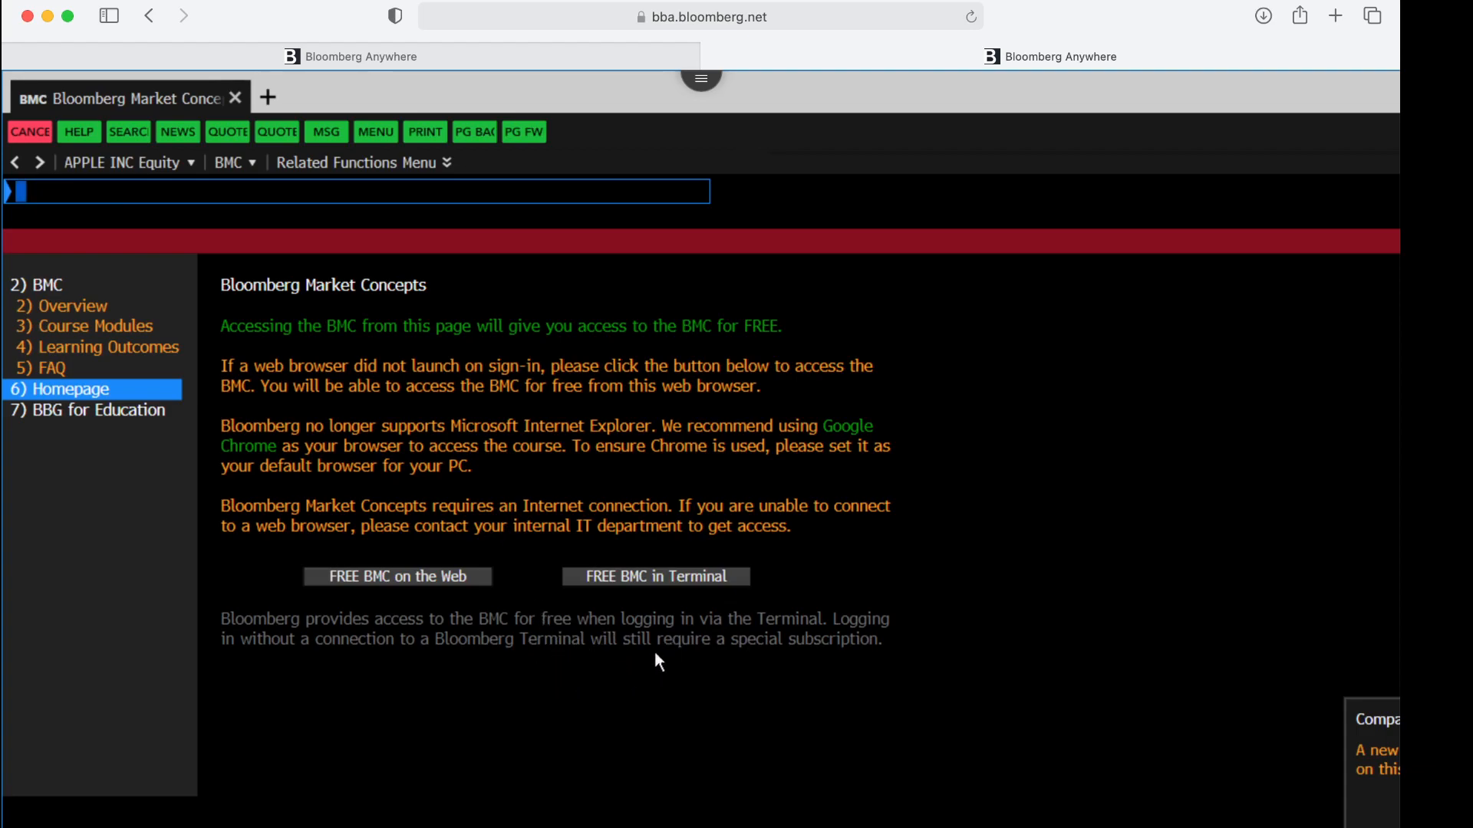
mouse_move(652, 608)
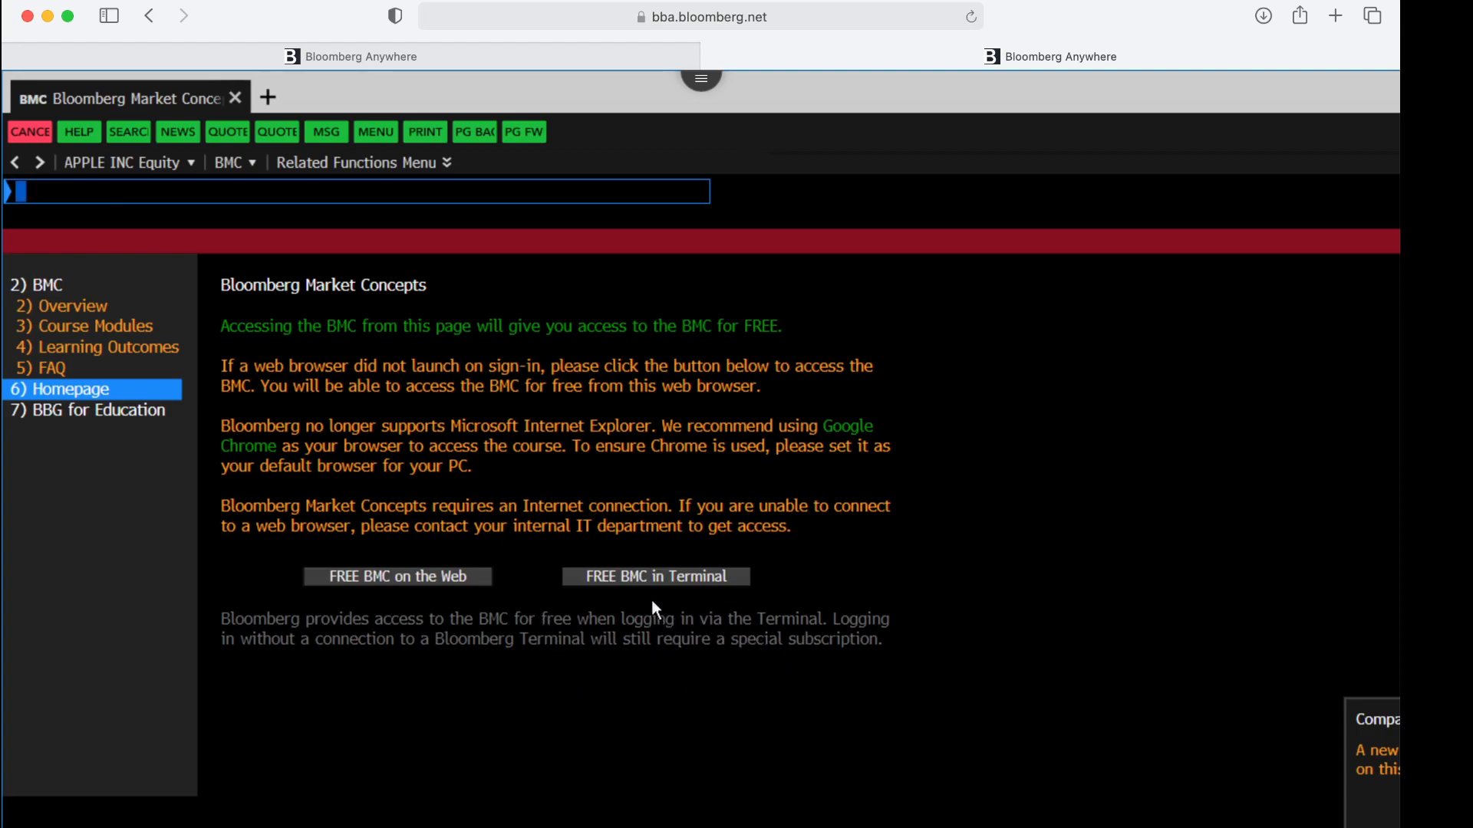
mouse_move(656, 646)
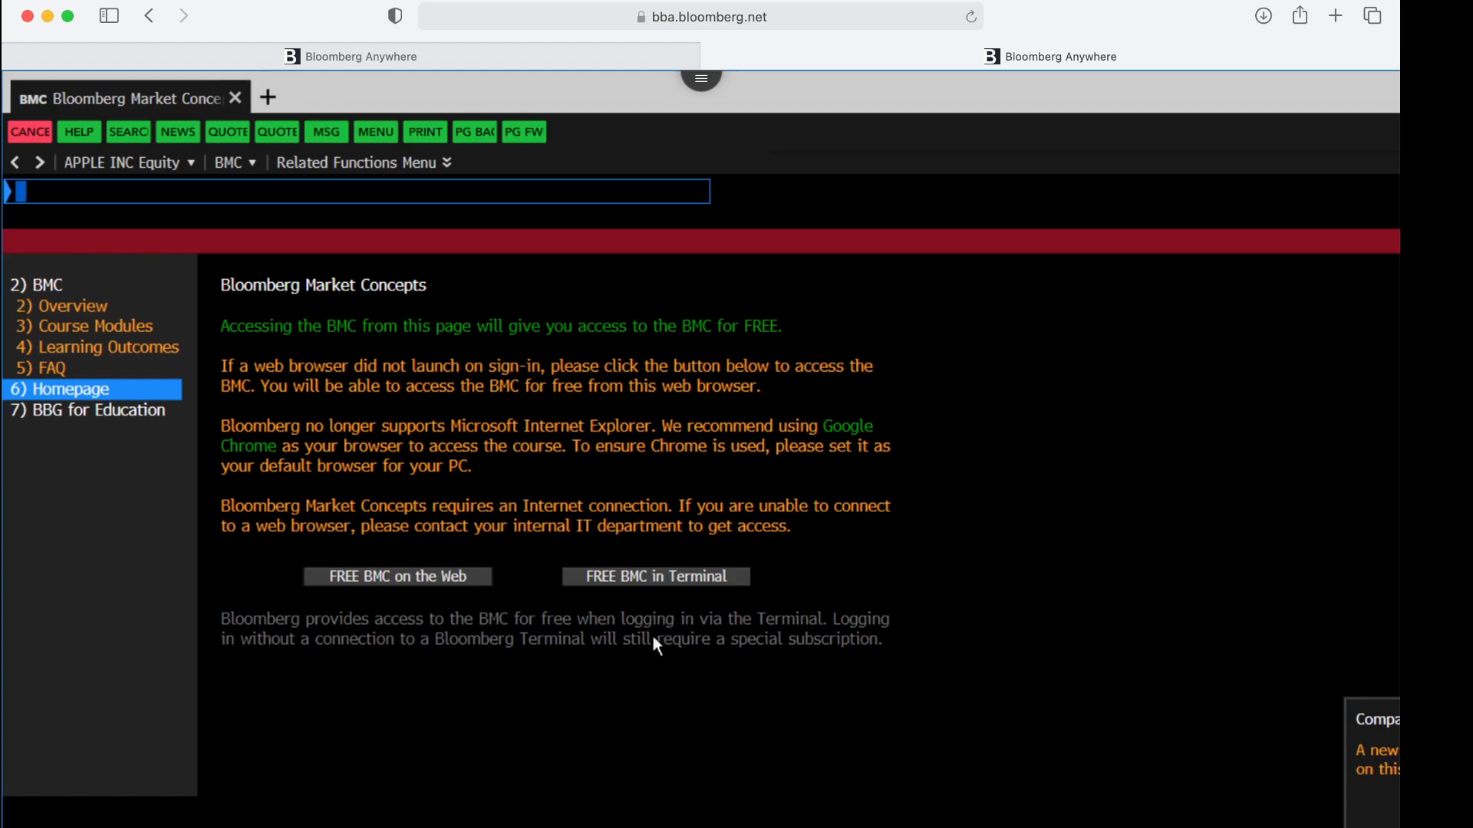
mouse_move(662, 626)
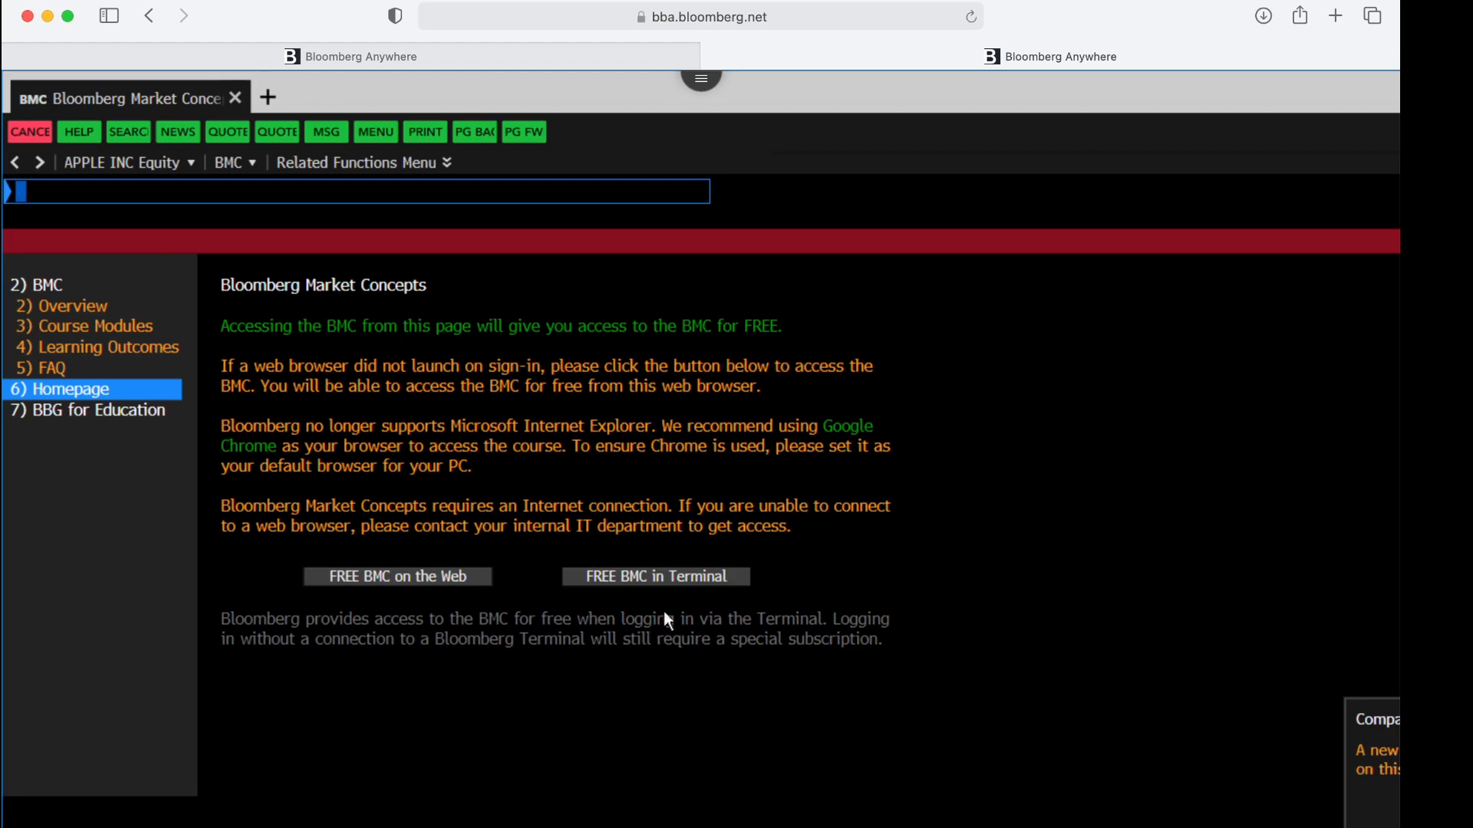
mouse_move(581, 439)
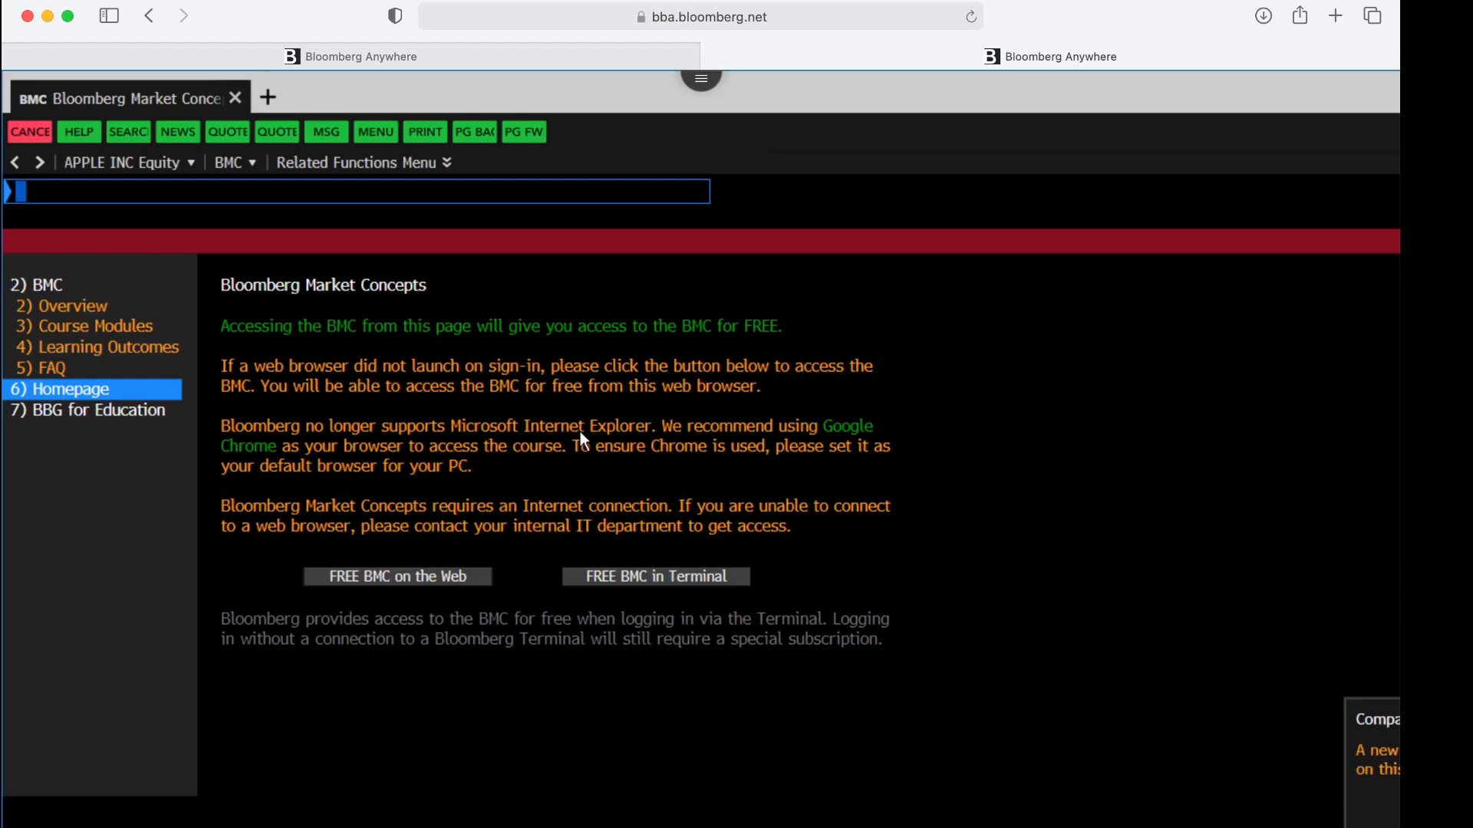
mouse_move(571, 438)
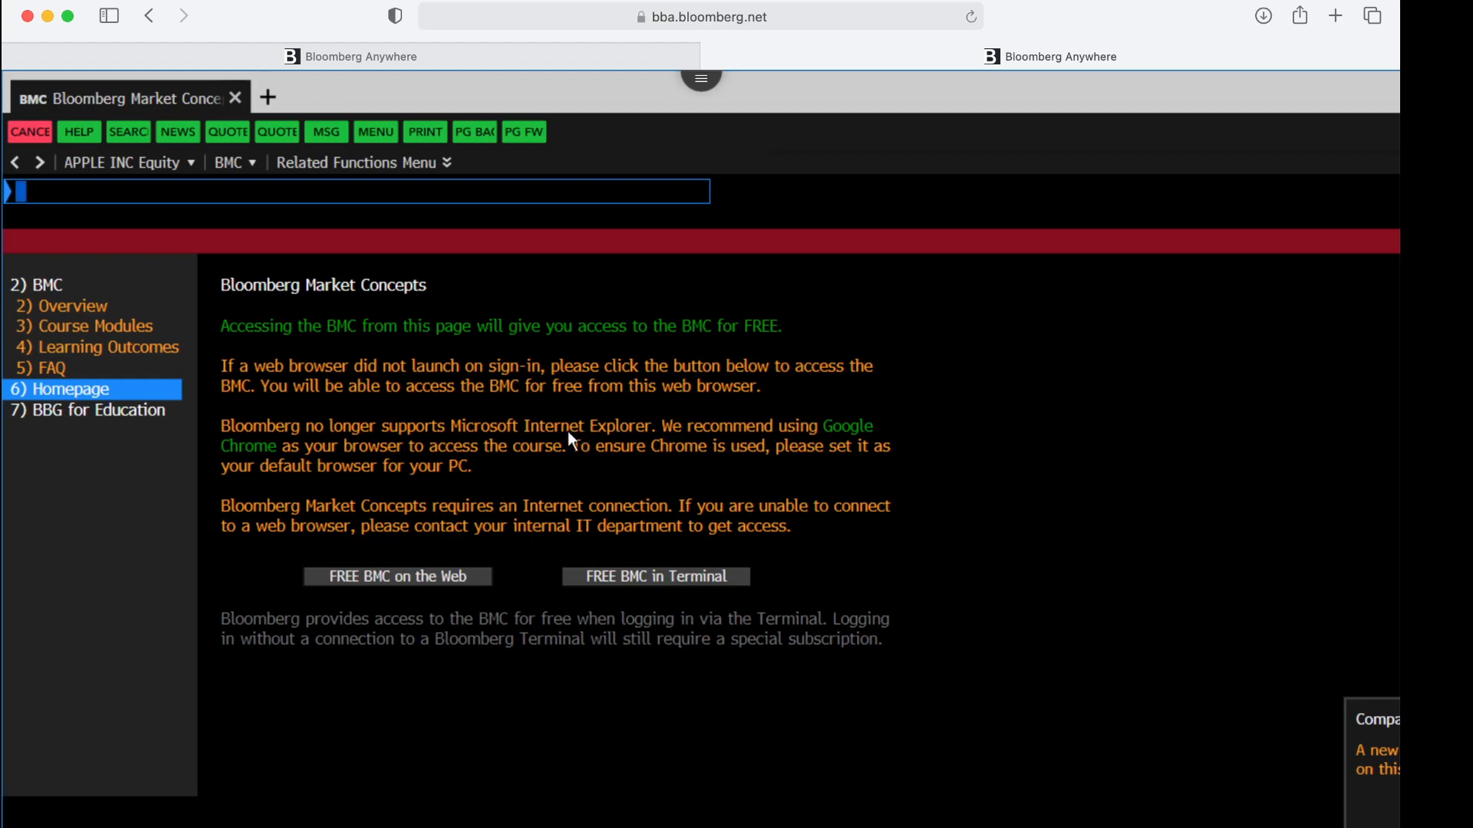
mouse_move(443, 511)
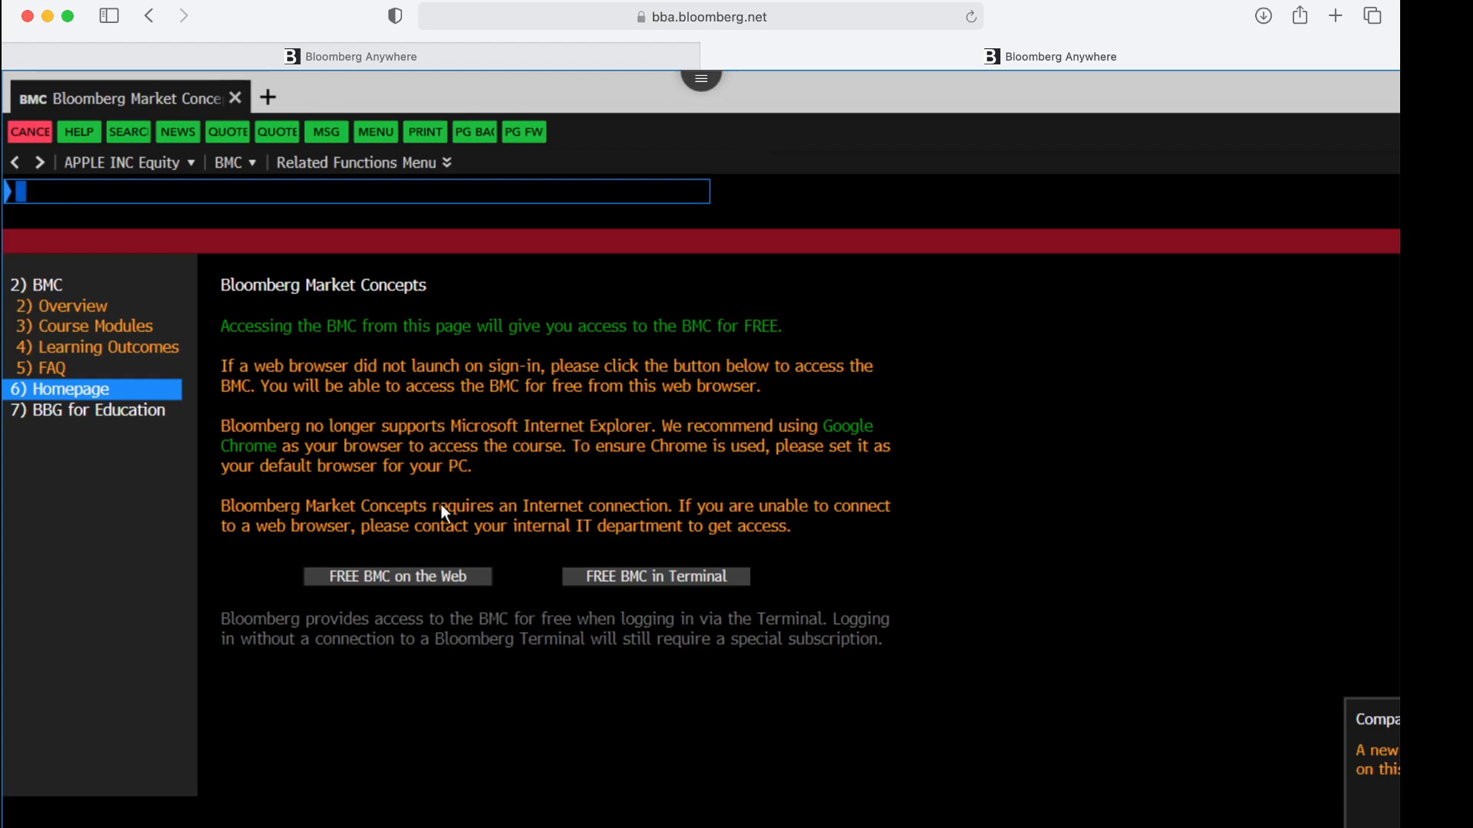
mouse_move(447, 543)
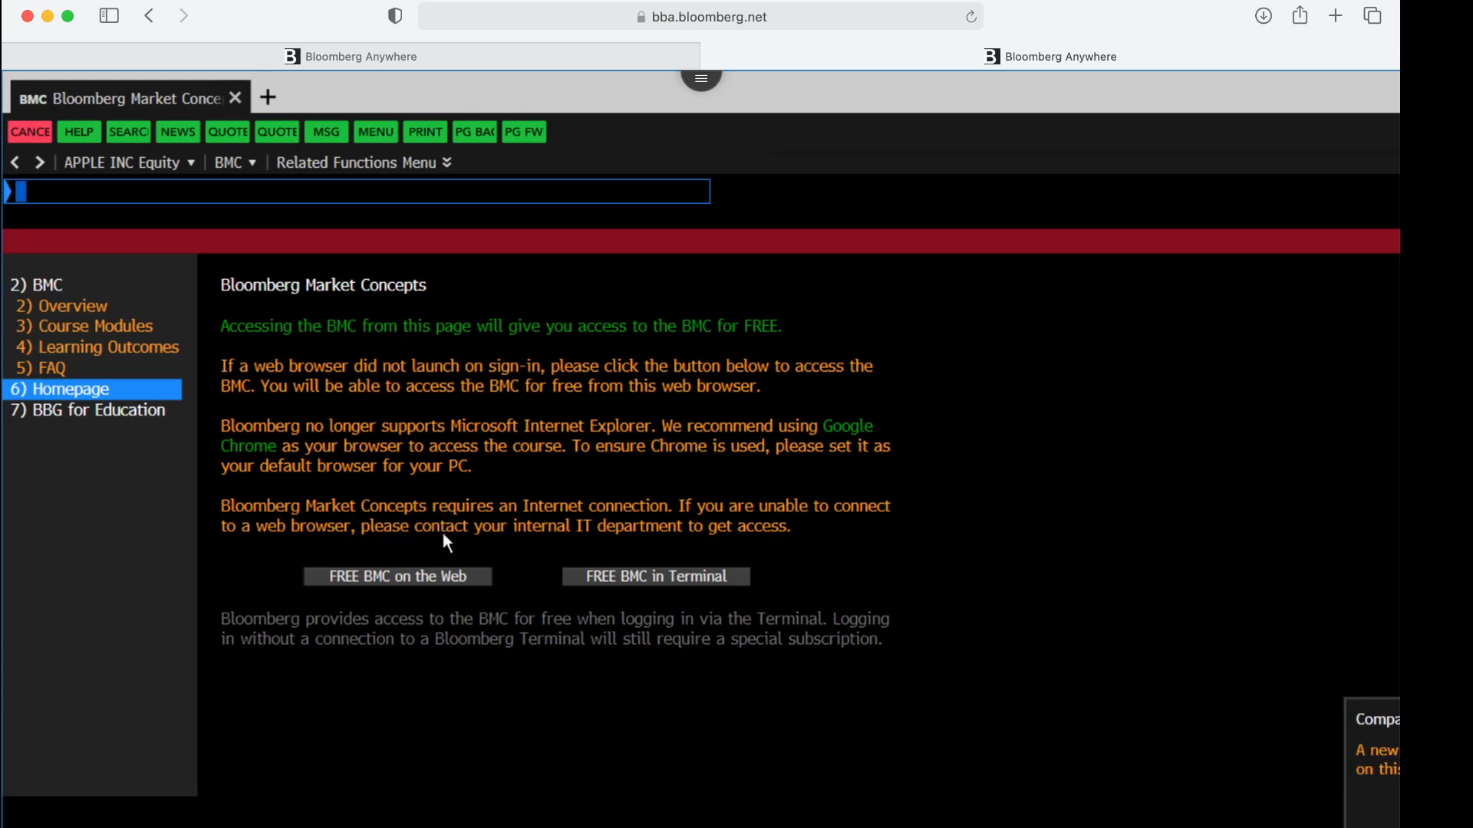
mouse_move(484, 523)
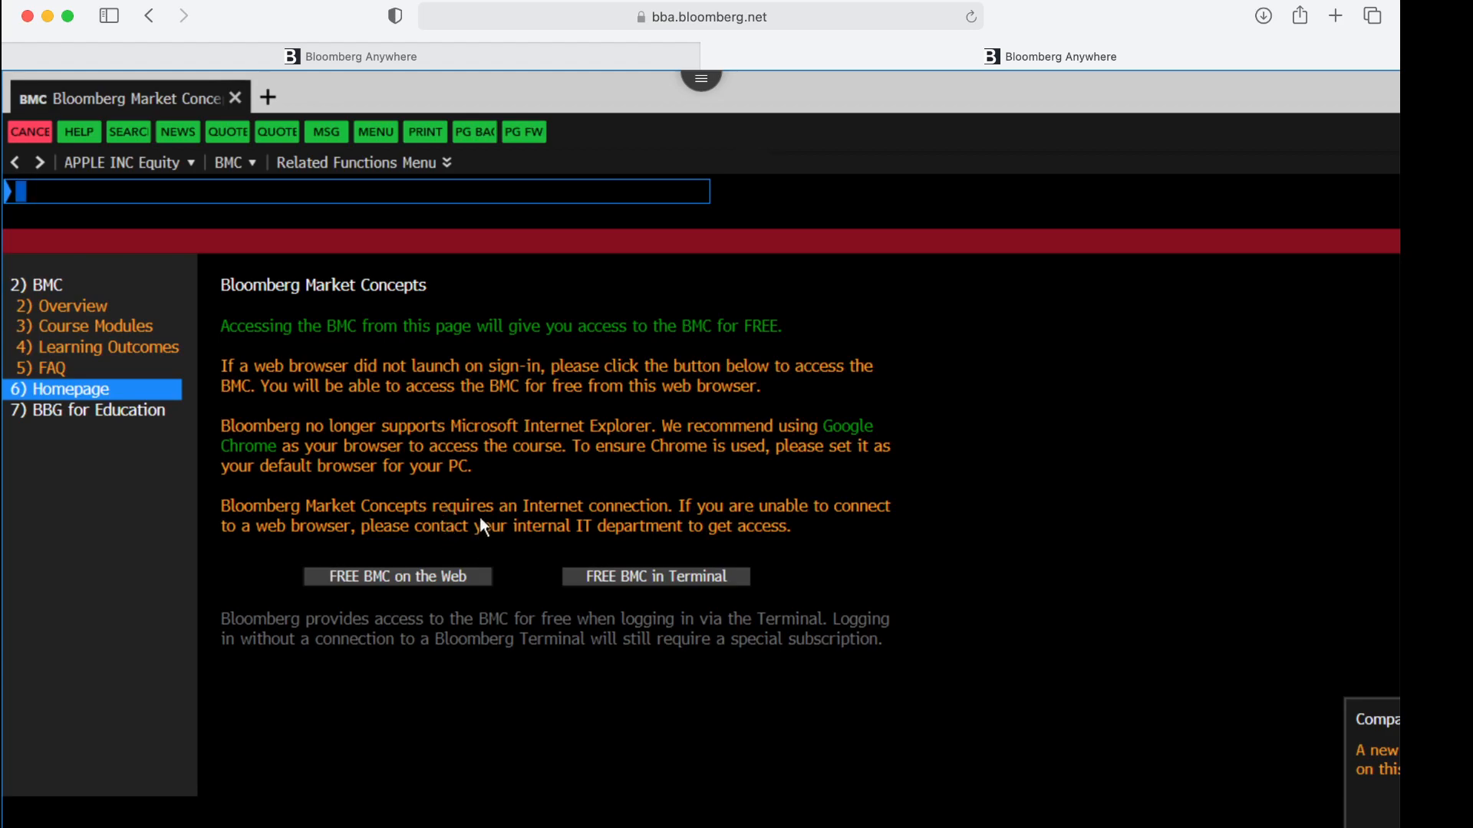
mouse_move(481, 513)
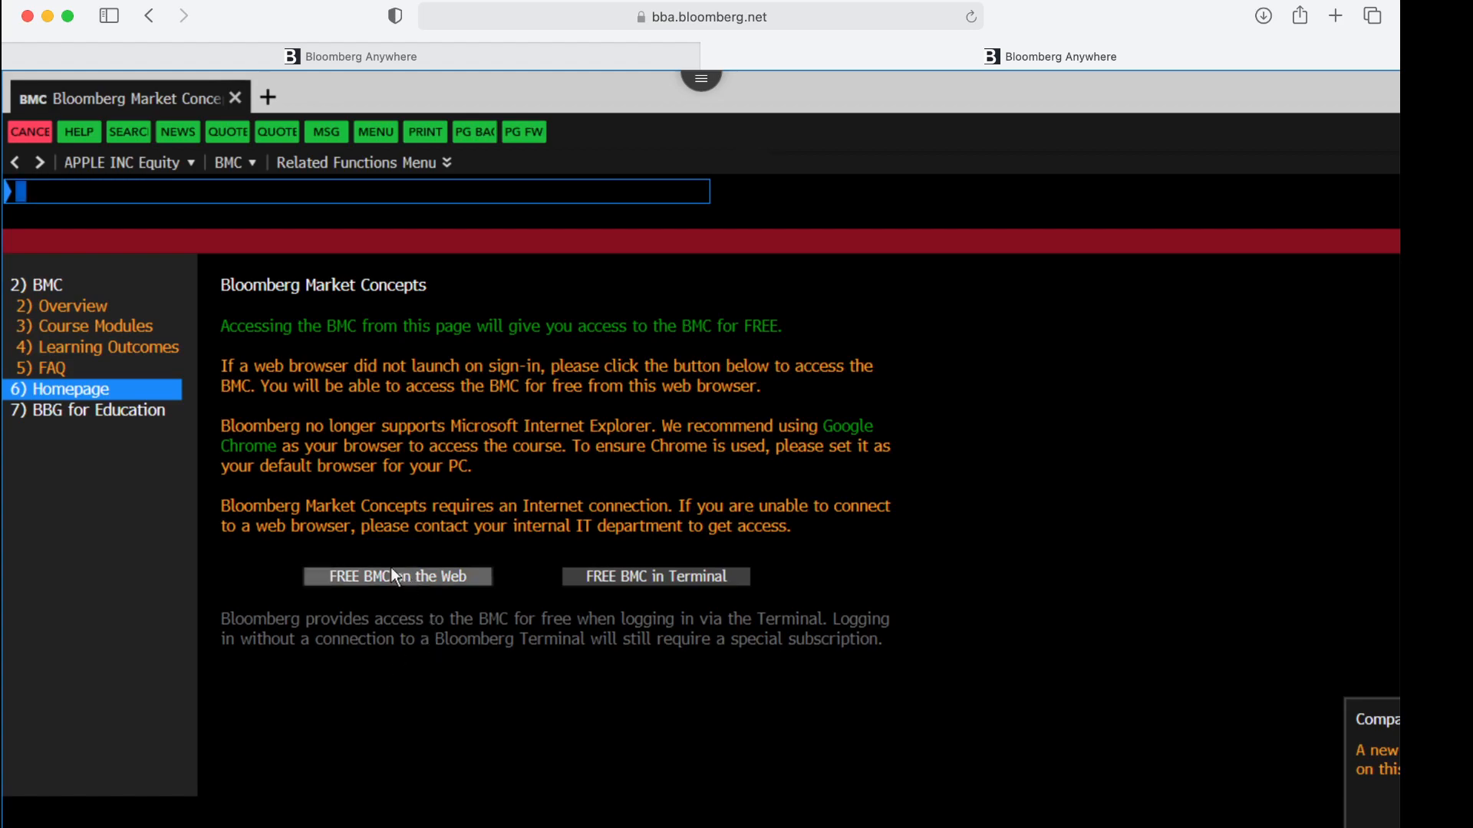
mouse_move(396, 576)
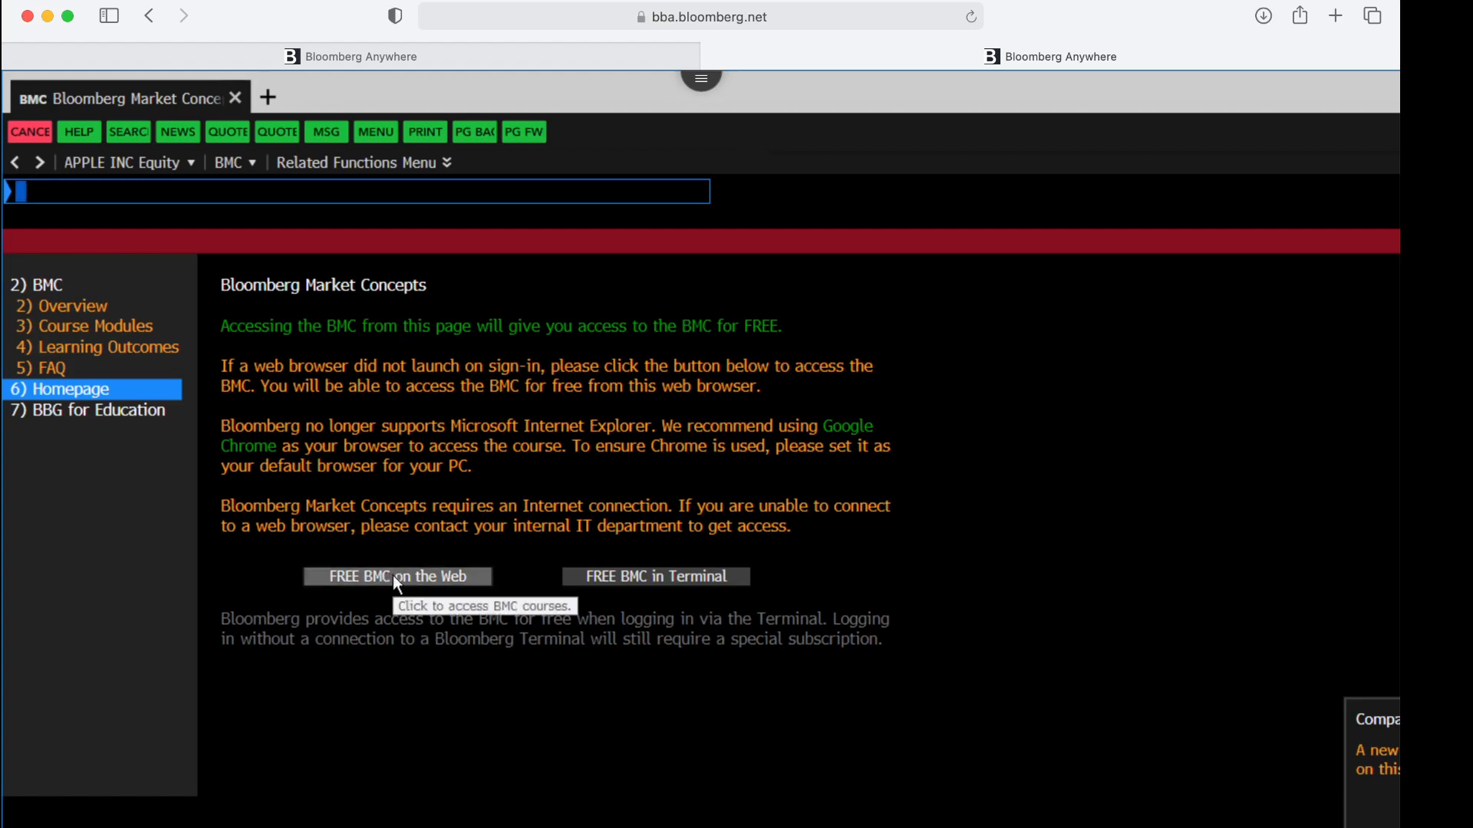
Launch FREE BMC on the Web and open the link on this device
left_click(396, 576)
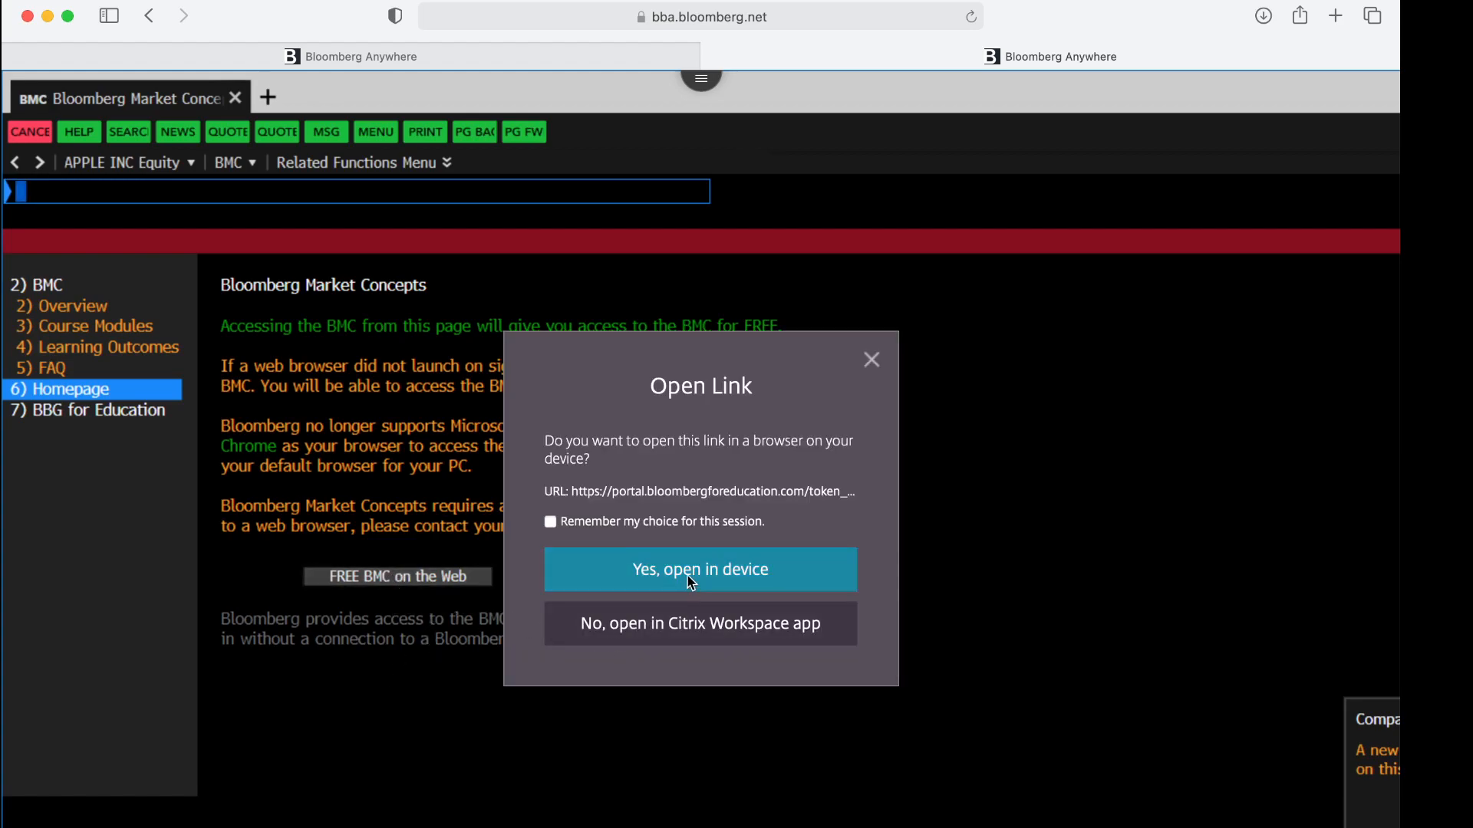
mouse_move(700, 576)
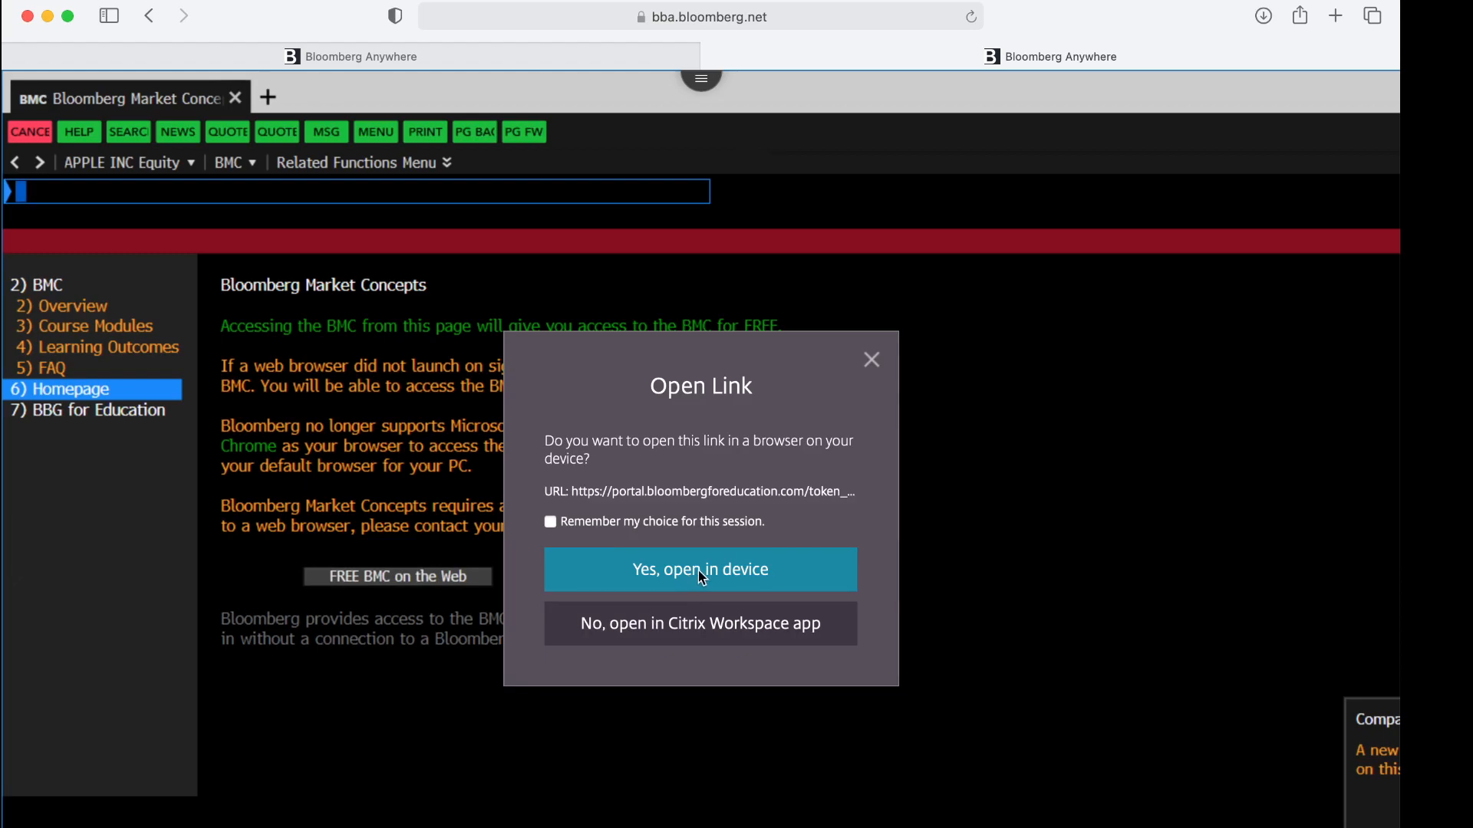
left_click(700, 570)
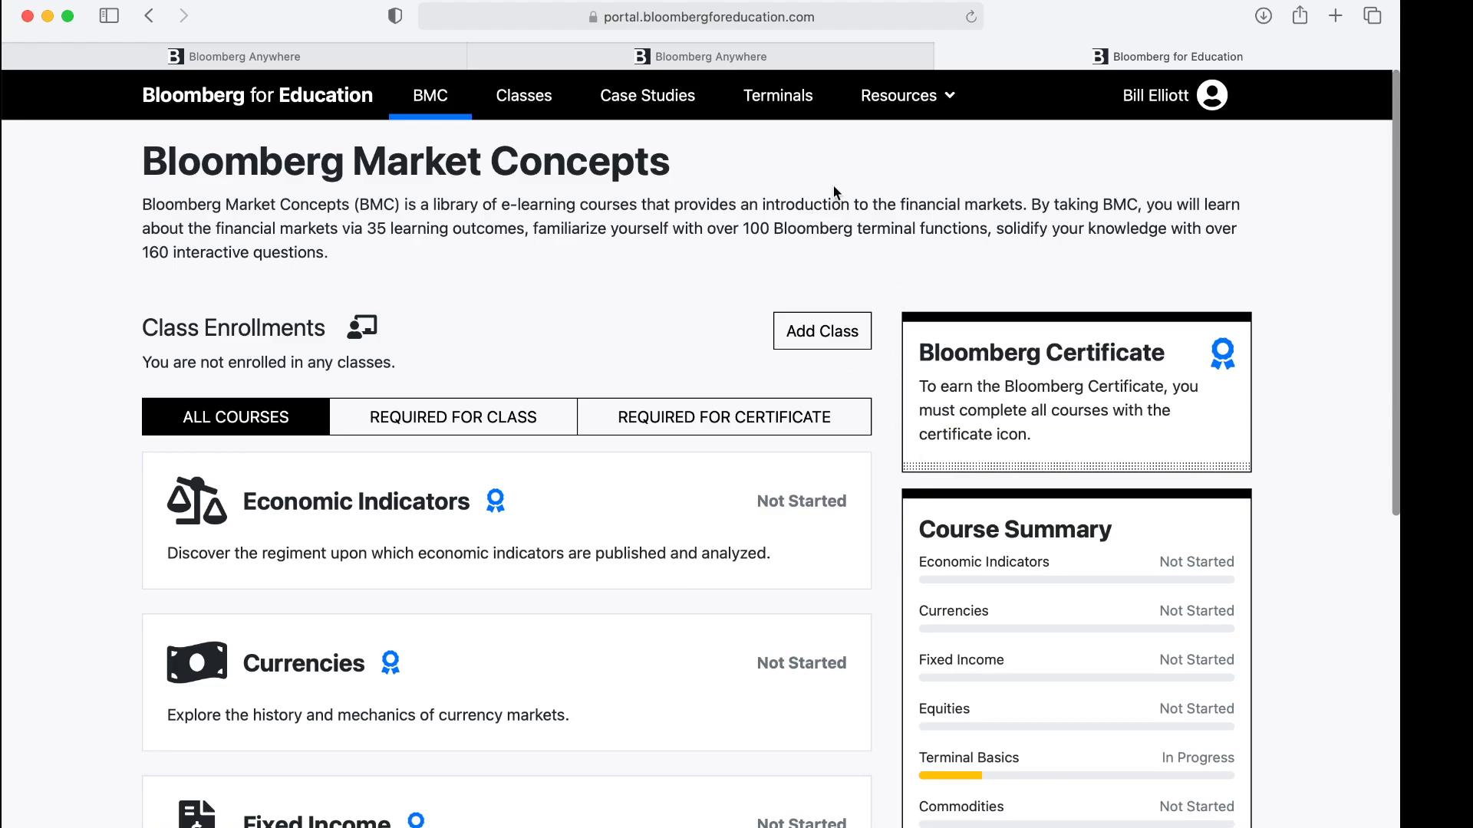
Browse the course list and open the in-progress Terminal Basics course
scroll("down", 3)
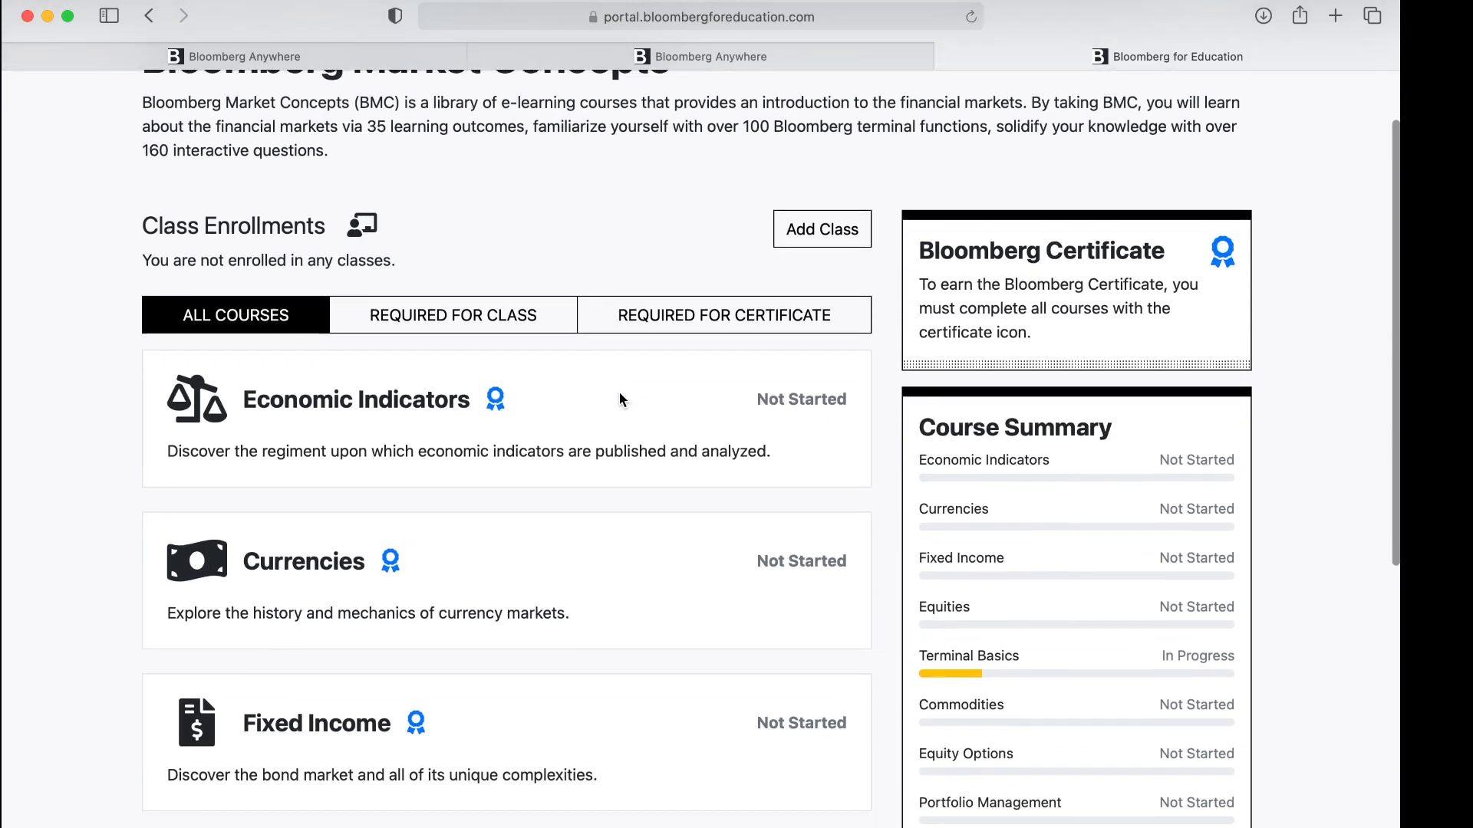
scroll("down", 3)
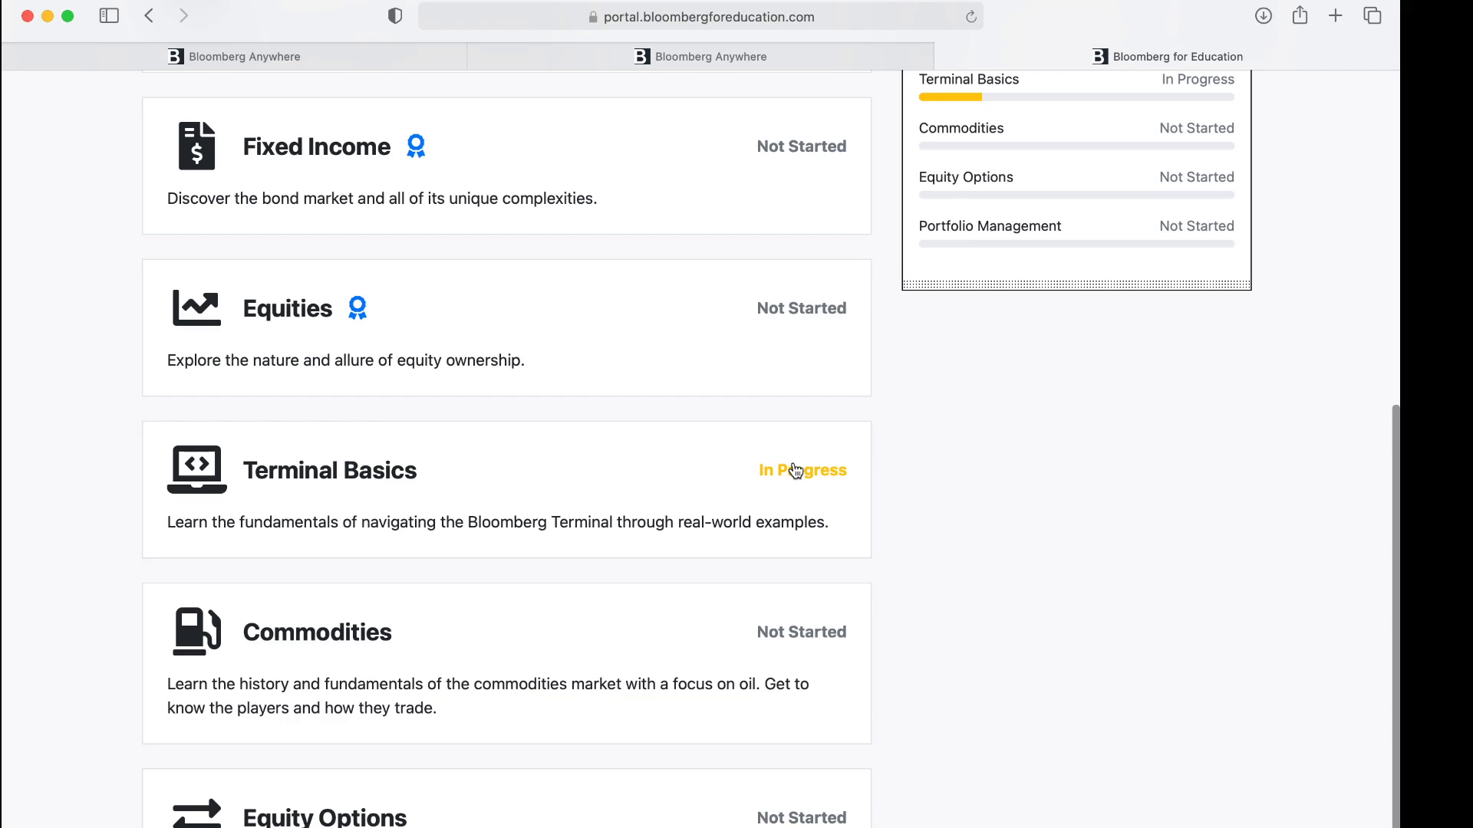
scroll("up", 3)
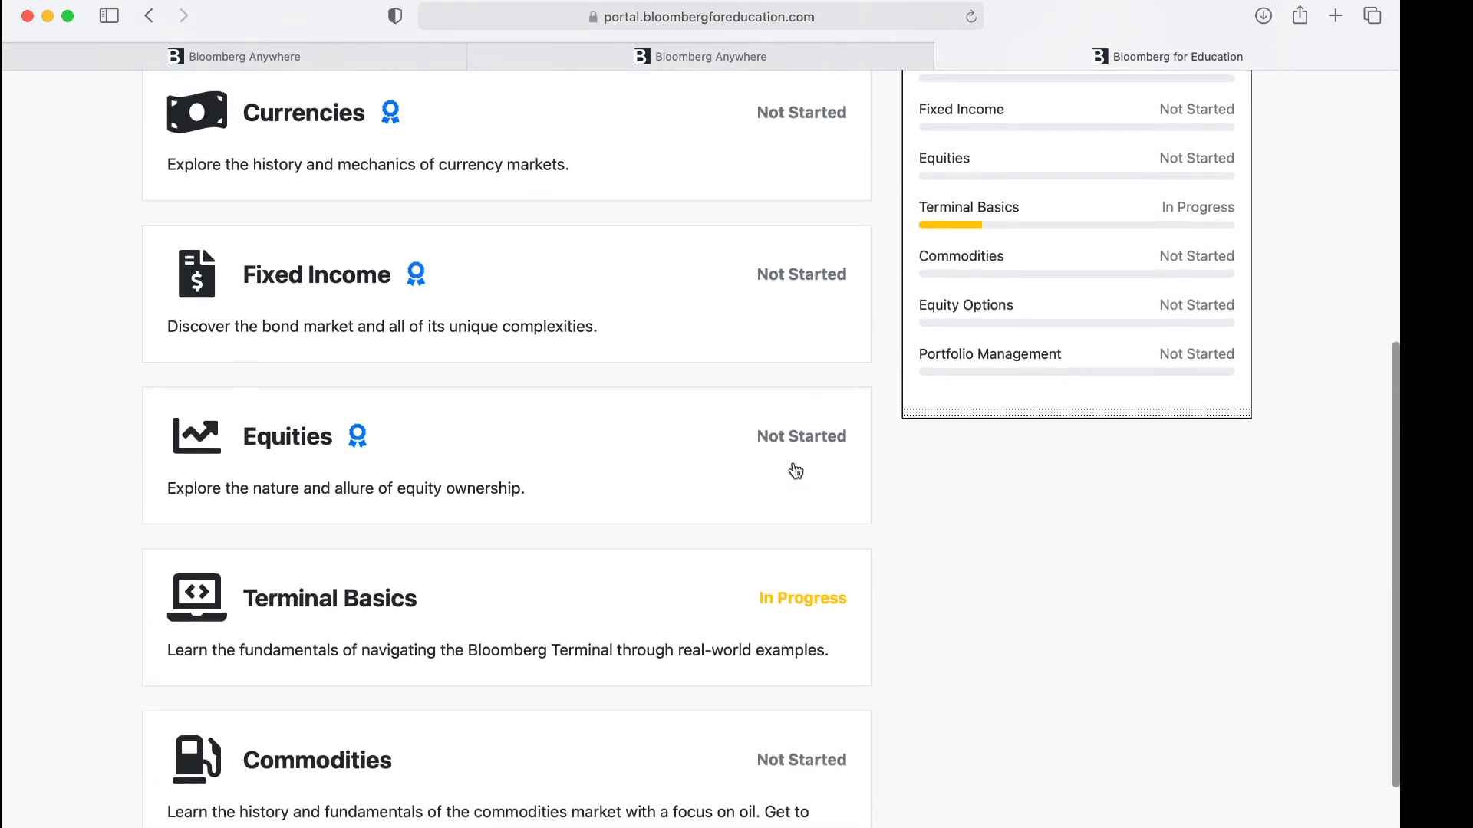
scroll("up", 3)
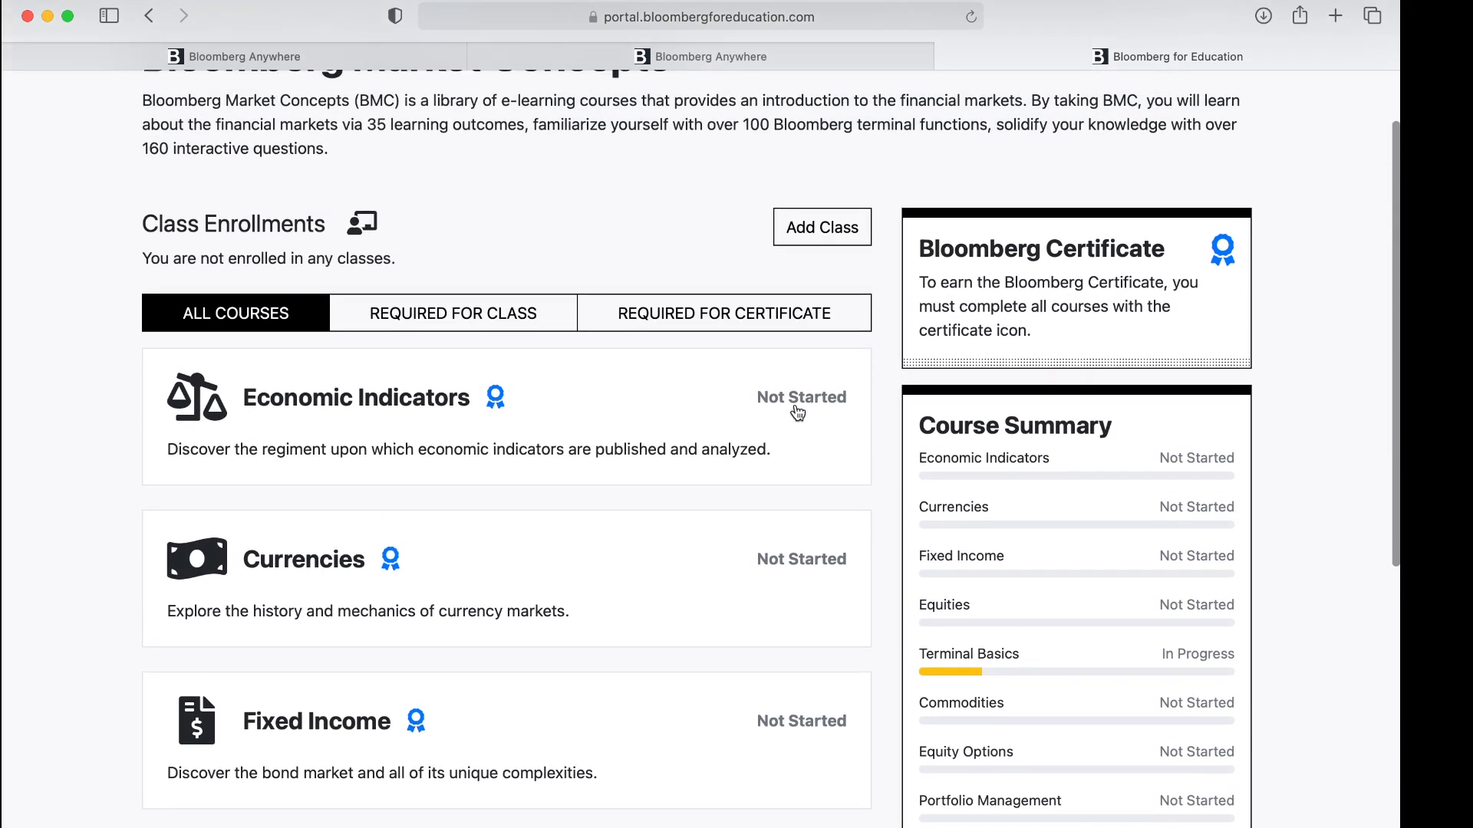
scroll("down", 3)
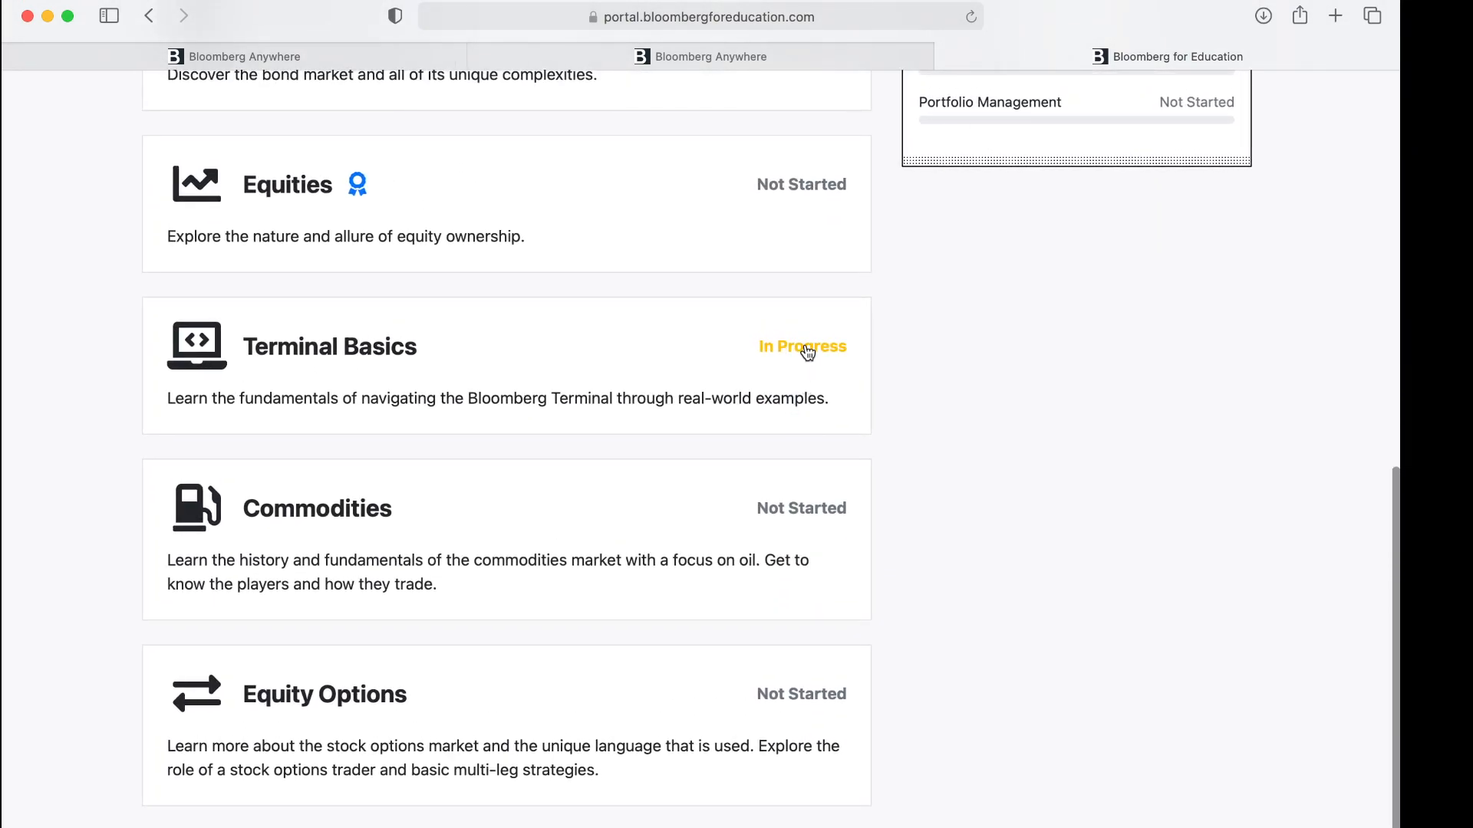
left_click(330, 346)
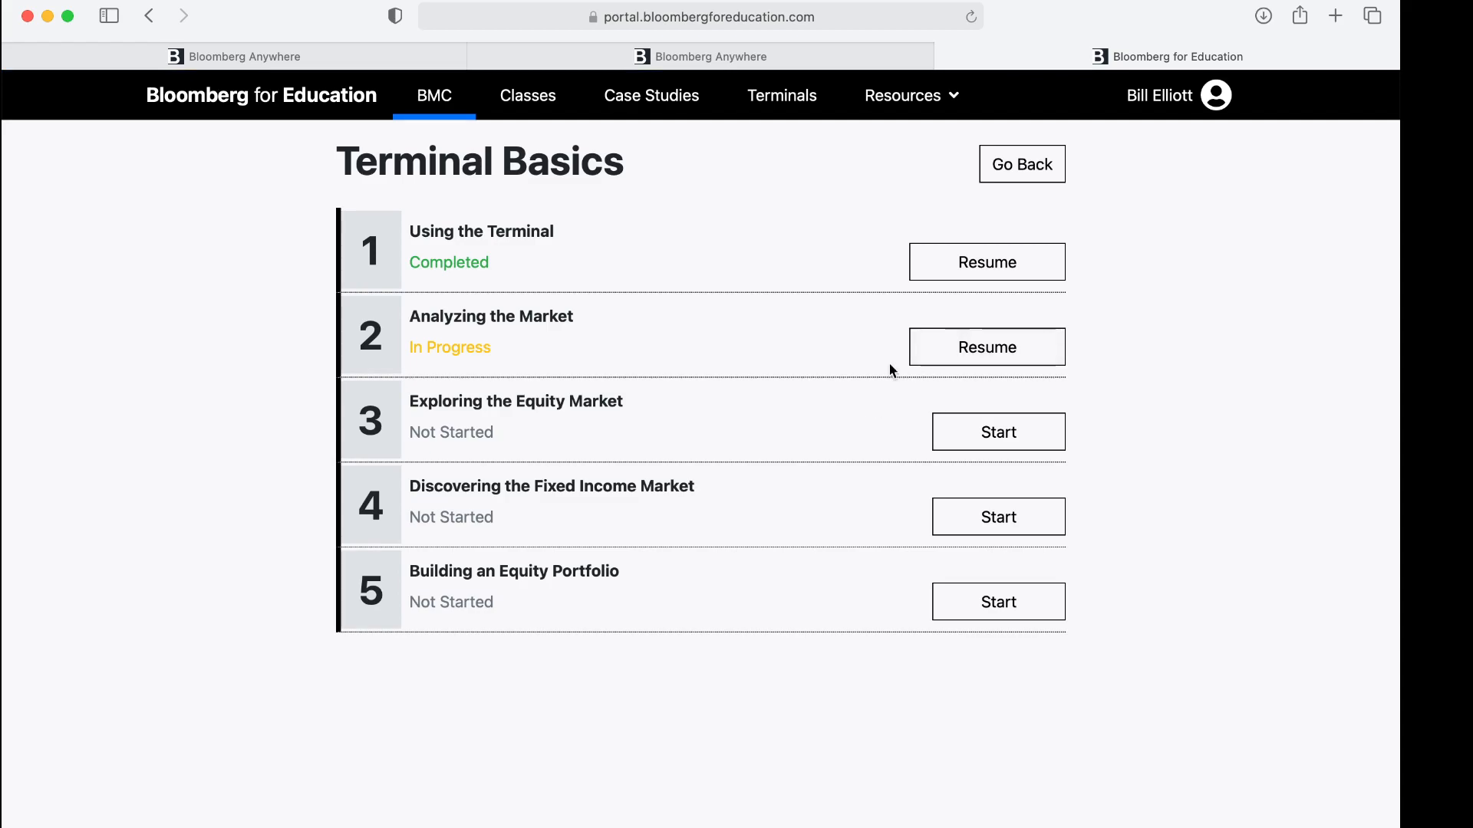
mouse_move(987, 346)
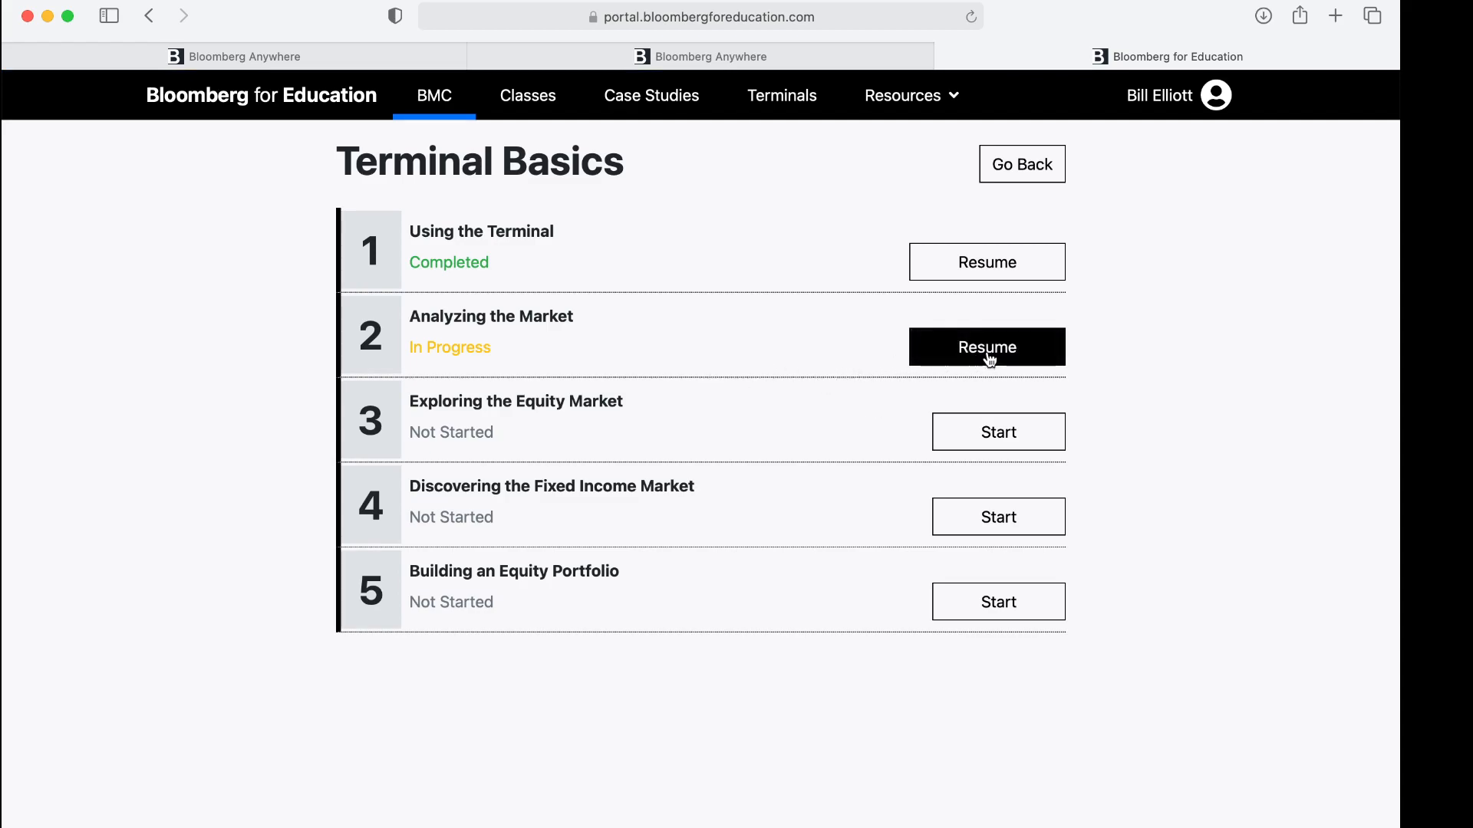
Resume module 2, Analyzing the Market, to load its video player
left_click(985, 346)
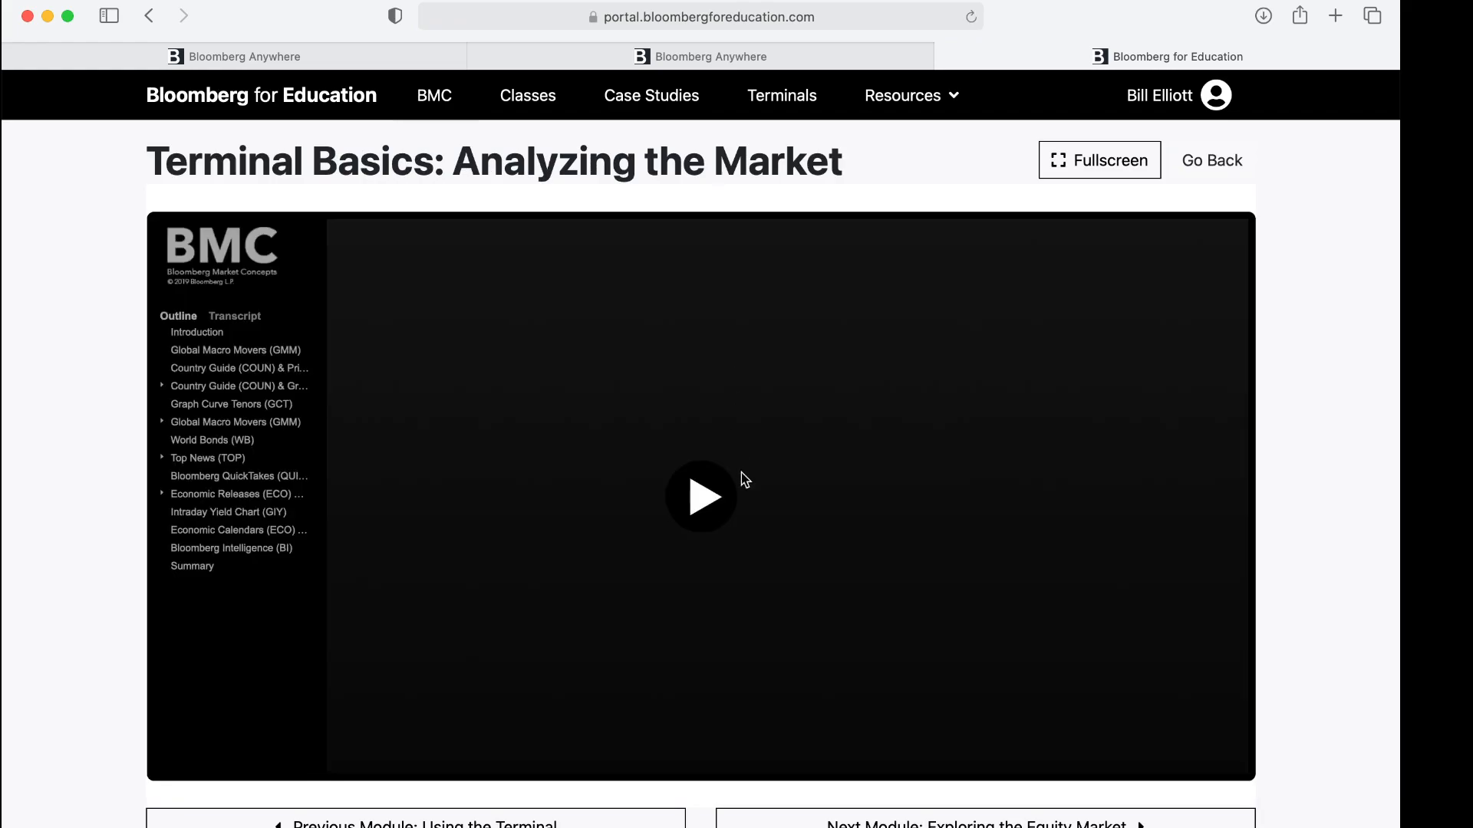
mouse_move(829, 339)
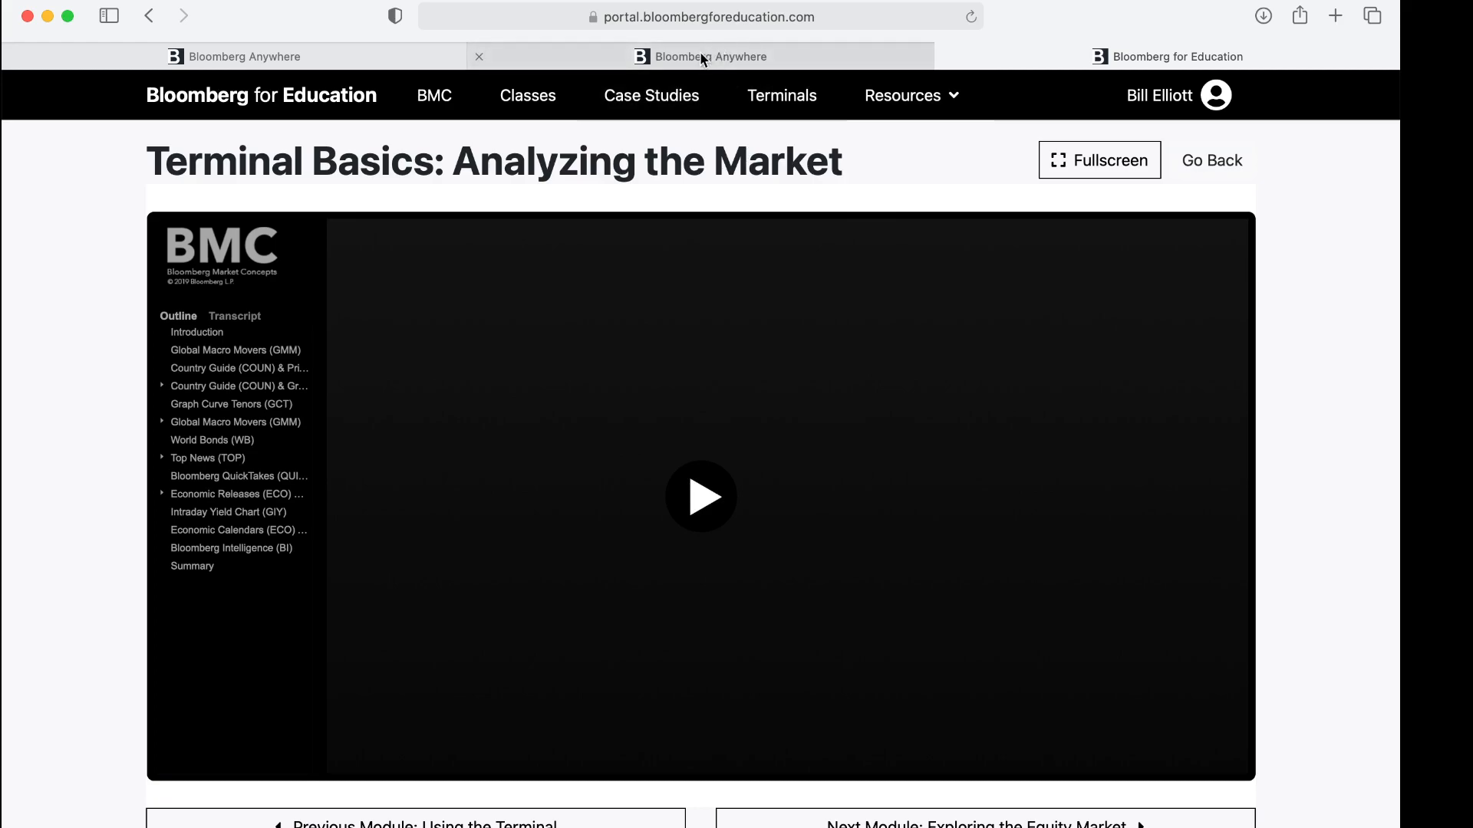
Log off the second Bloomberg Anywhere terminal session with OFF and Log Off System
left_click(711, 56)
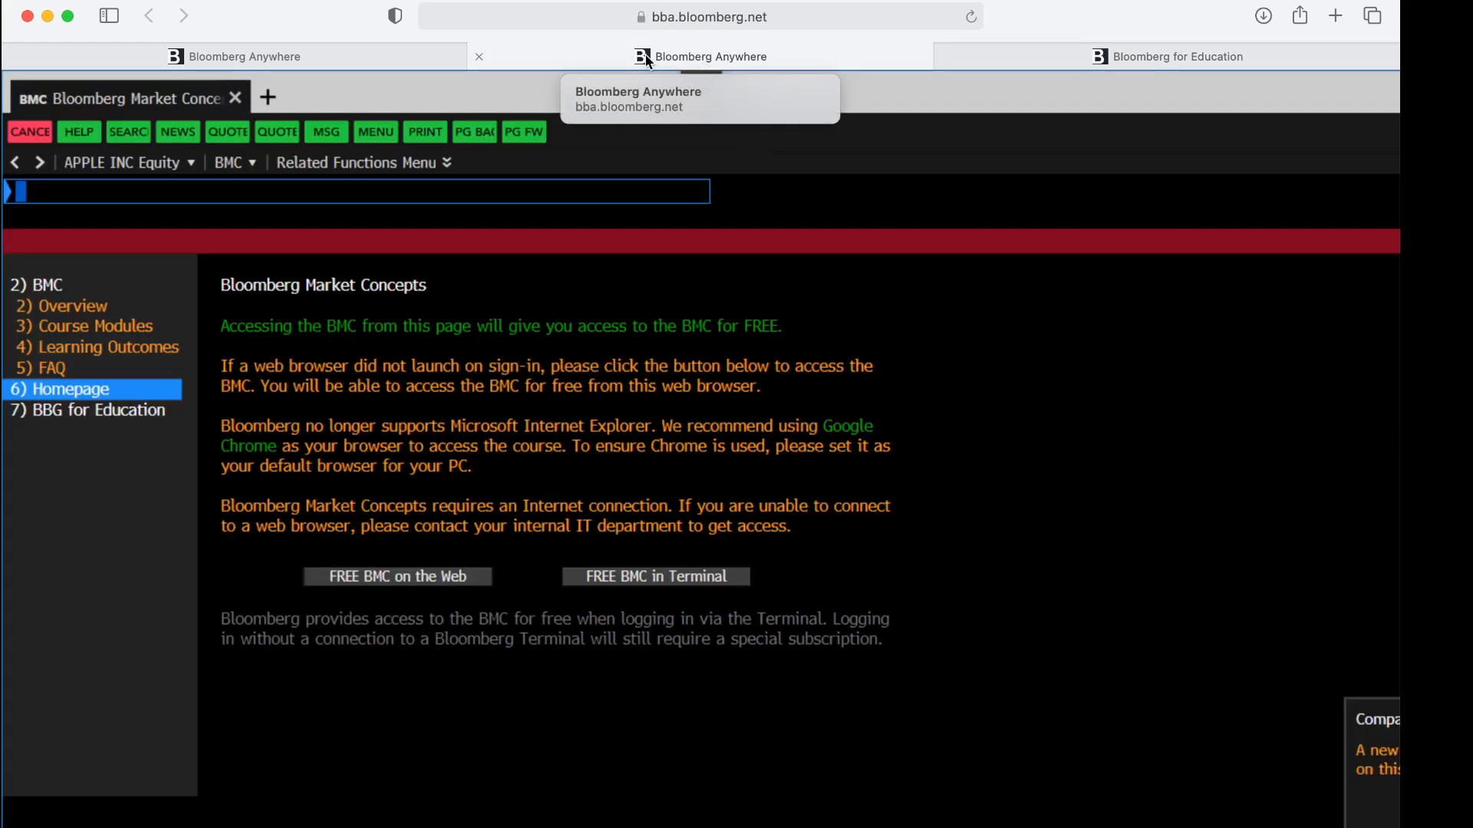
mouse_move(24, 195)
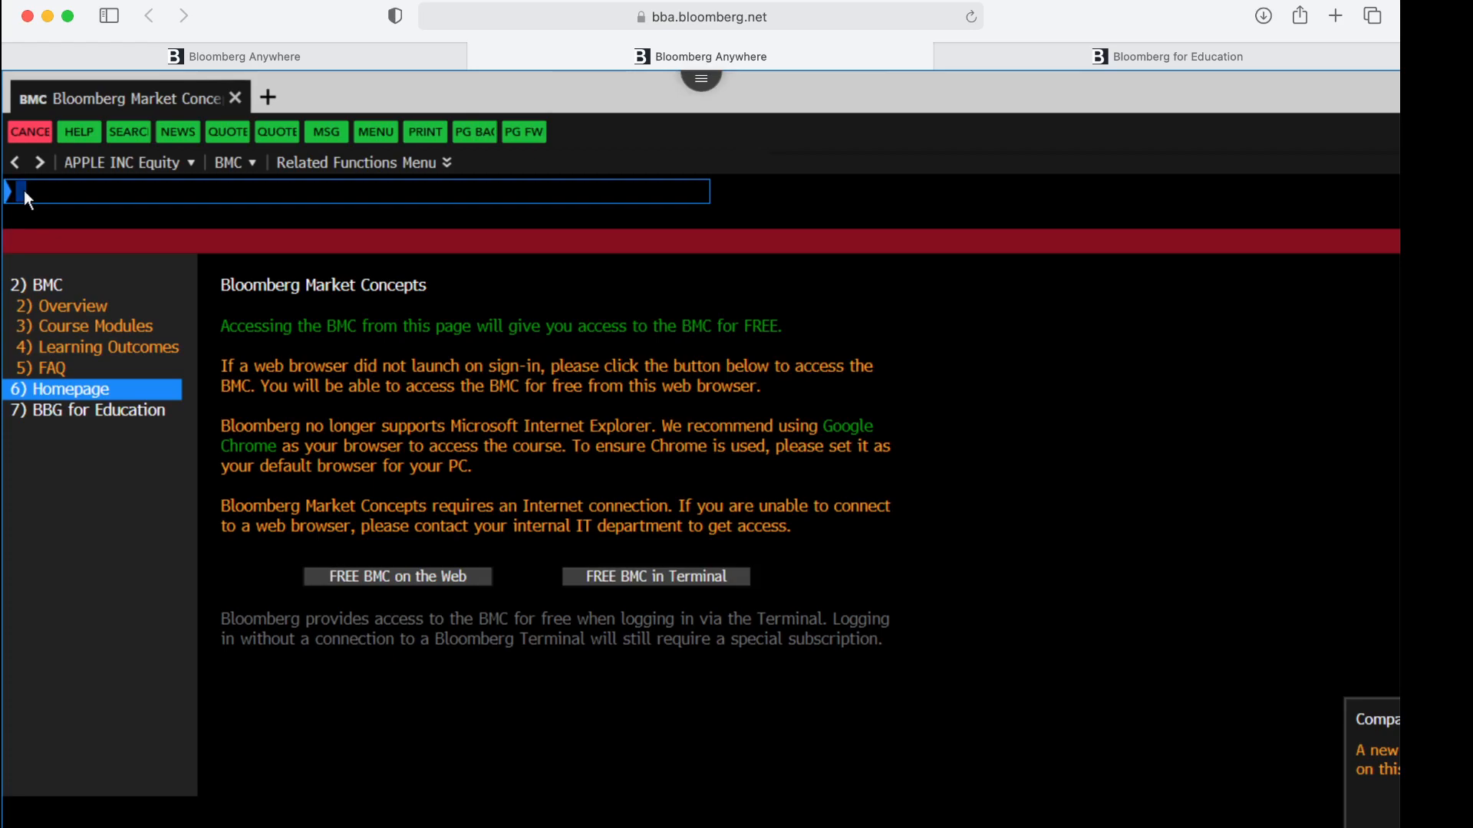
type("OFF")
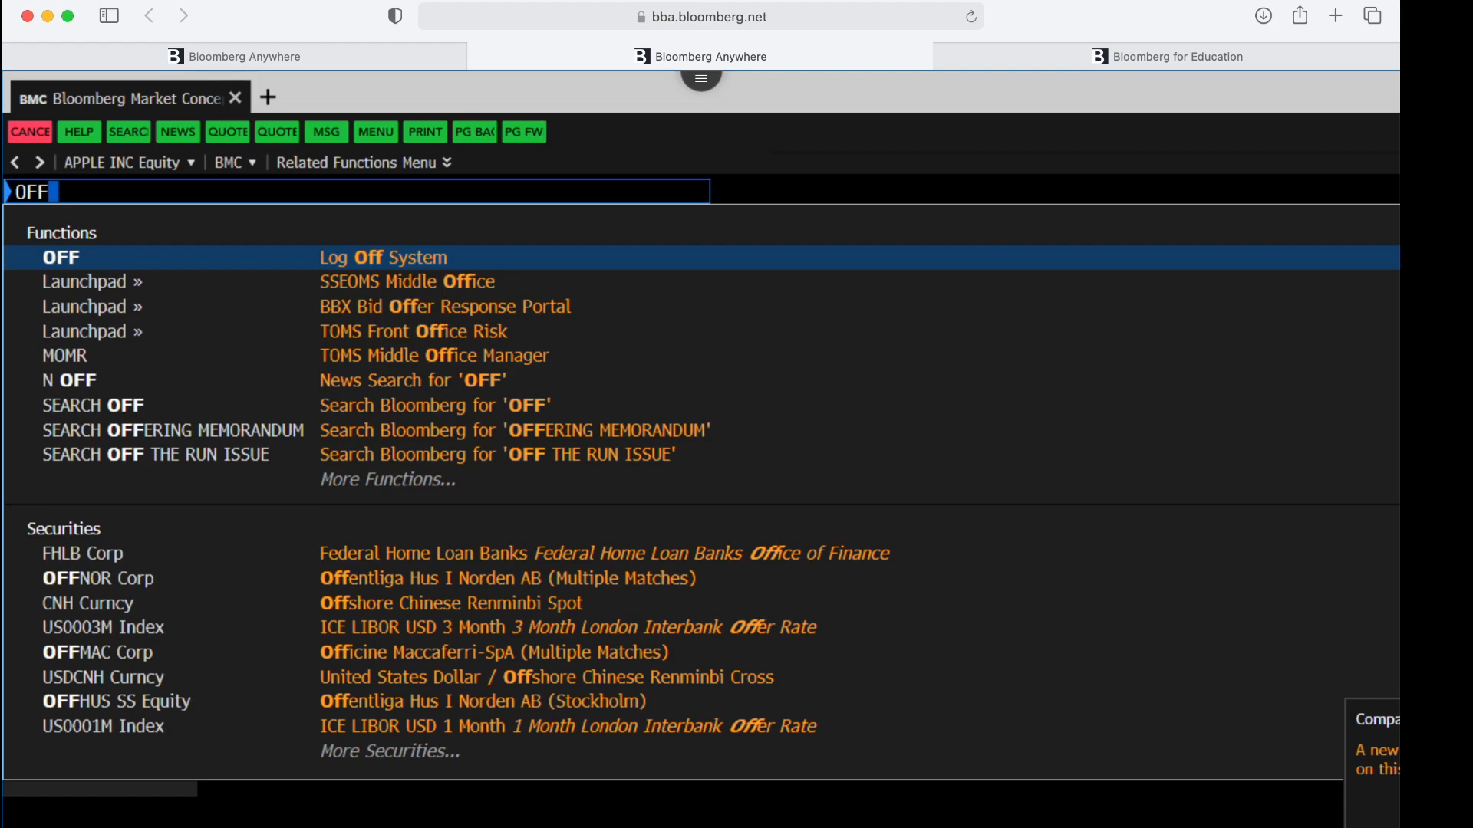
left_click(1169, 56)
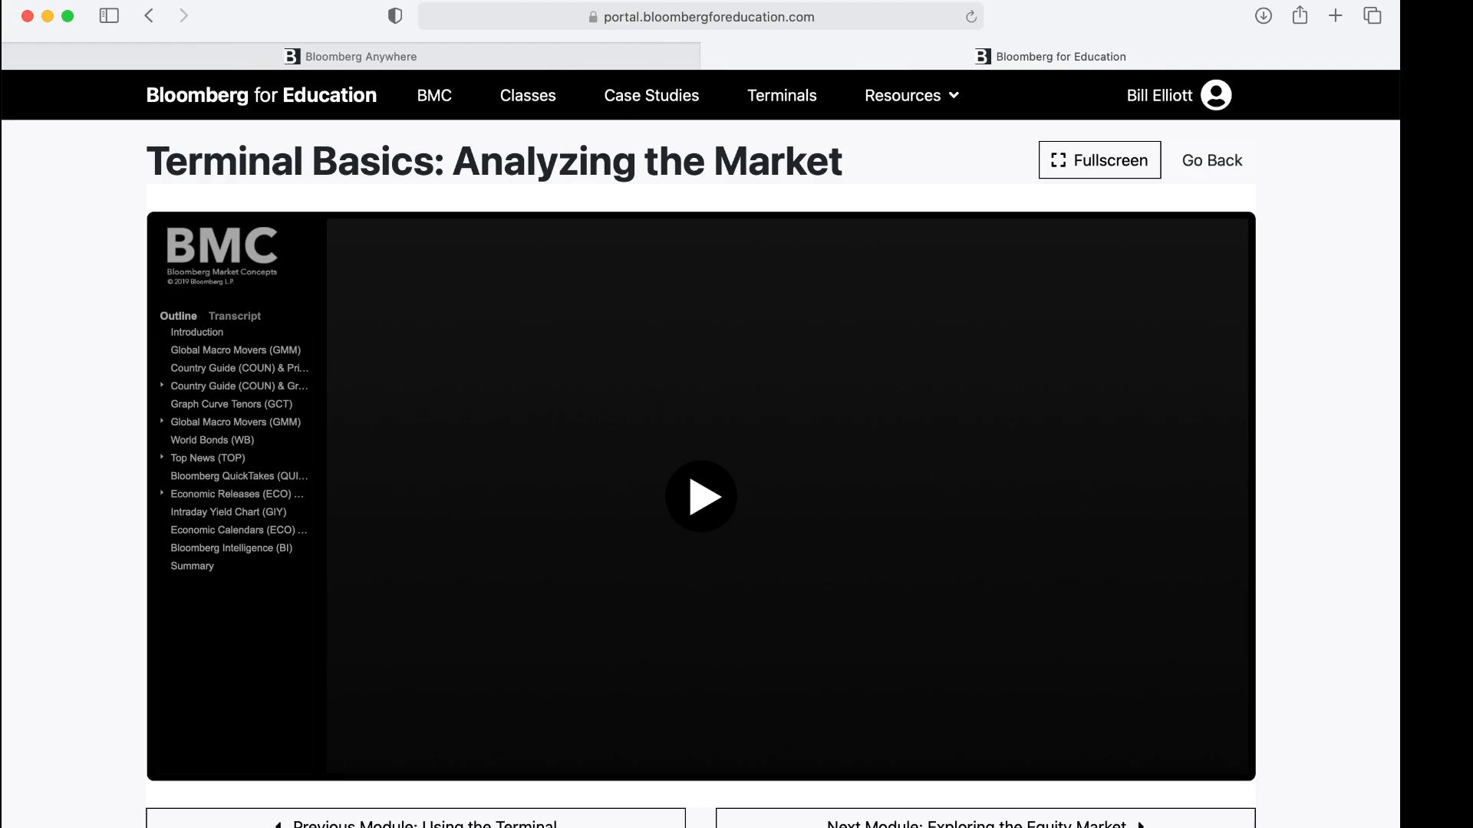
mouse_move(479, 338)
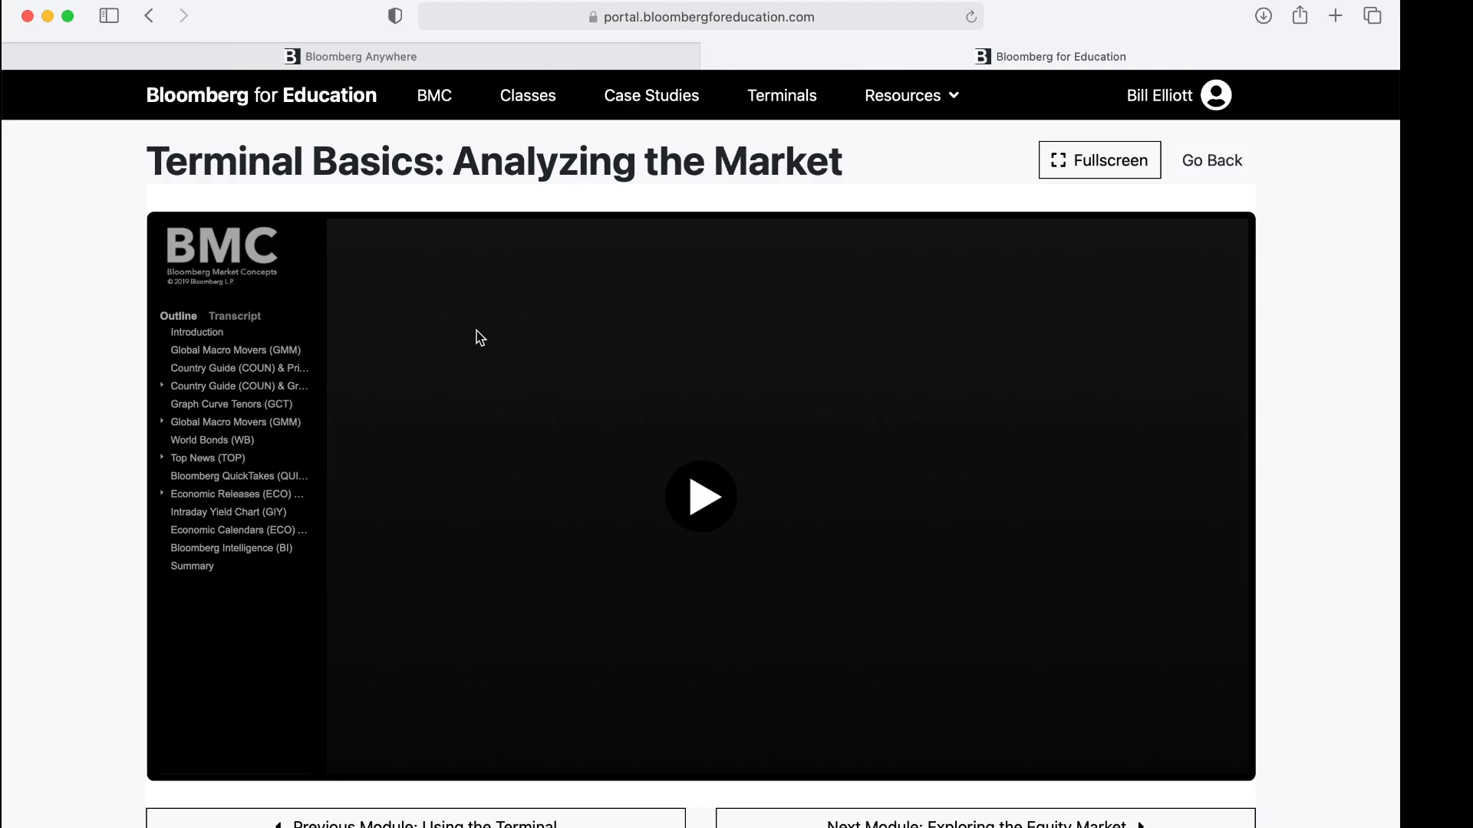
mouse_move(700, 496)
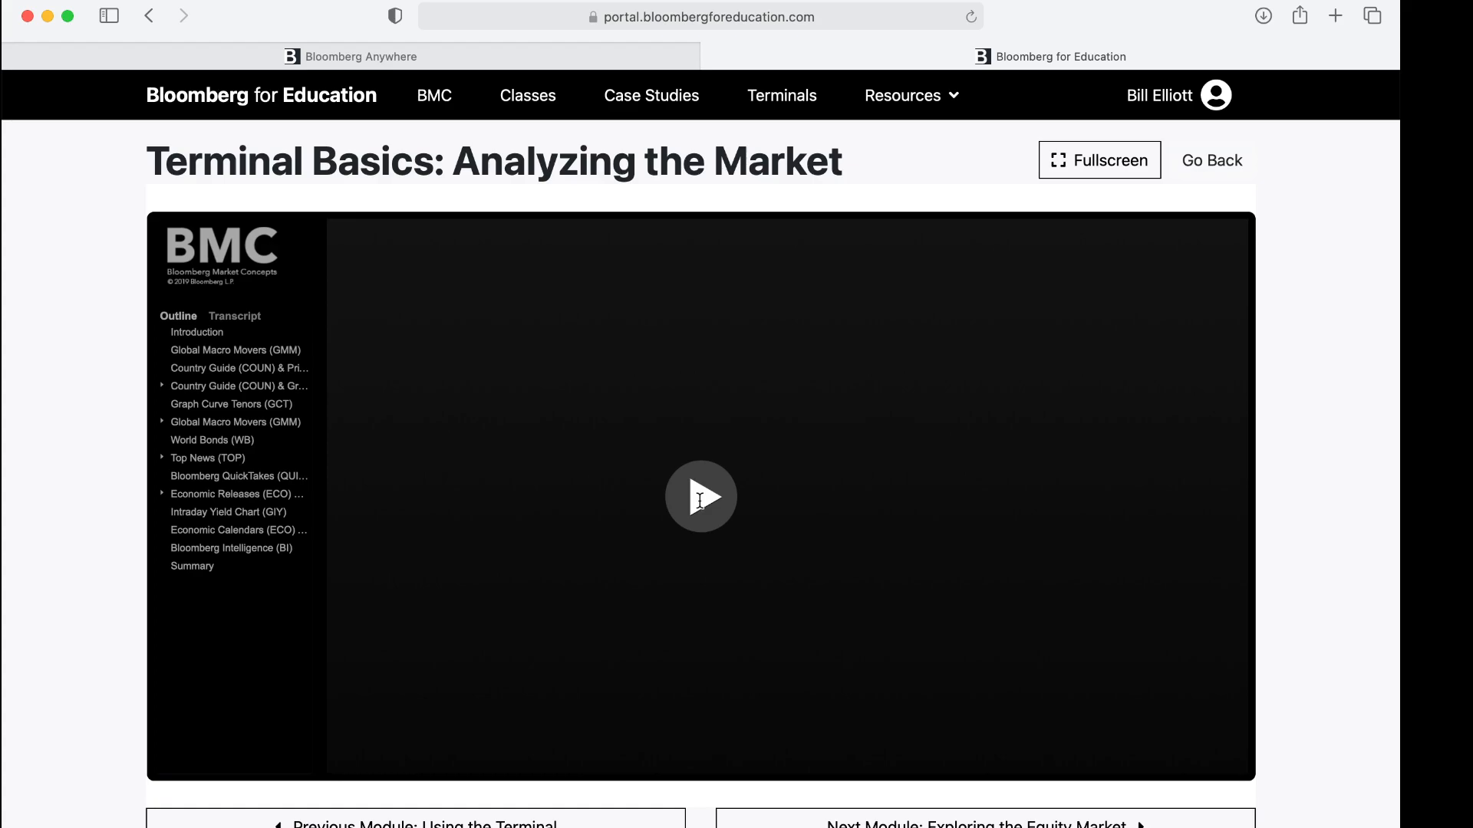
Play the Analyzing the Market video, then pause it on the opening title
left_click(701, 496)
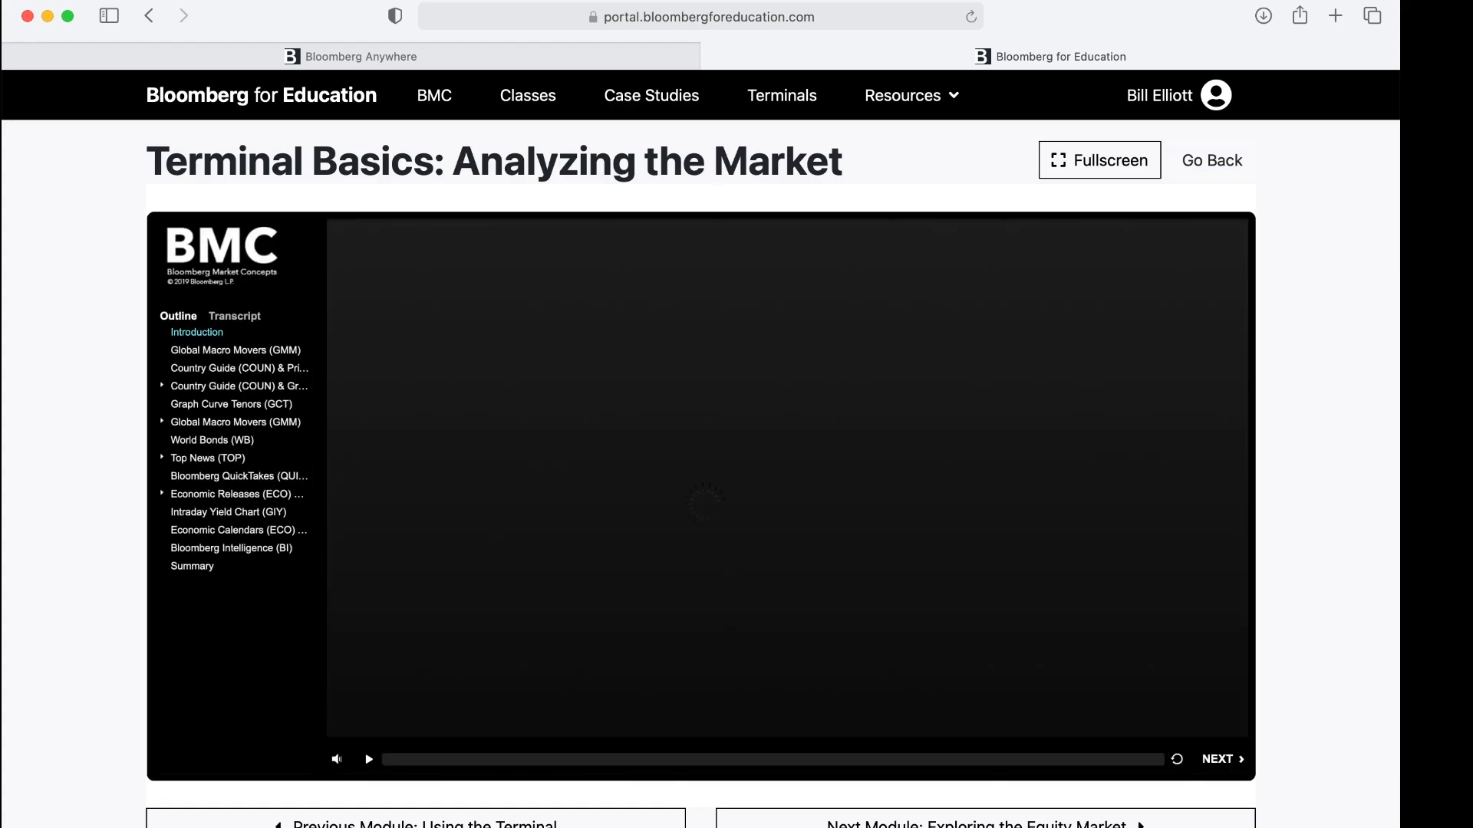
left_click(368, 759)
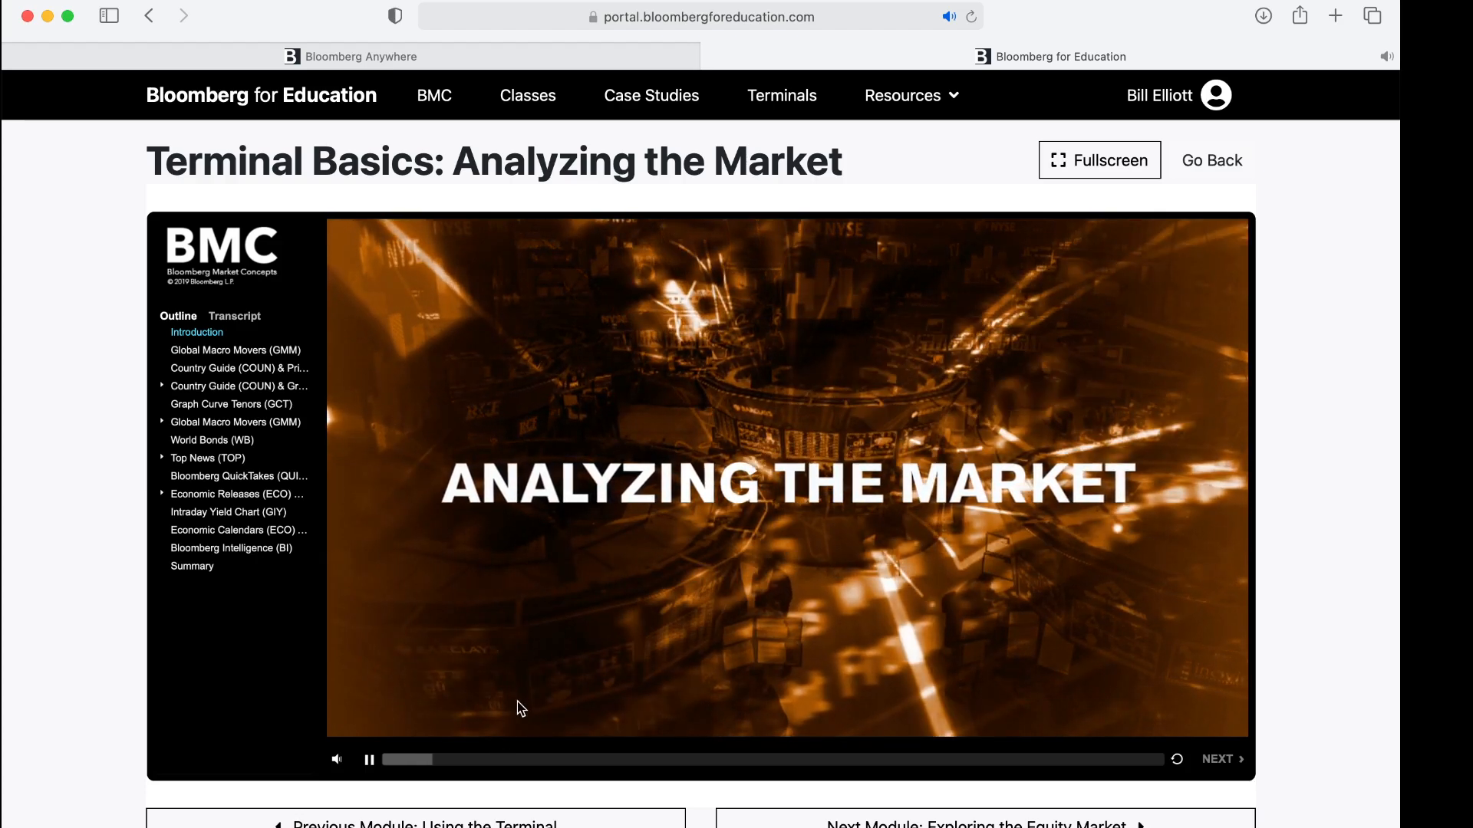
left_click(368, 758)
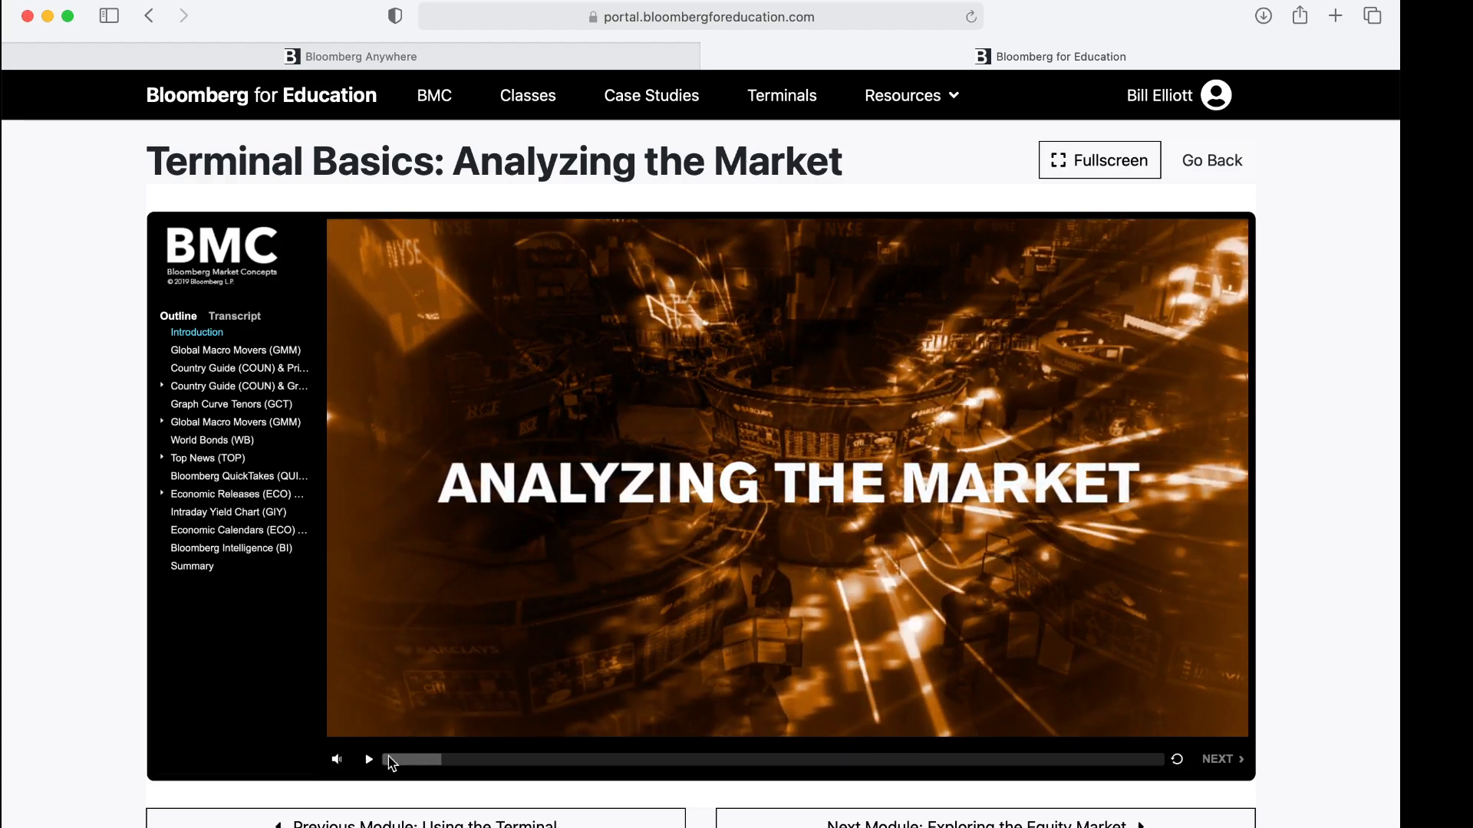